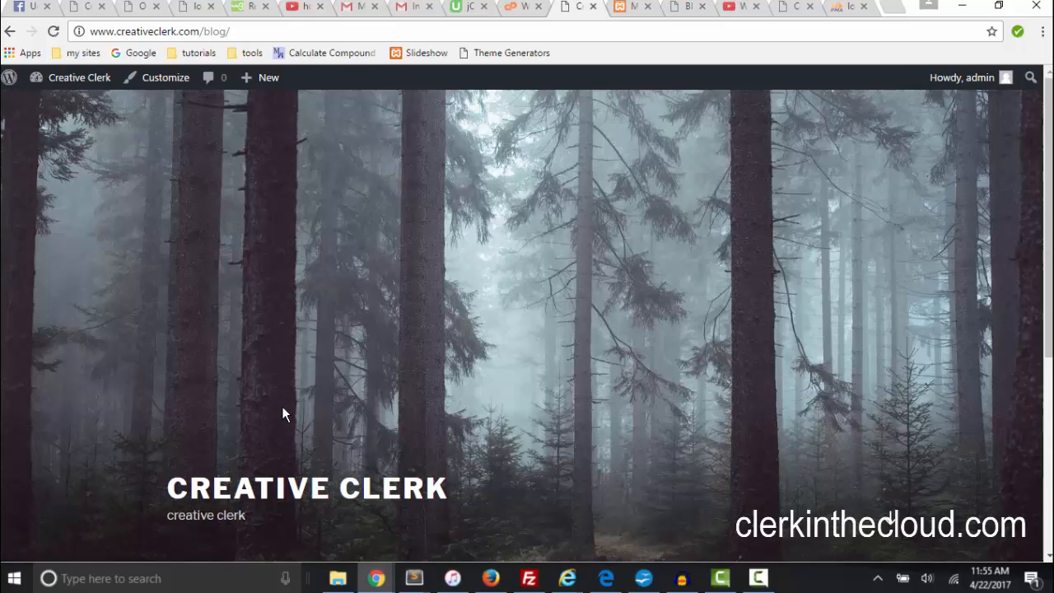
{"action": "mouse_move", "coordinate": [715, 256]}
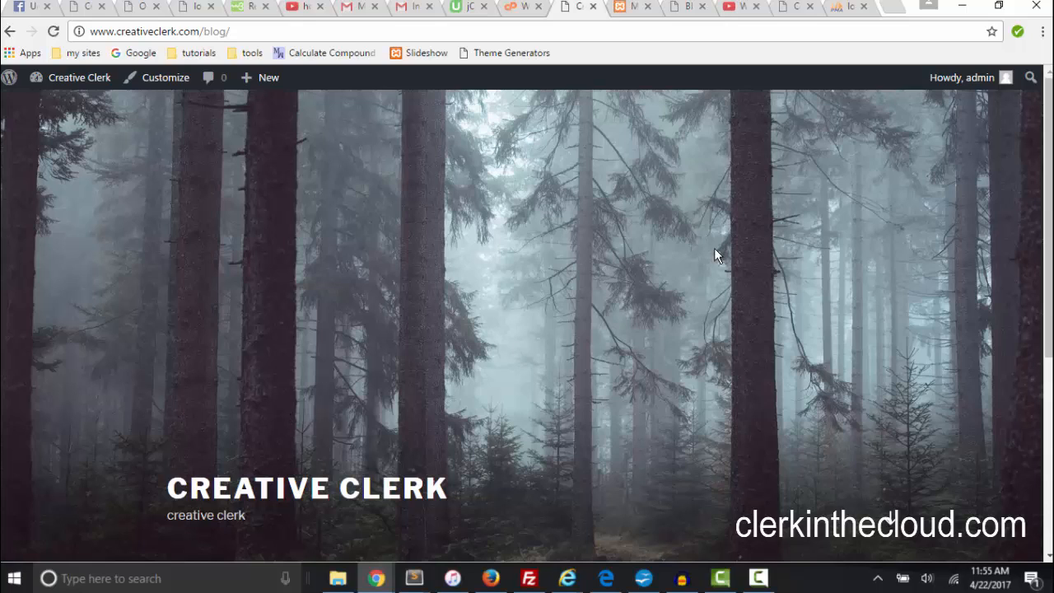
{"action": "mouse_move", "coordinate": [676, 257]}
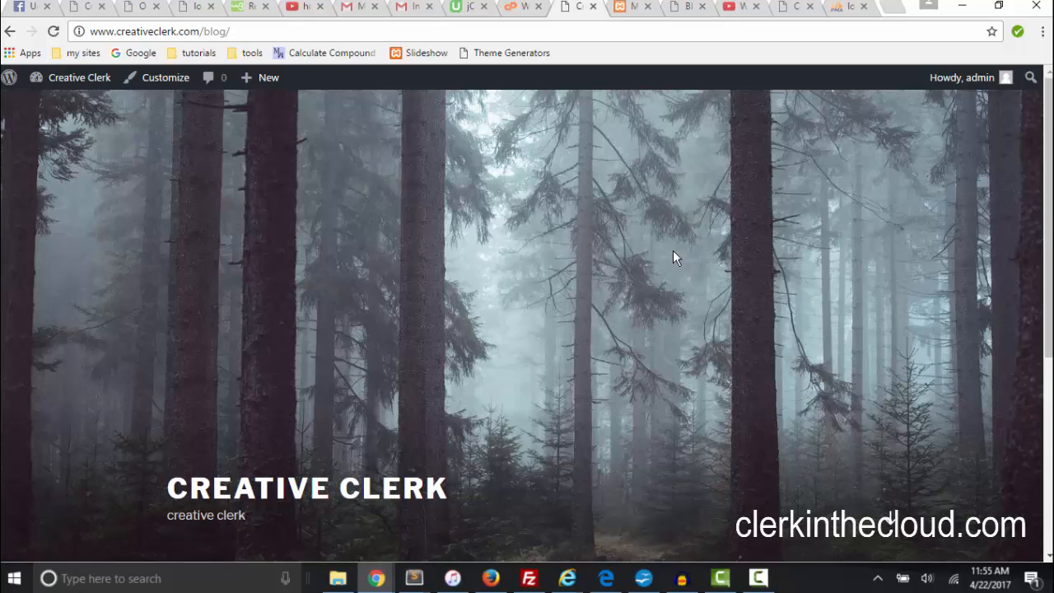
{"action": "mouse_move", "coordinate": [659, 261]}
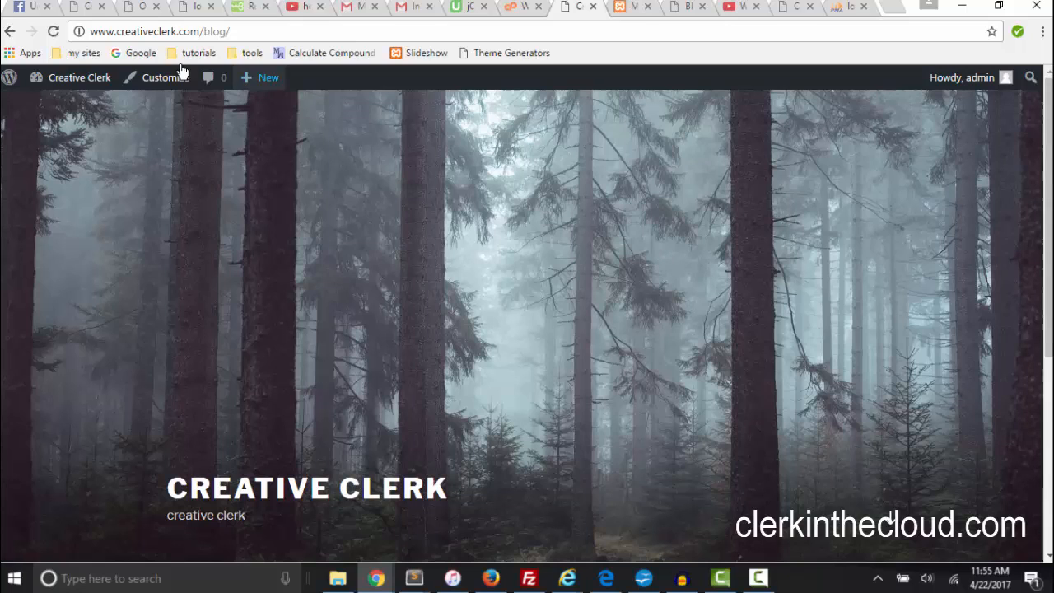
{"action": "mouse_move", "coordinate": [165, 77]}
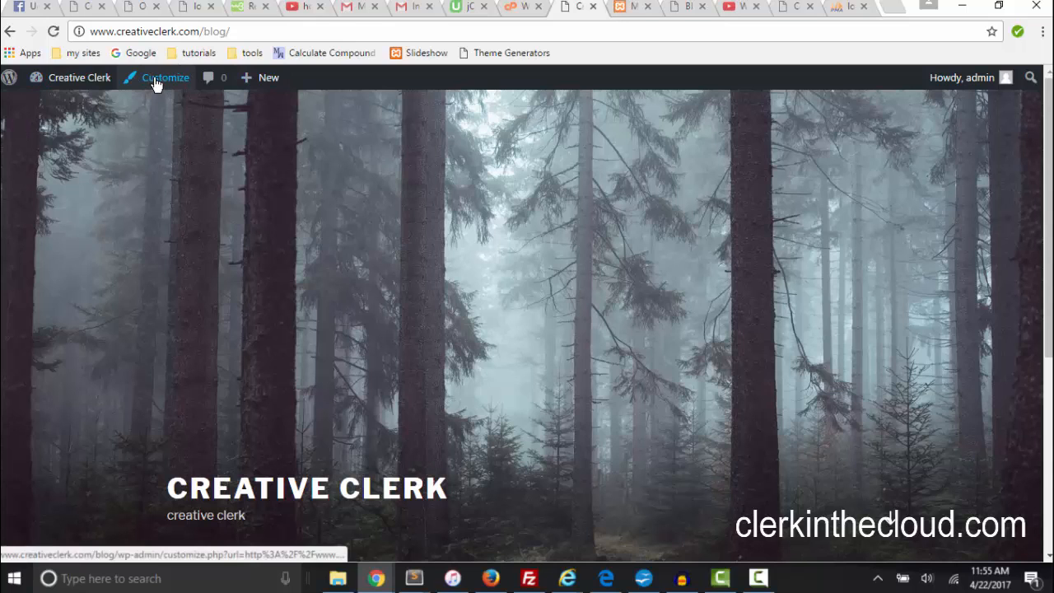
From the Customizer's Header Media panel, start adding a new header image over the forest photo
{"action": "left_click", "coordinate": [164, 78]}
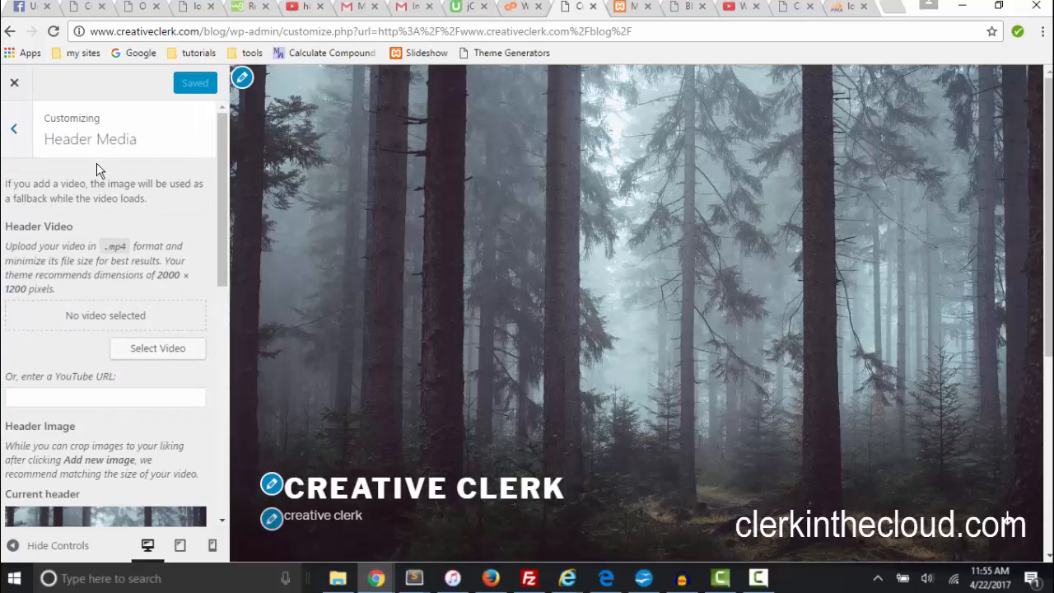
{"action": "scroll", "scroll_direction": "down", "scroll_amount": 3}
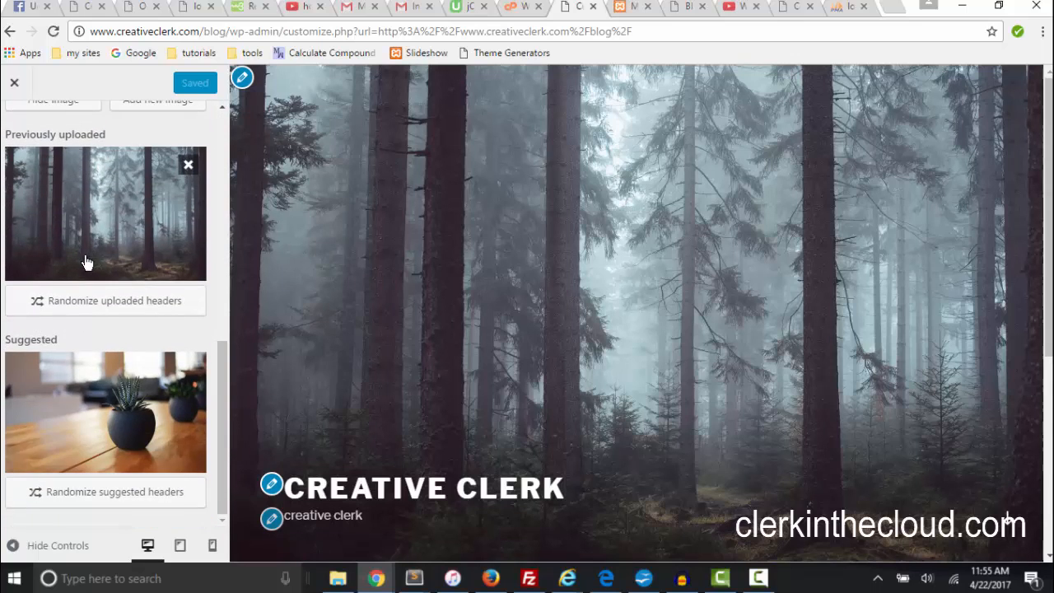
{"action": "scroll", "scroll_direction": "up", "scroll_amount": 3}
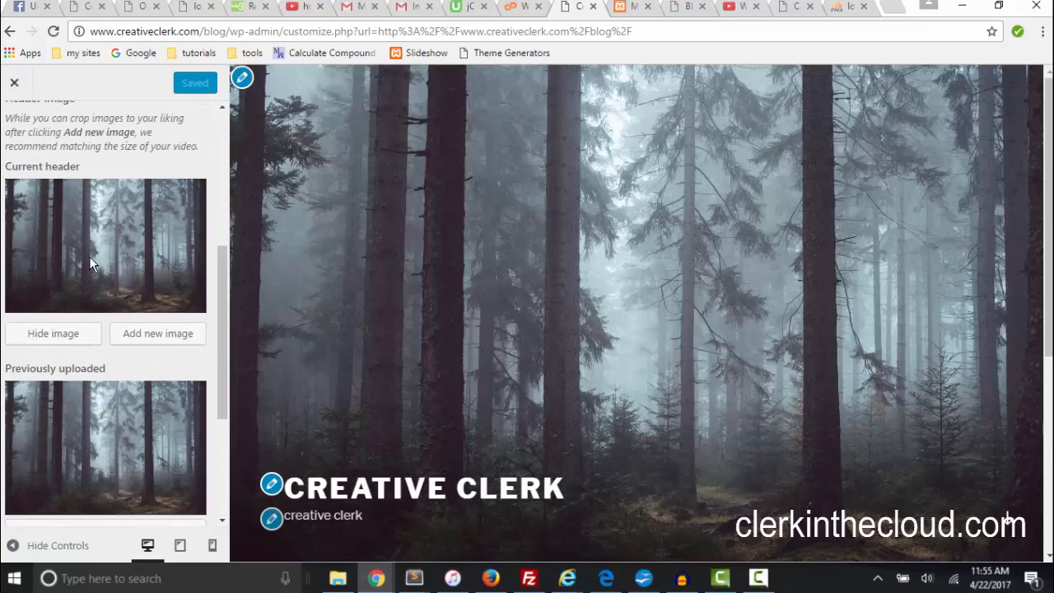
{"action": "left_click", "coordinate": [156, 333]}
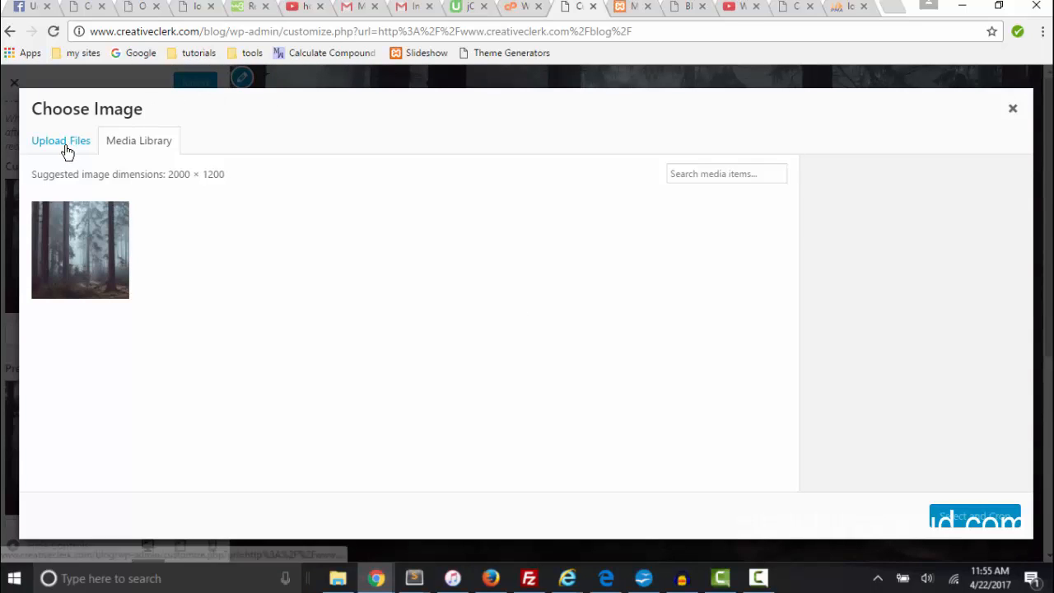
Upload the marine, fjord and wintry JPG photos together from the computer into the media library
{"action": "left_click", "coordinate": [59, 140]}
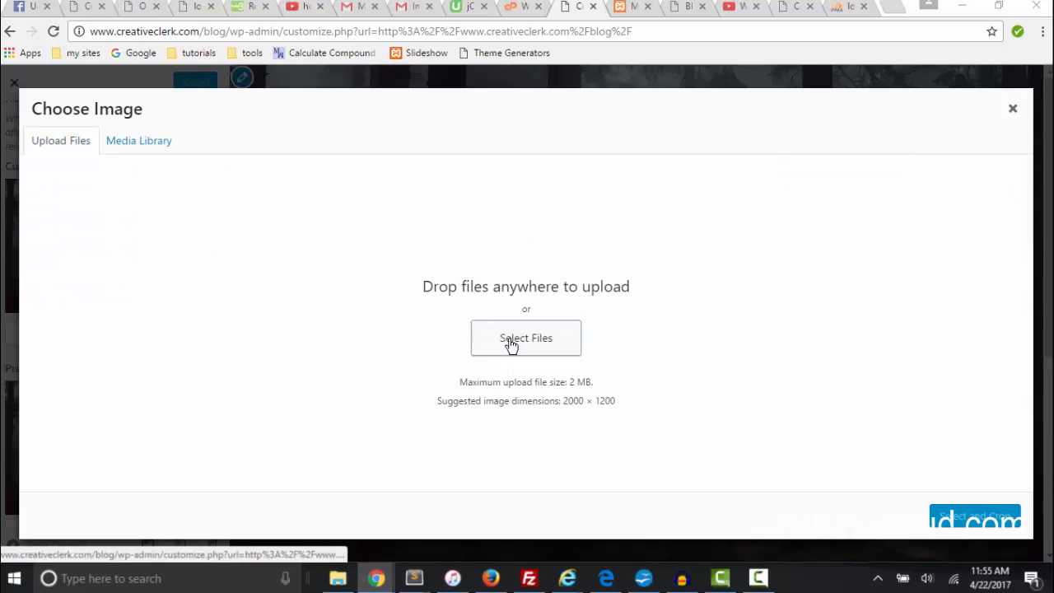
{"action": "left_click", "coordinate": [526, 338]}
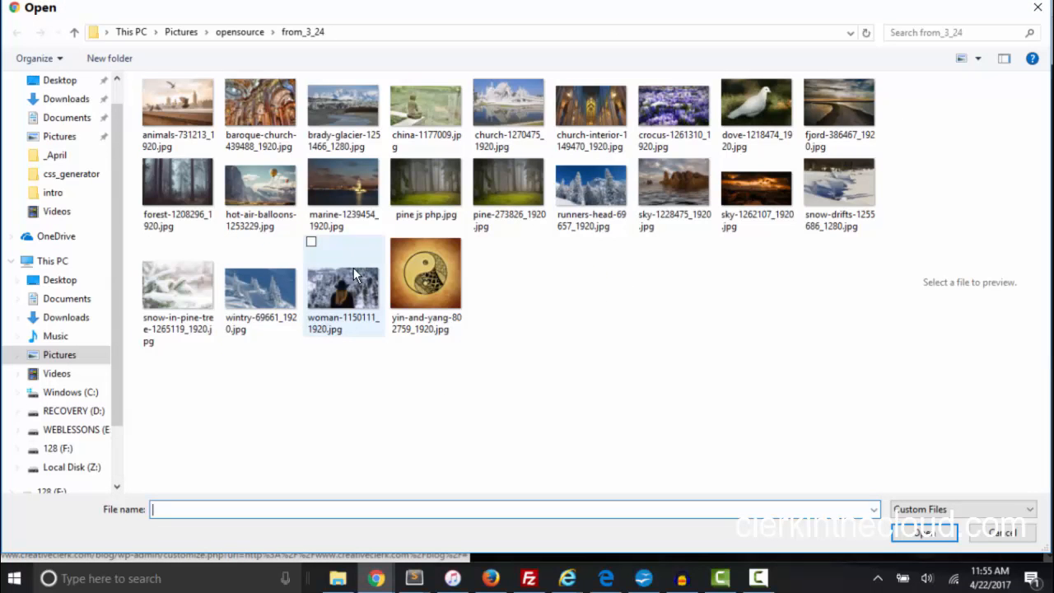
{"action": "left_click", "coordinate": [343, 181]}
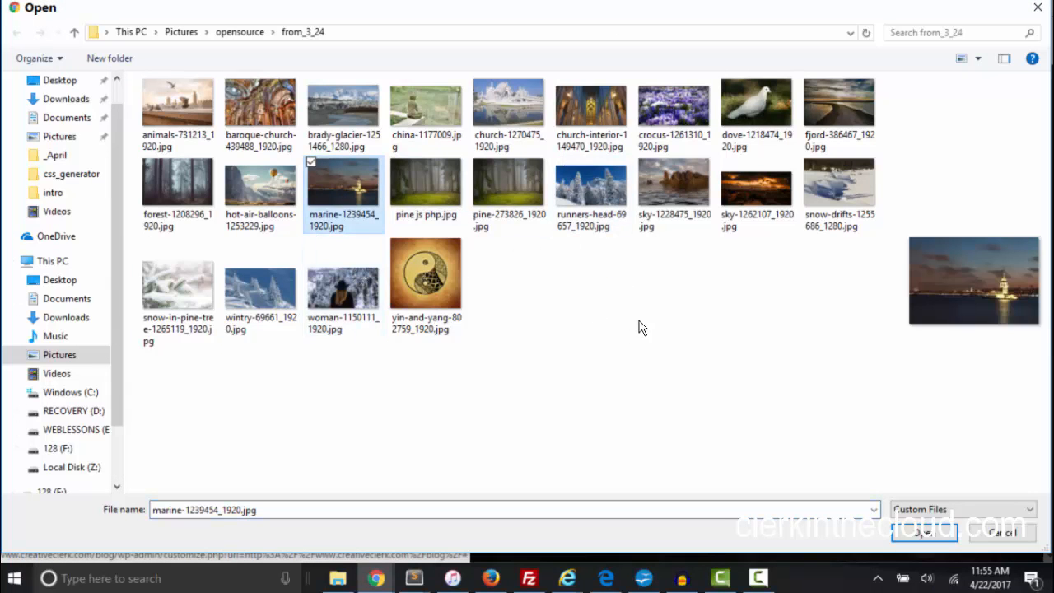
{"action": "mouse_move", "coordinate": [830, 105]}
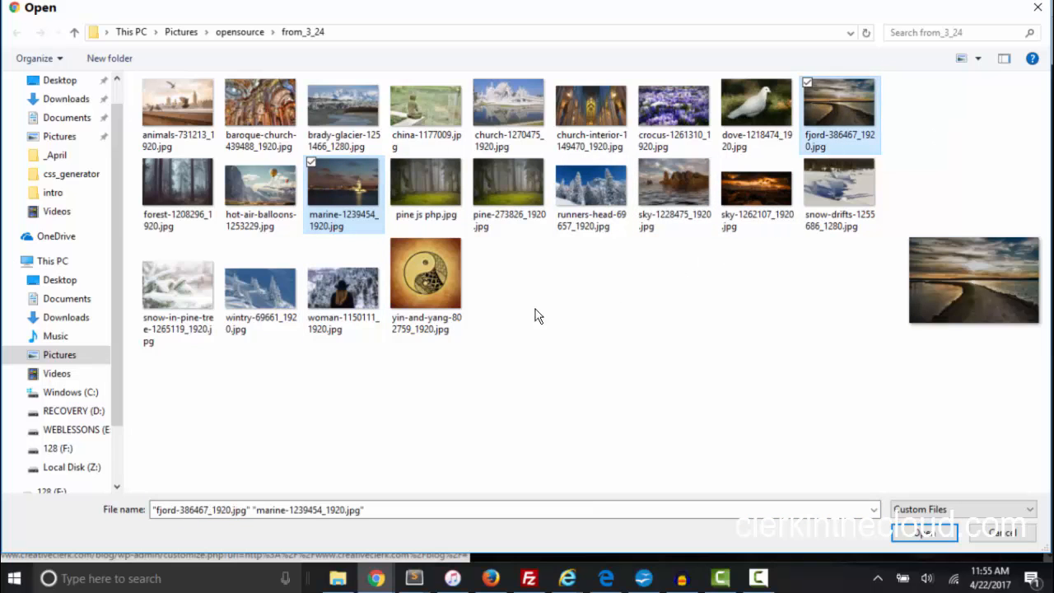
{"action": "left_click", "coordinate": [261, 277]}
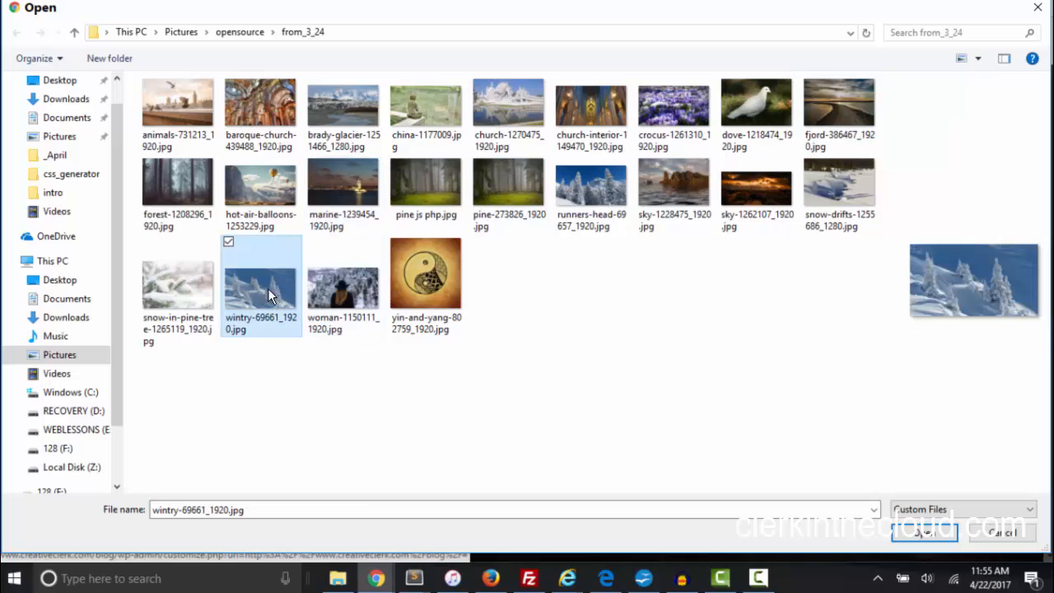
{"action": "left_click", "coordinate": [342, 185]}
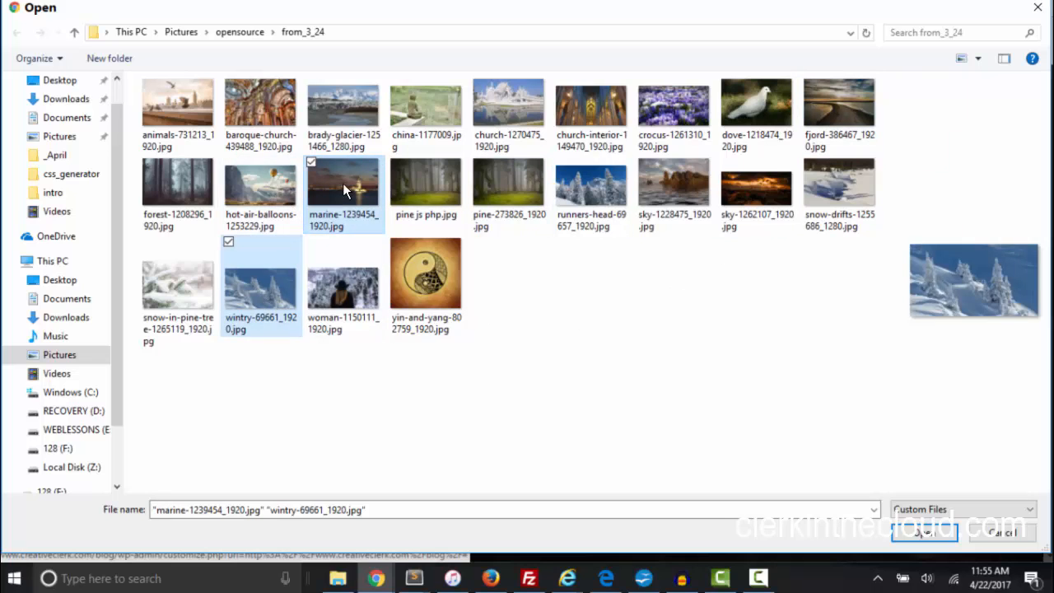
{"action": "left_click", "coordinate": [839, 102]}
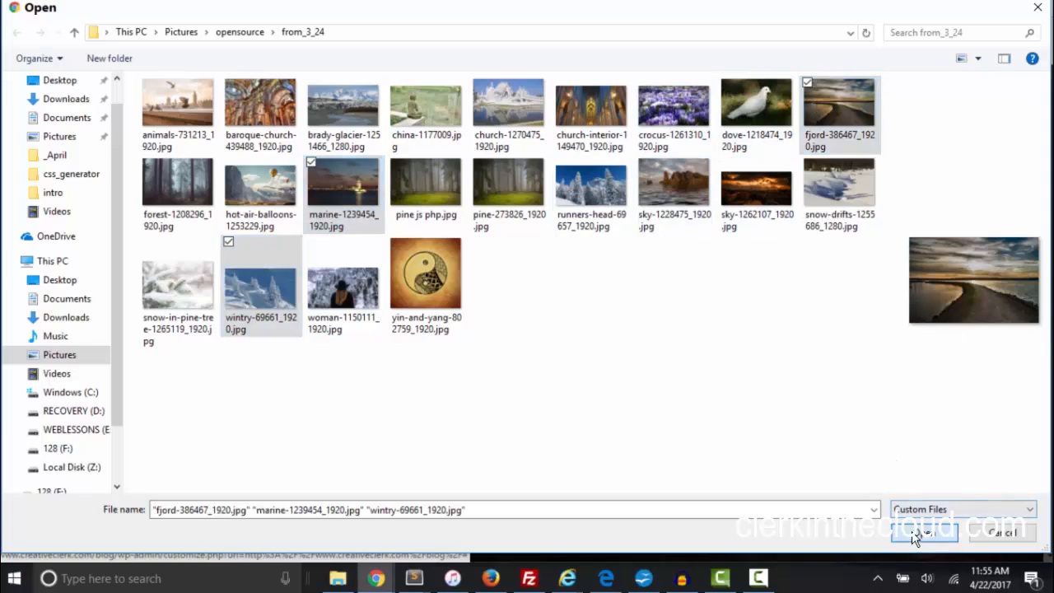
{"action": "left_click", "coordinate": [924, 531]}
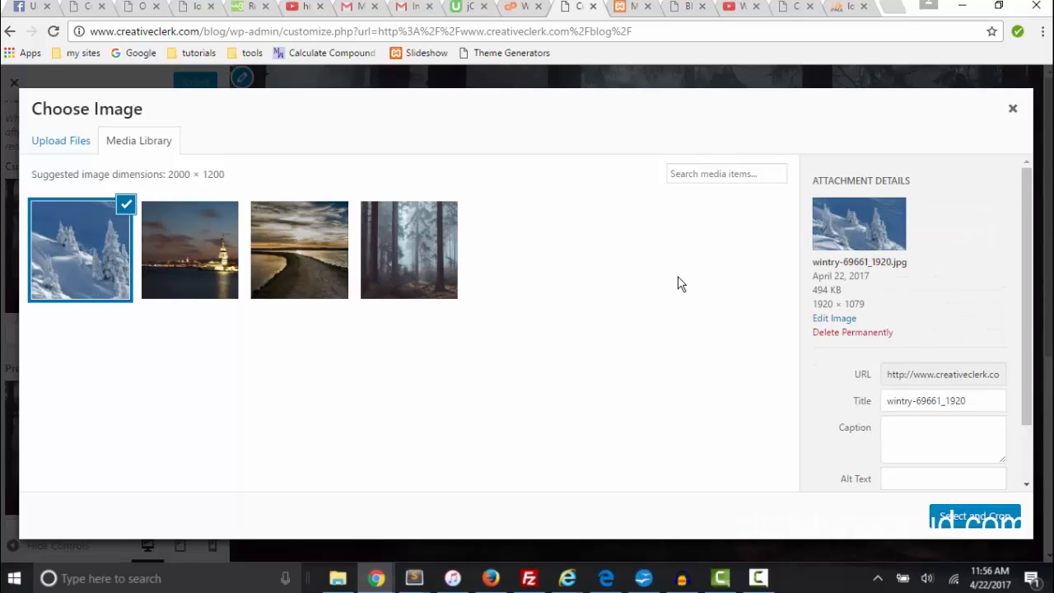
{"action": "mouse_move", "coordinate": [283, 262]}
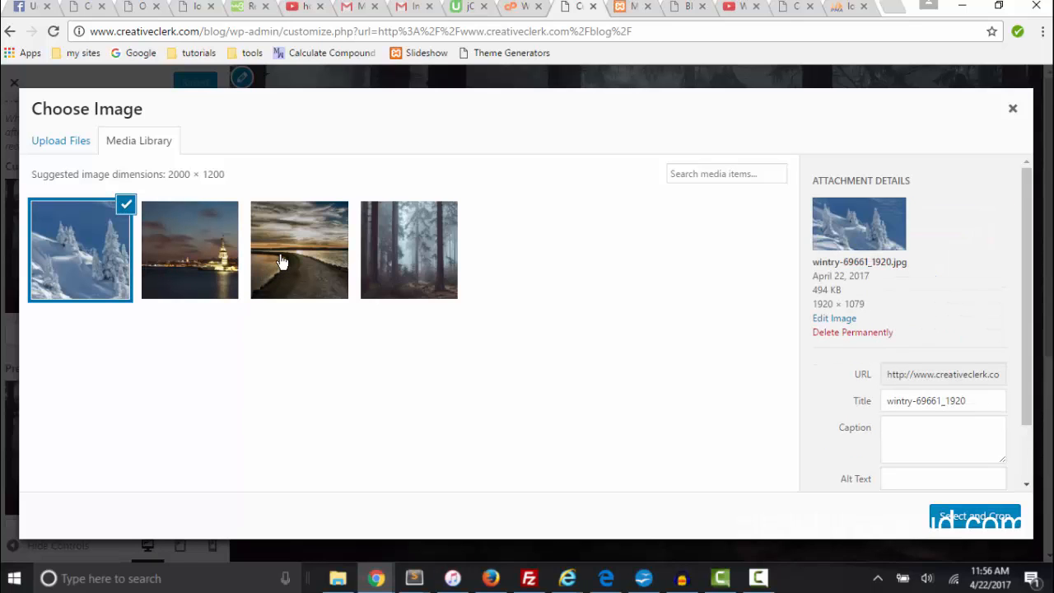
Choose the sunset pier photo from the library and proceed to its cropping view
{"action": "left_click", "coordinate": [300, 250]}
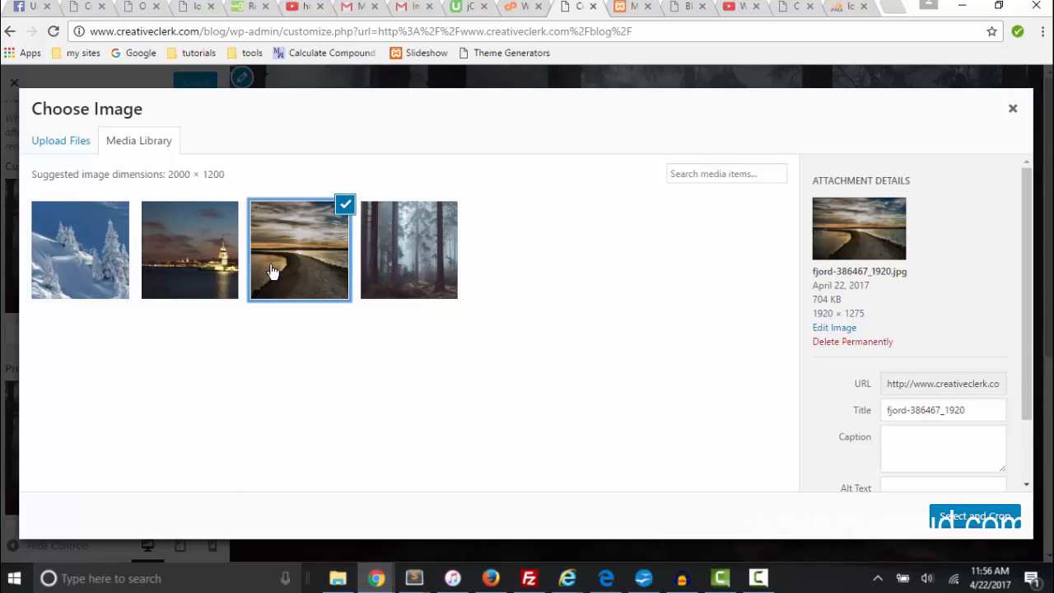
{"action": "left_click", "coordinate": [975, 518]}
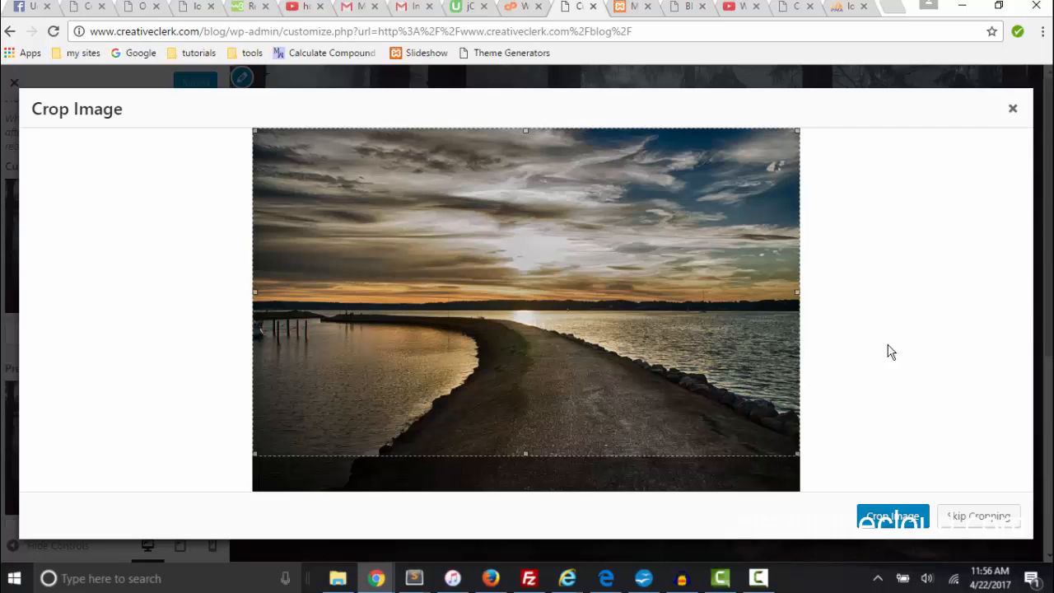
{"action": "mouse_move", "coordinate": [853, 352]}
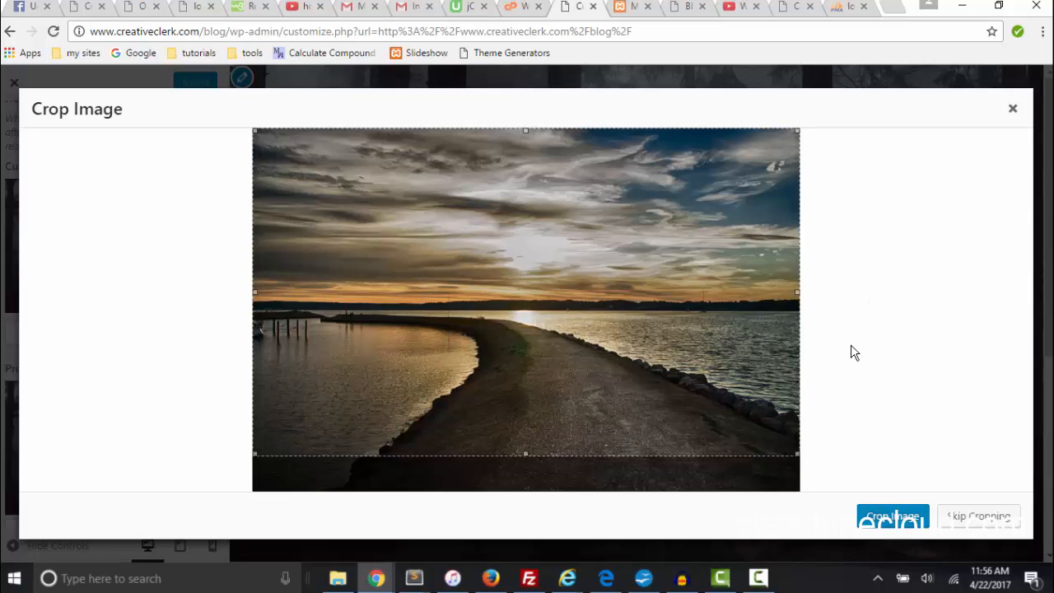
{"action": "mouse_move", "coordinate": [525, 455]}
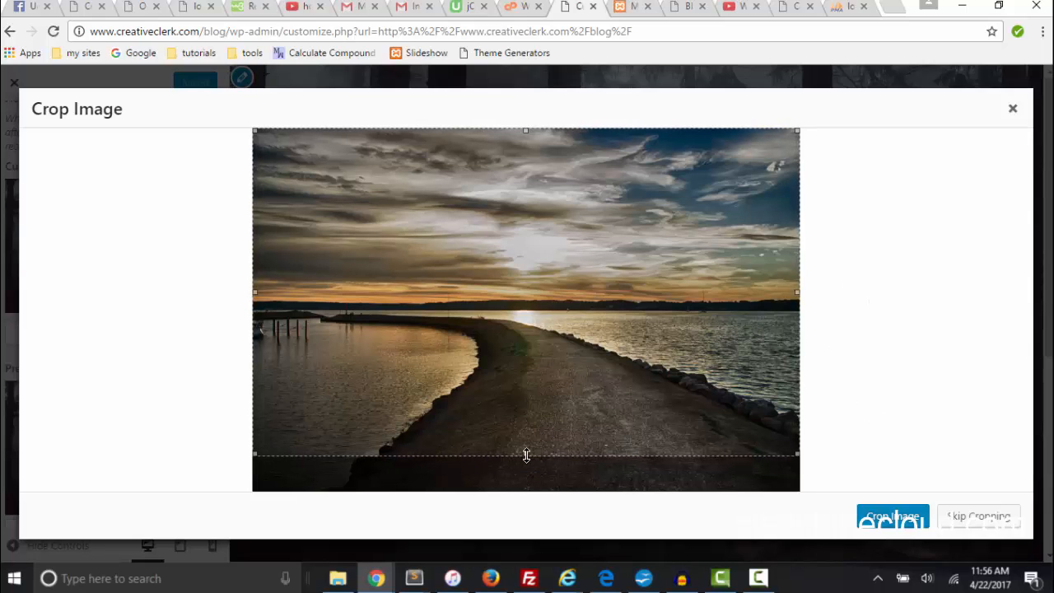
Accept the crop, publish the sunset pier header, and view it on the live Creative Clerk homepage
{"action": "left_click", "coordinate": [892, 517]}
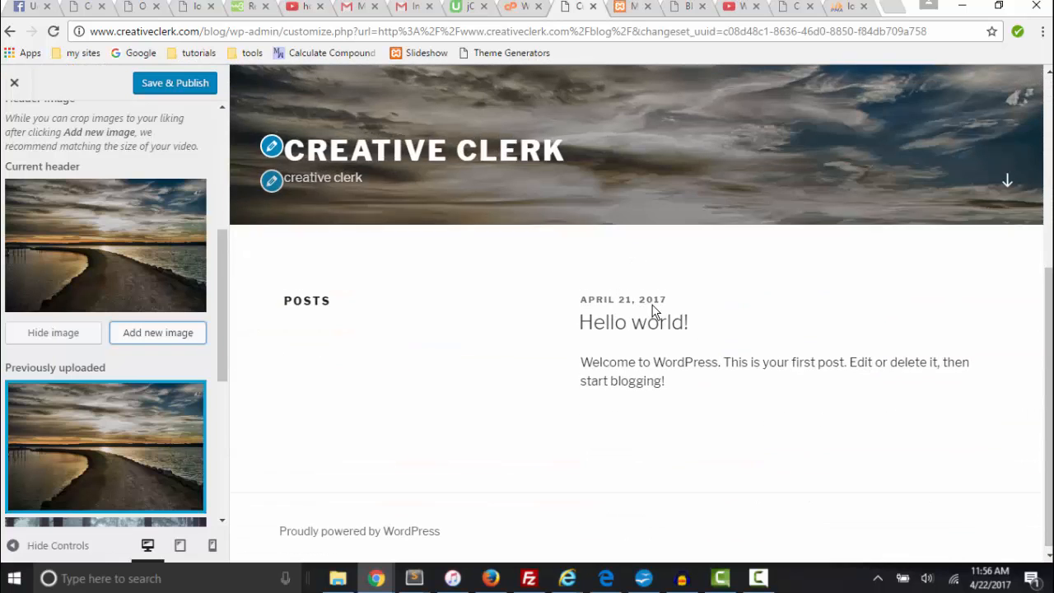
{"action": "left_click", "coordinate": [106, 445]}
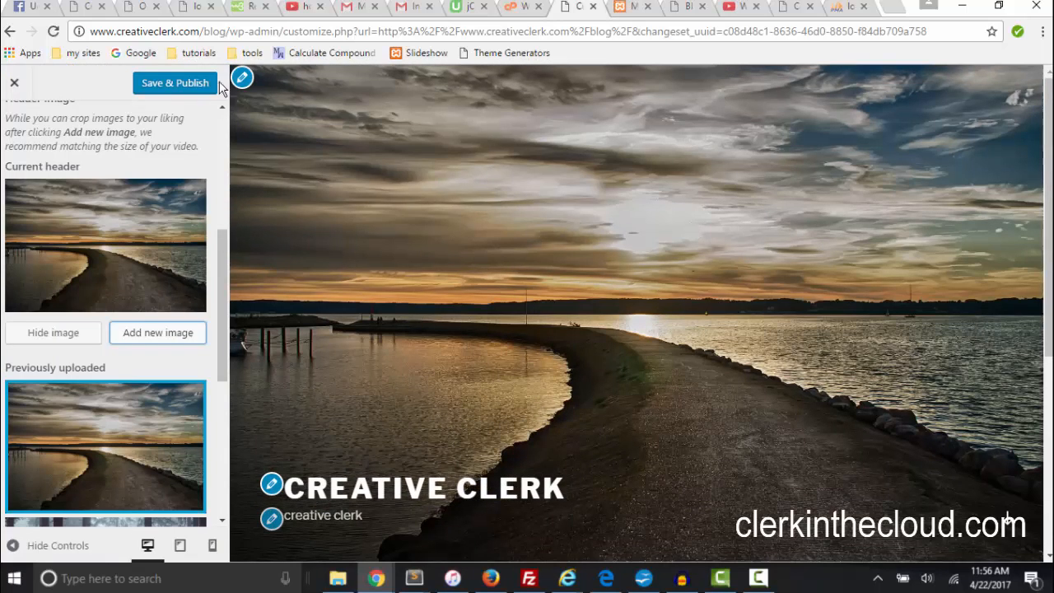
{"action": "mouse_move", "coordinate": [174, 89]}
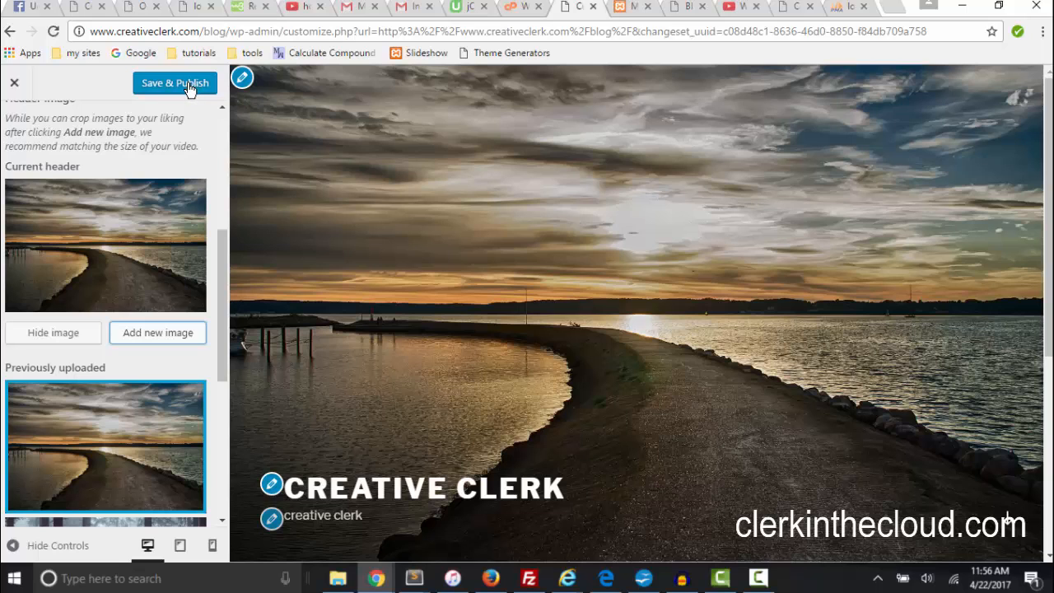
{"action": "left_click", "coordinate": [174, 82]}
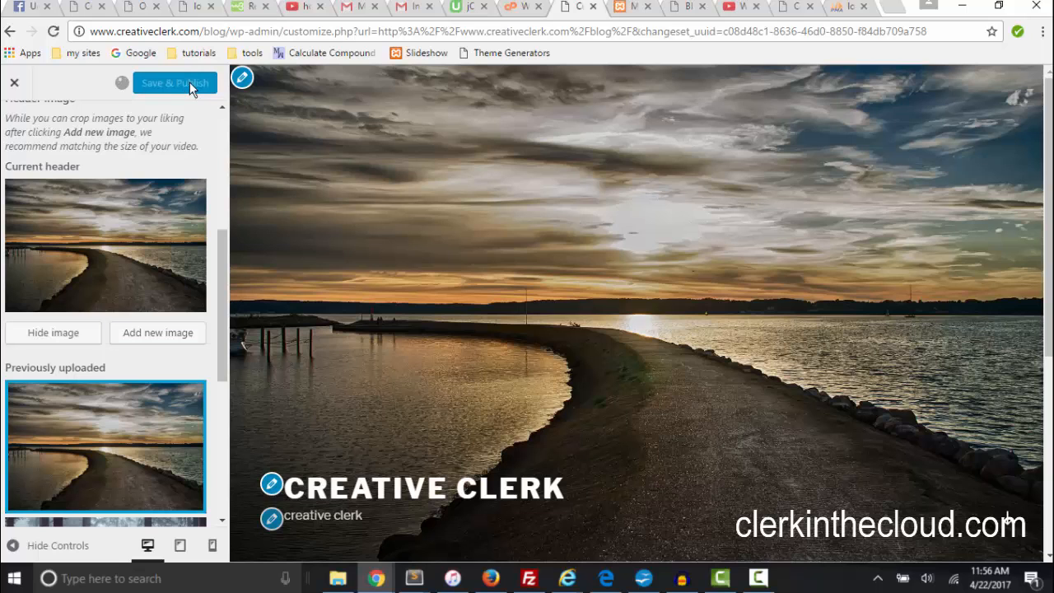
{"action": "left_click", "coordinate": [175, 83]}
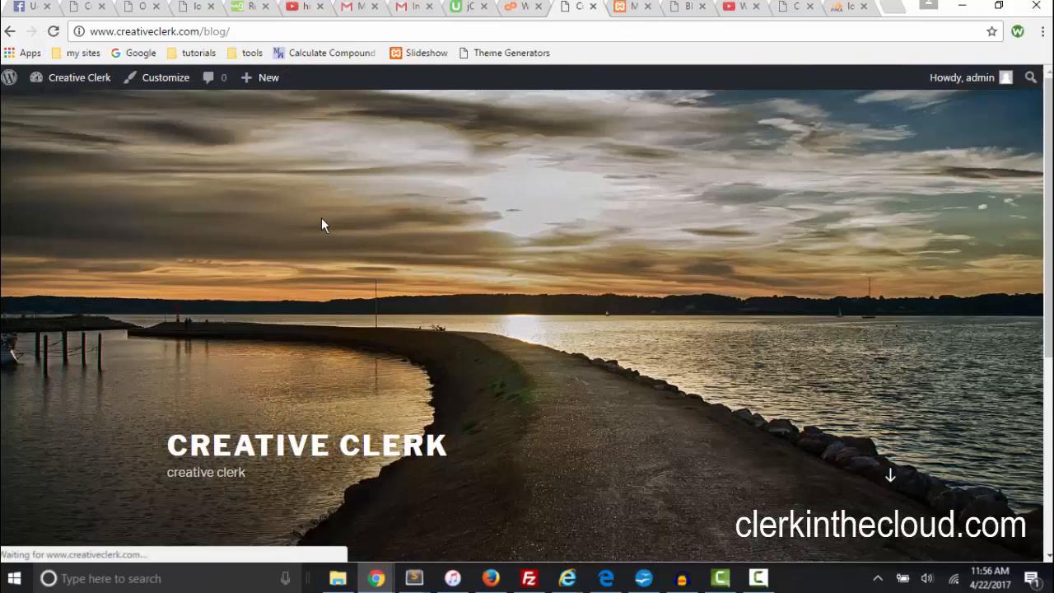
{"action": "scroll", "scroll_direction": "down", "scroll_amount": 3}
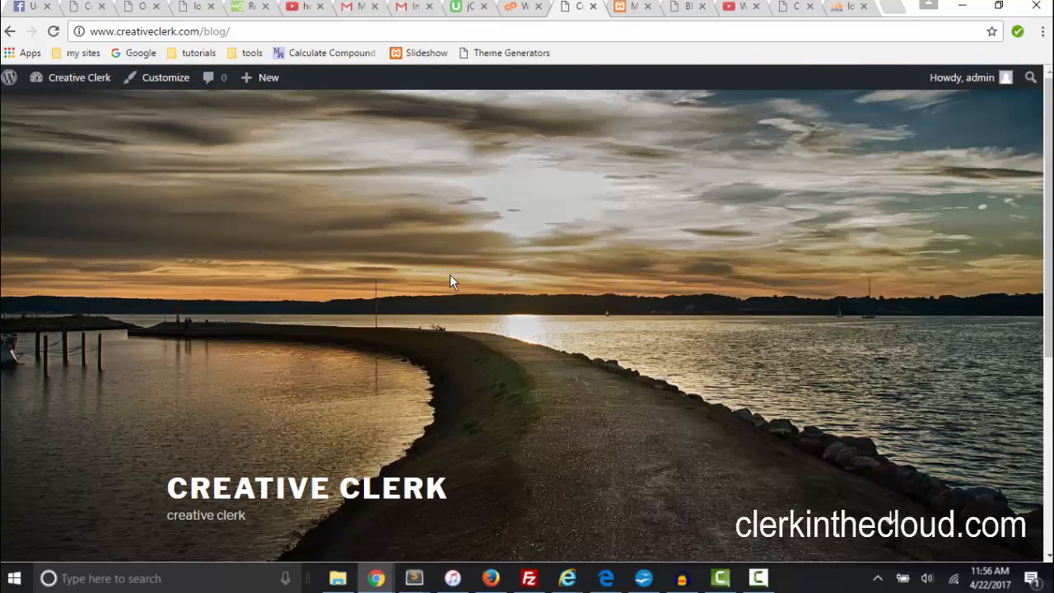
{"action": "mouse_move", "coordinate": [573, 321]}
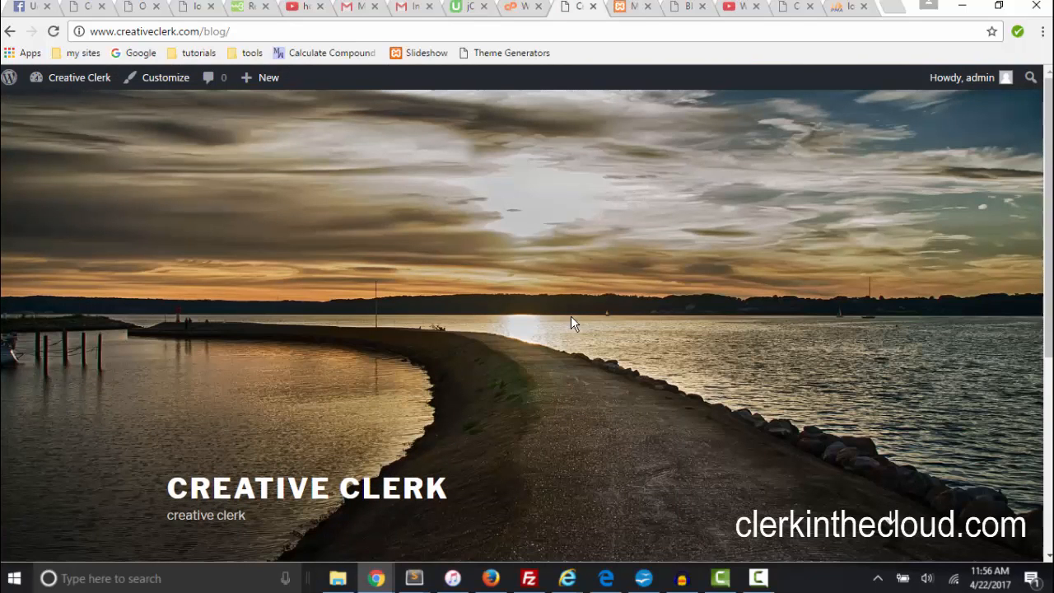
{"action": "mouse_move", "coordinate": [326, 106]}
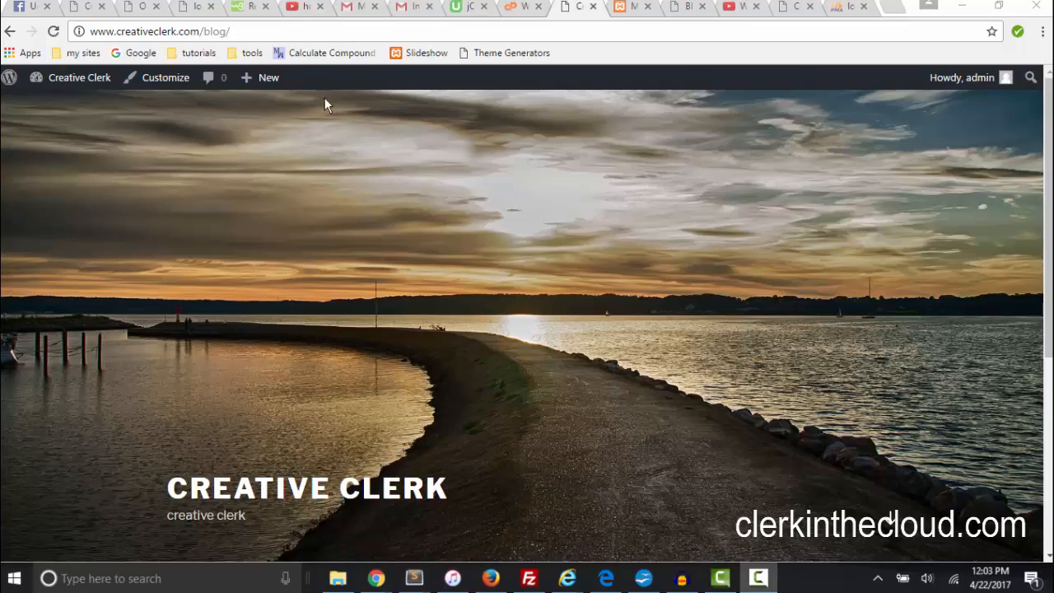
{"action": "mouse_move", "coordinate": [165, 77]}
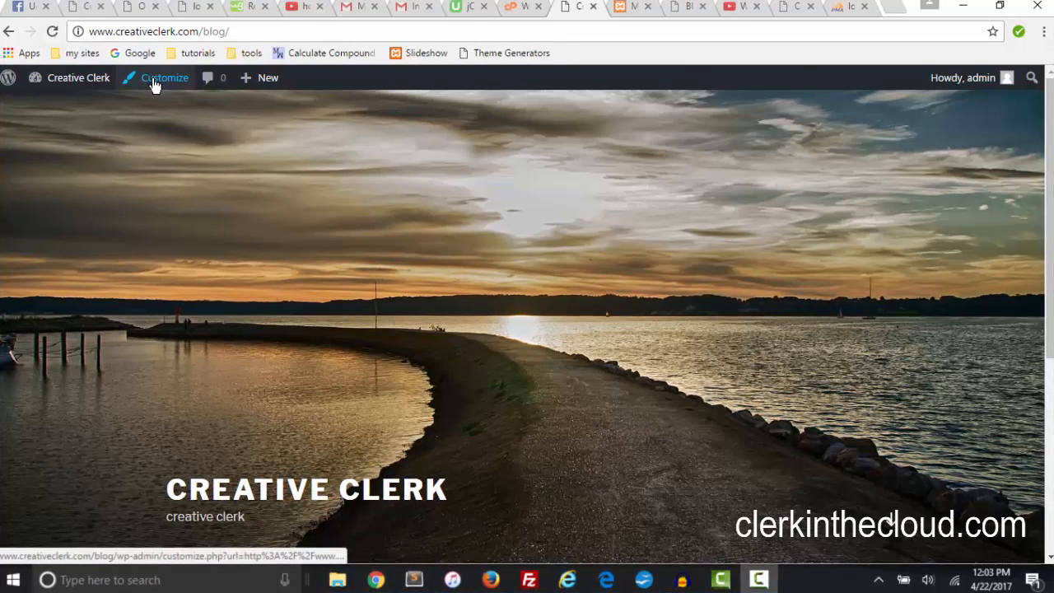
Reopen the Customizer and return to the Header Media panel's image options
{"action": "left_click", "coordinate": [165, 77]}
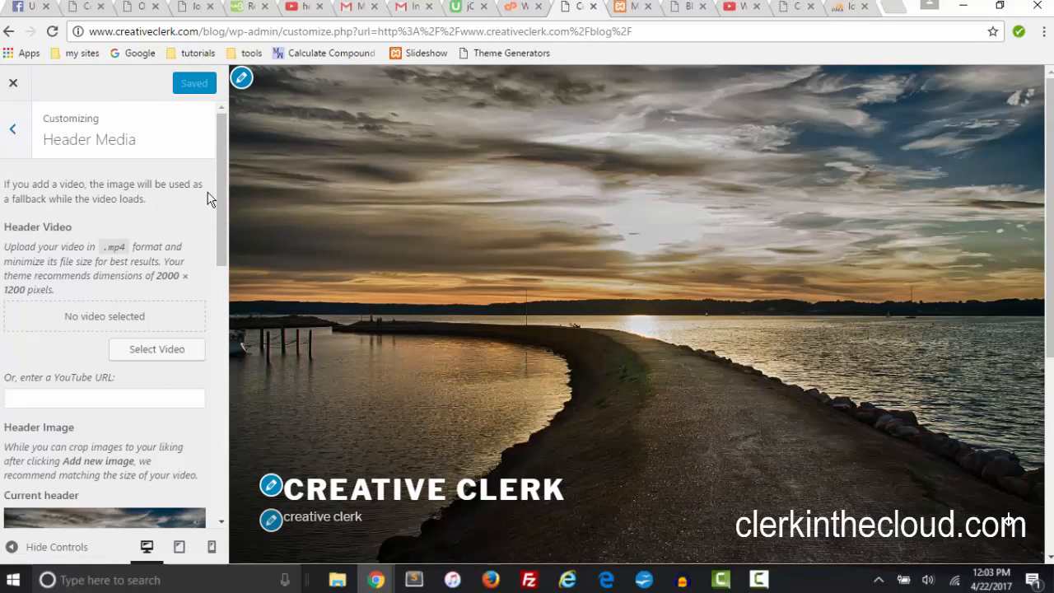
{"action": "scroll", "scroll_direction": "down", "scroll_amount": 3}
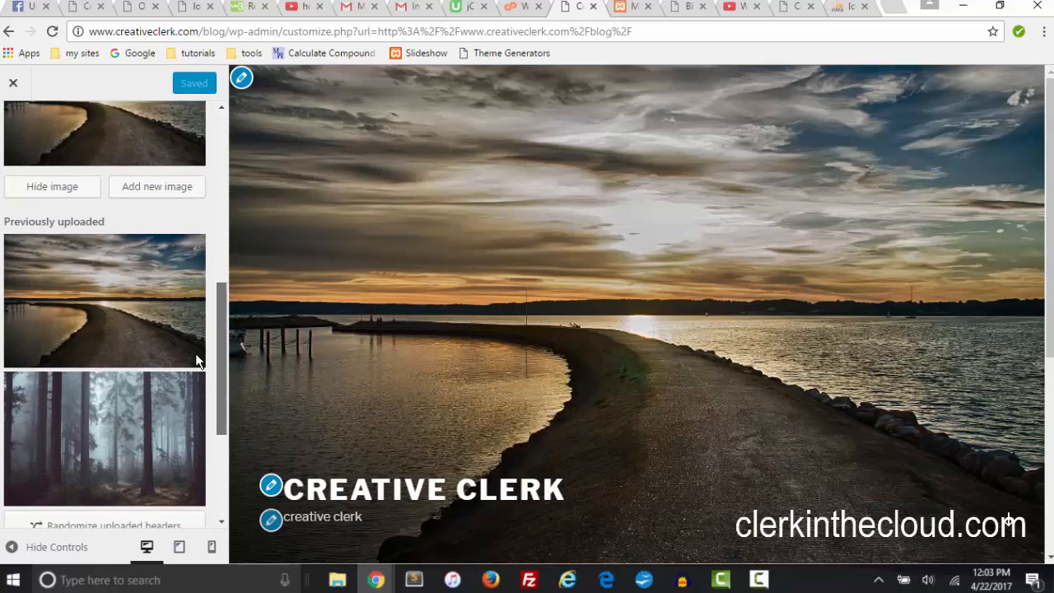
{"action": "scroll", "scroll_direction": "up", "scroll_amount": 3}
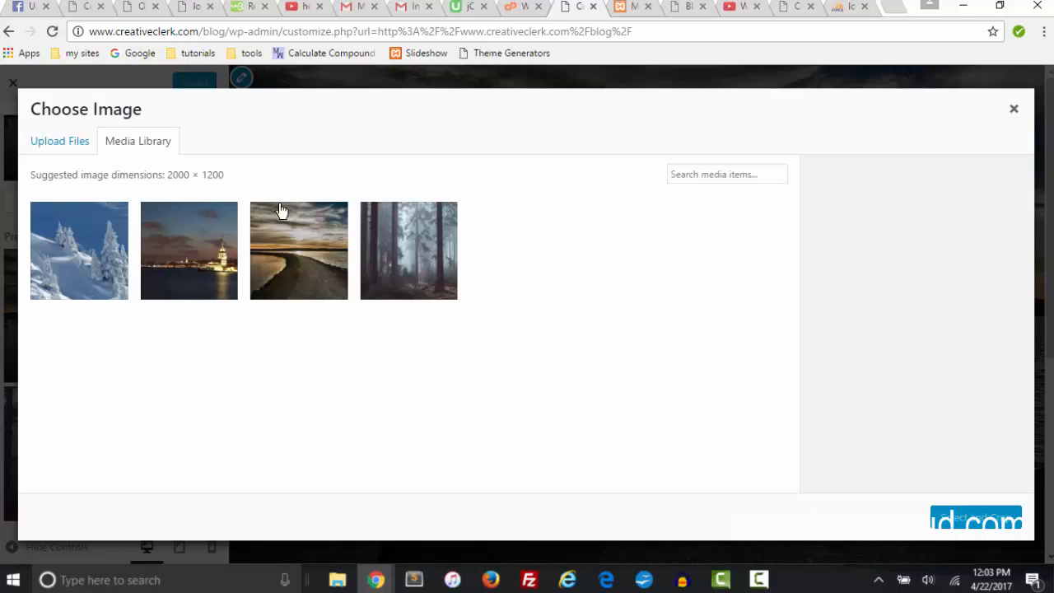
{"action": "mouse_move", "coordinate": [179, 261]}
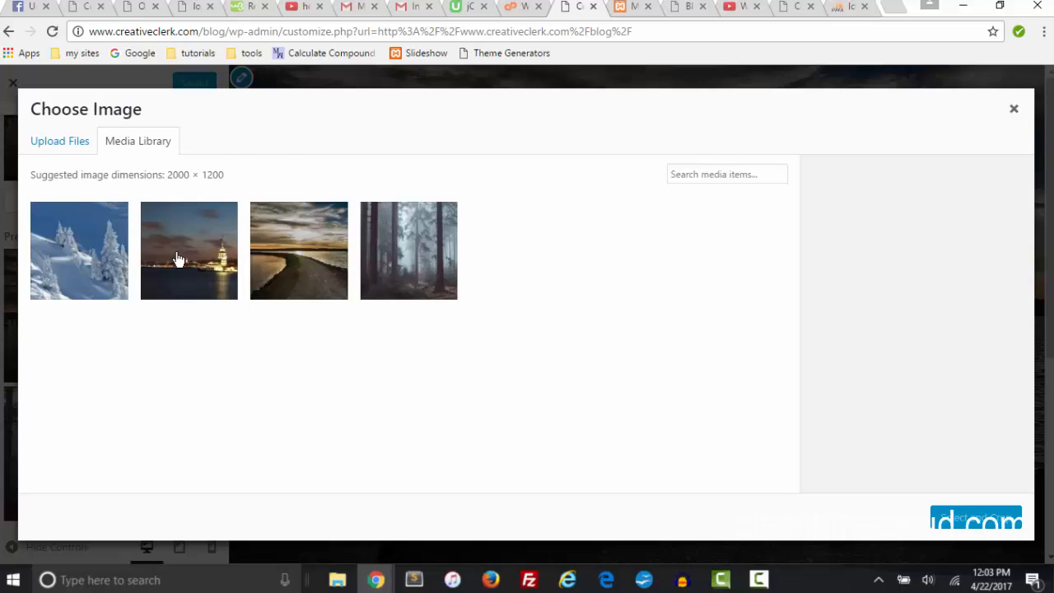
Select the night-time tower photo, adjust its crop box, and make it the header in the preview
{"action": "left_click", "coordinate": [188, 250]}
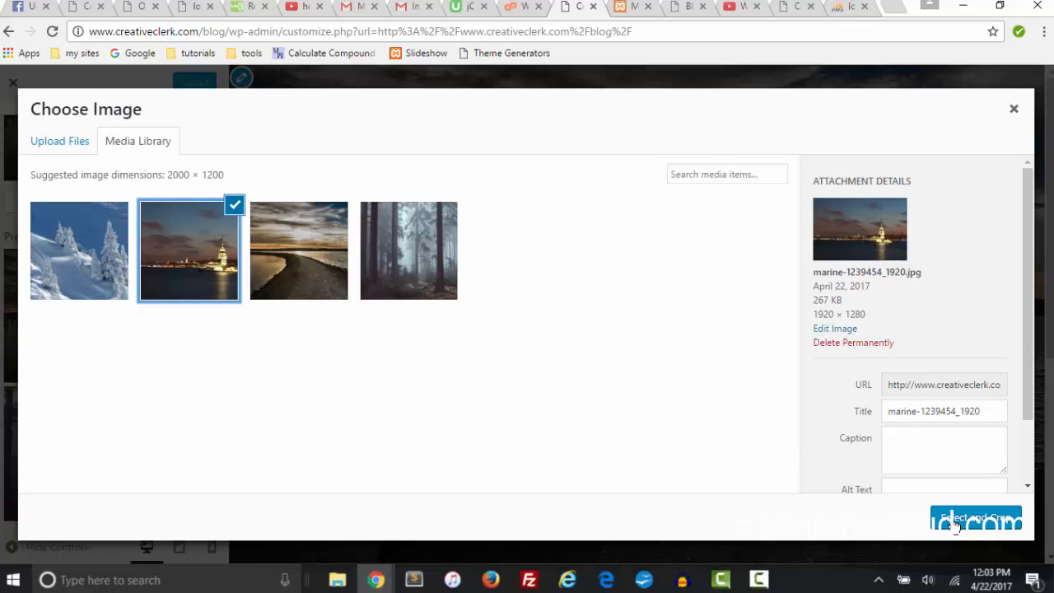
{"action": "left_click", "coordinate": [975, 517]}
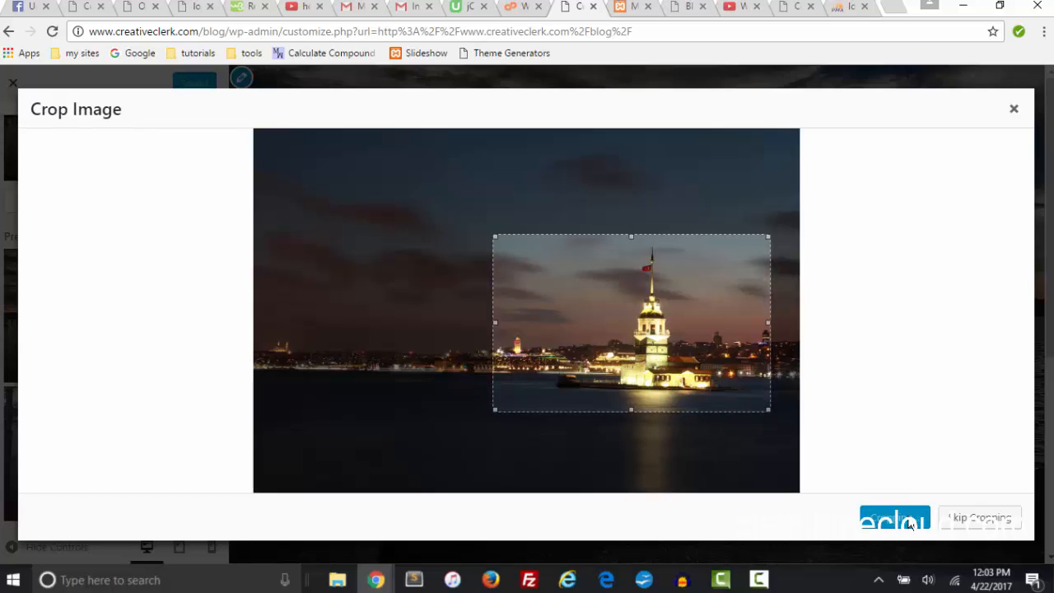
{"action": "left_click", "coordinate": [893, 517]}
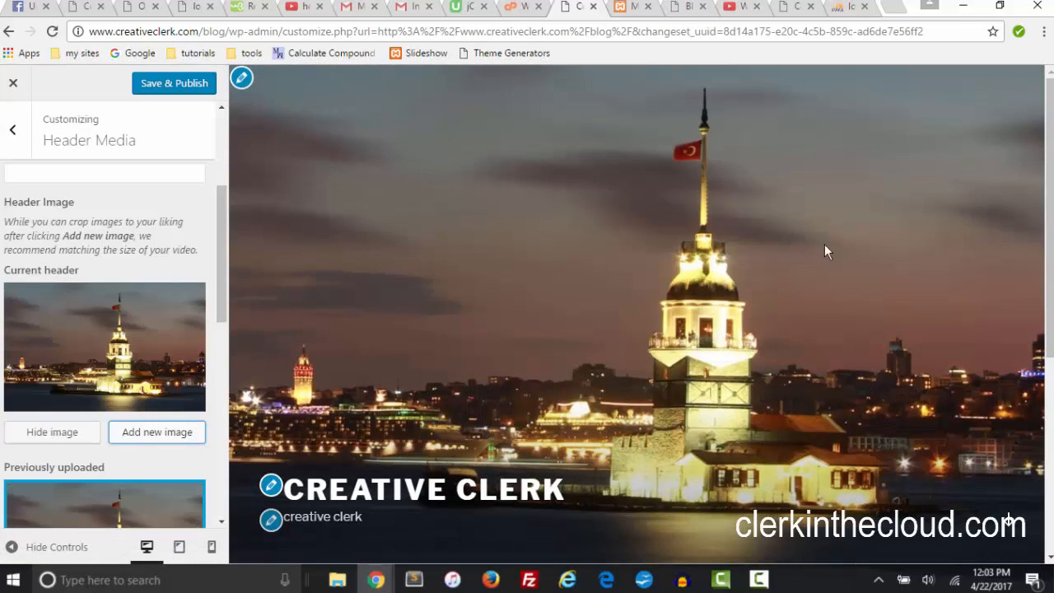
{"action": "mouse_move", "coordinate": [461, 365]}
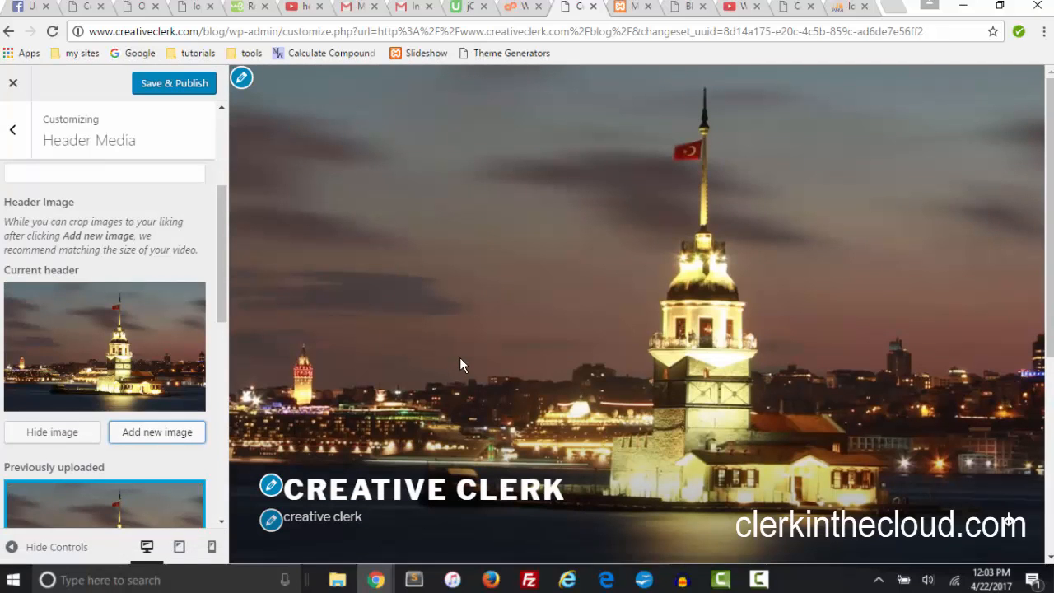
{"action": "mouse_move", "coordinate": [174, 330]}
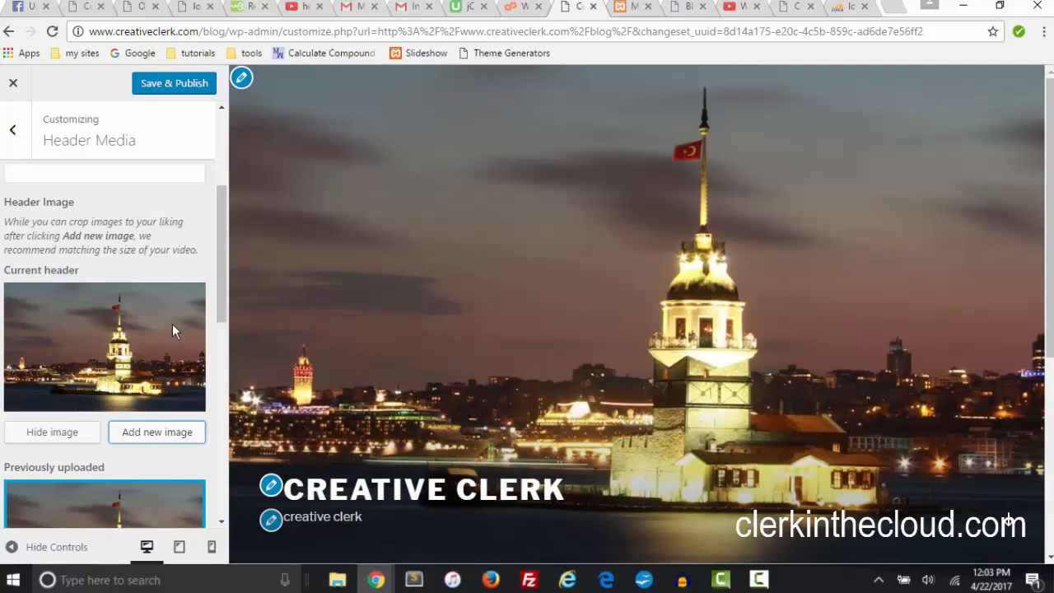
Re-select the tower photo and apply it uncropped, full-image, as the header
{"action": "left_click", "coordinate": [156, 432]}
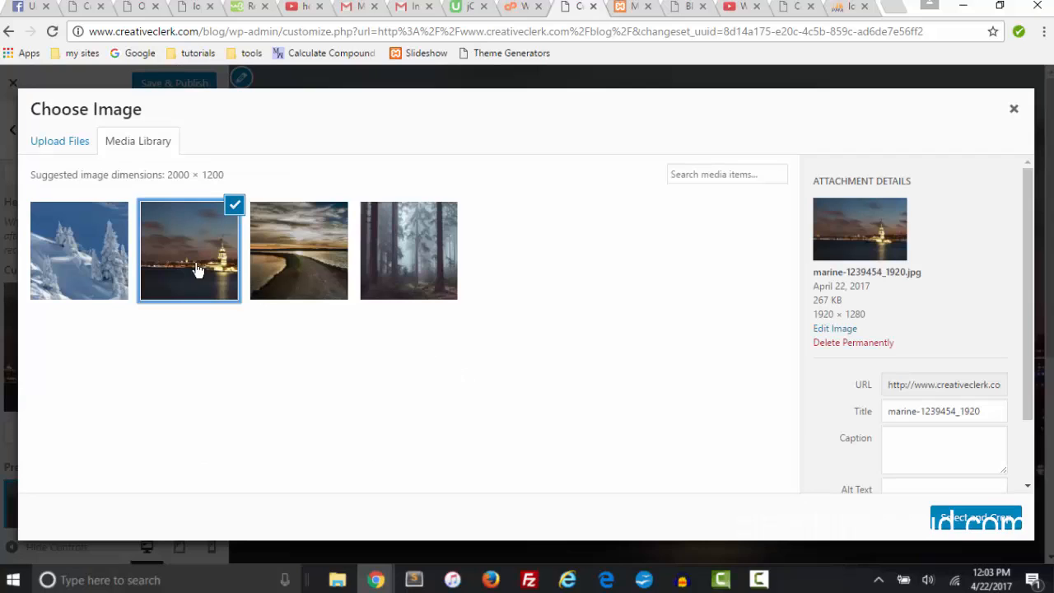
{"action": "mouse_move", "coordinate": [975, 517]}
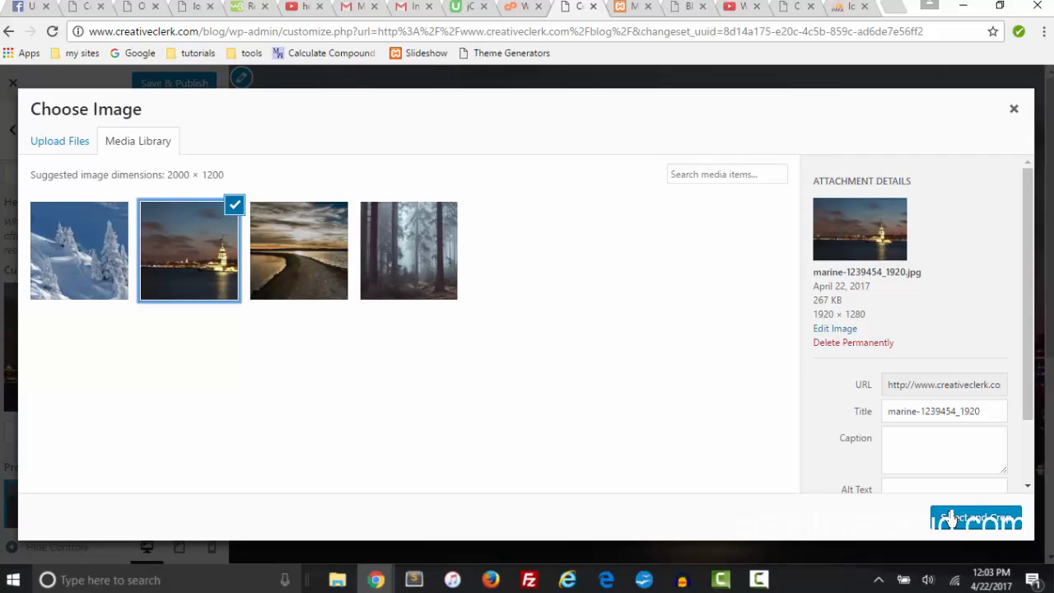
{"action": "left_click", "coordinate": [975, 517]}
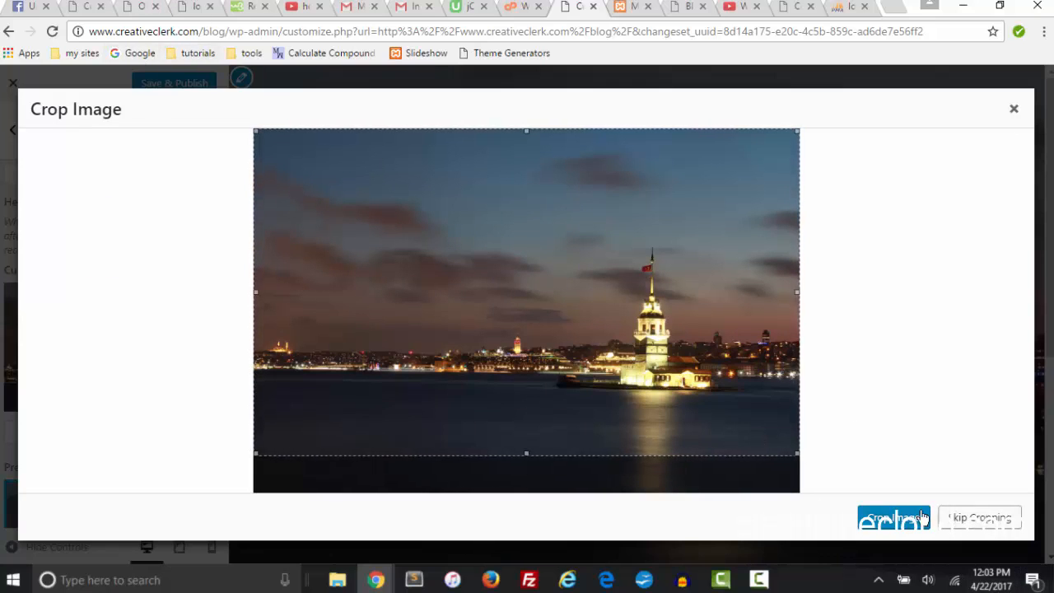
{"action": "left_click", "coordinate": [894, 517]}
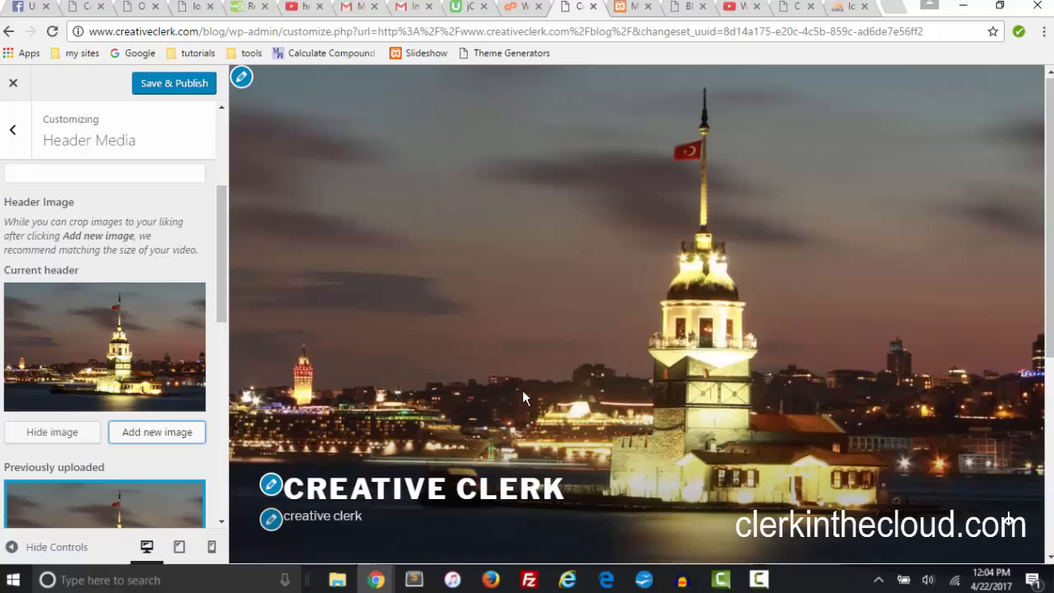
Caption the snowy forest photo 'This is a picture of snow' and crop it as the header
{"action": "left_click", "coordinate": [157, 431]}
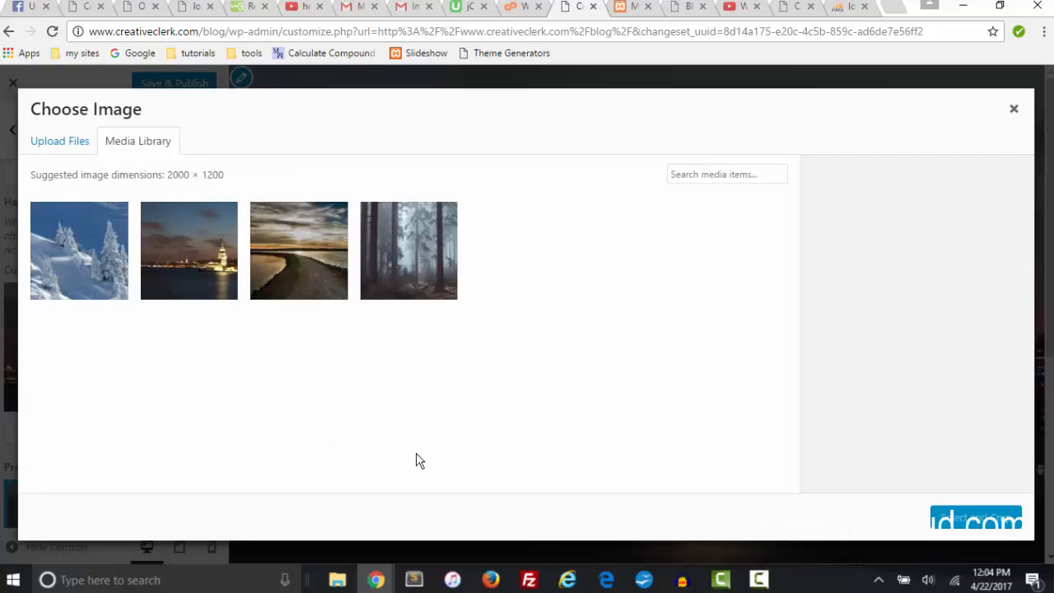
{"action": "left_click", "coordinate": [79, 250]}
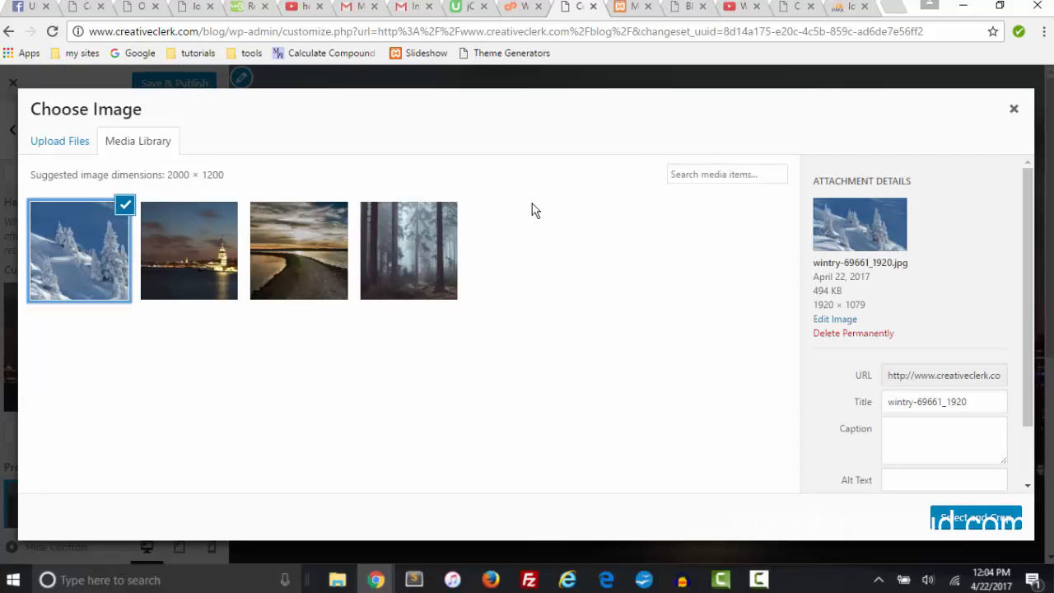
{"action": "left_click", "coordinate": [913, 435]}
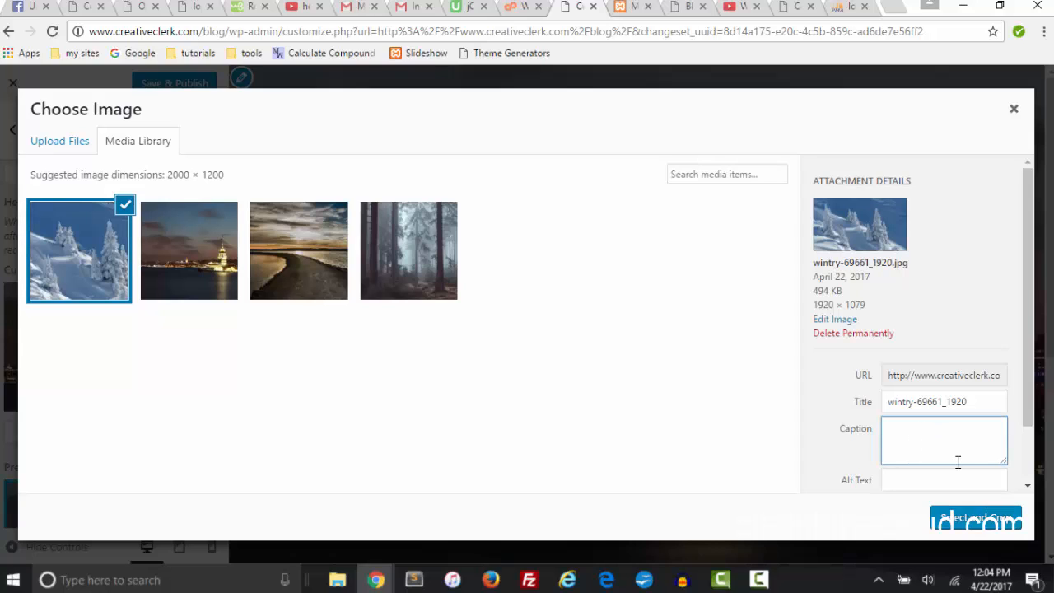
{"action": "type", "text": "This is"}
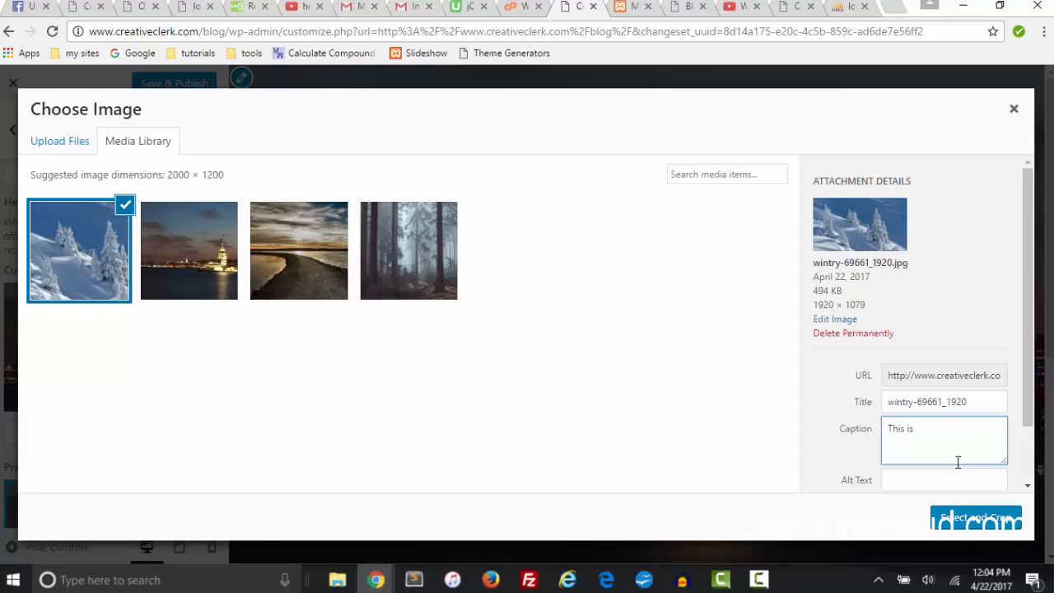
{"action": "type", "text": "a"}
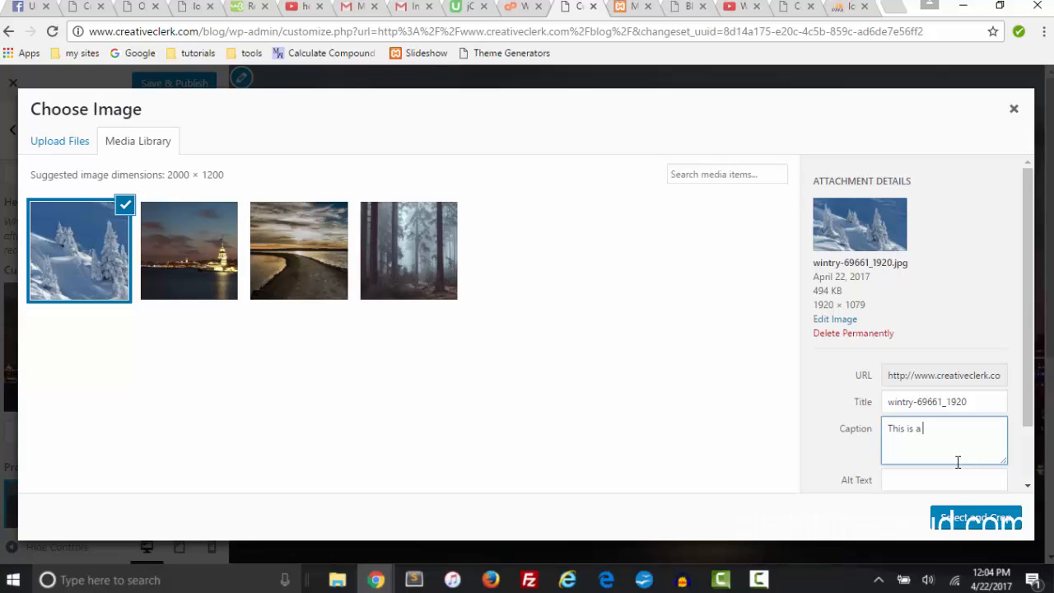
{"action": "type", "text": "picture o"}
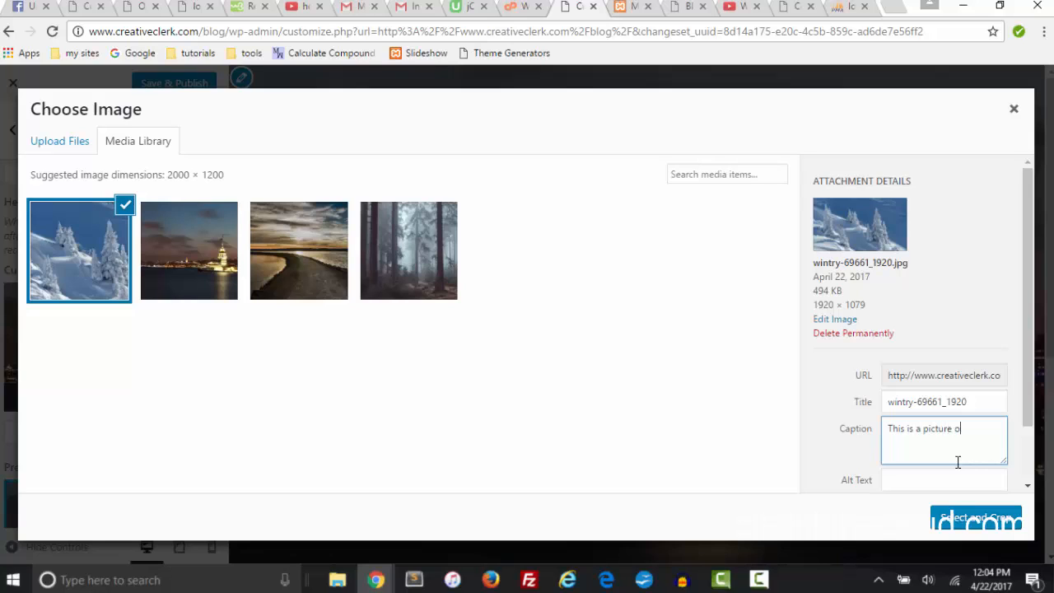
{"action": "type", "text": "f"}
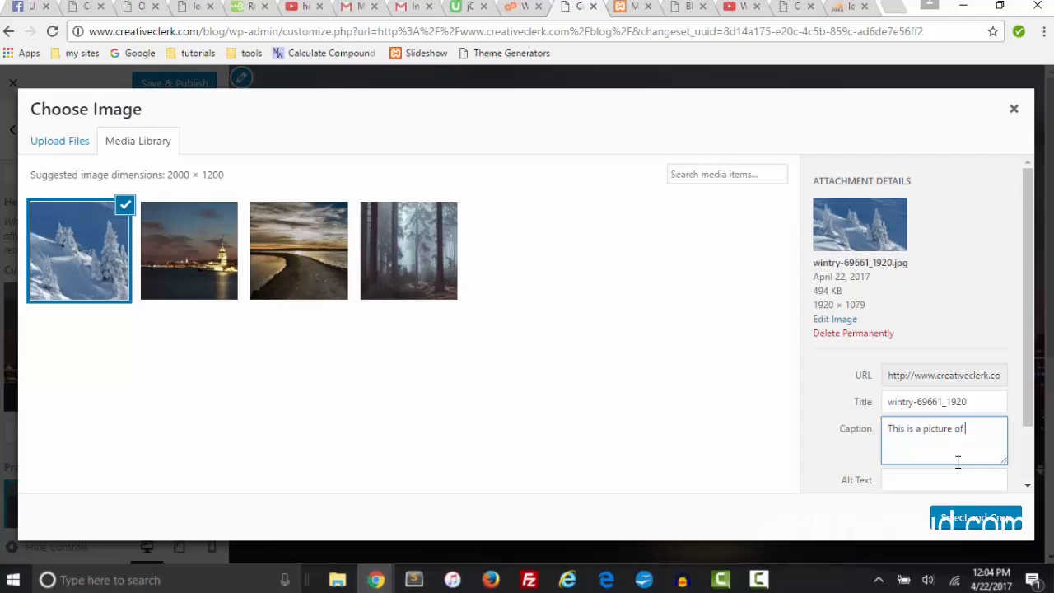
{"action": "type", "text": "sno"}
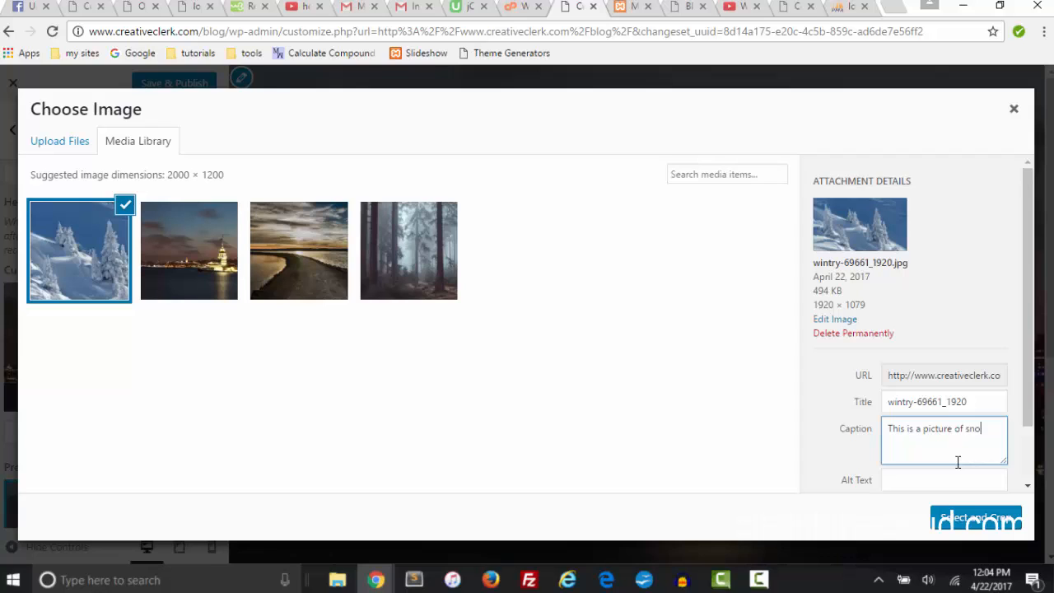
{"action": "type", "text": "w"}
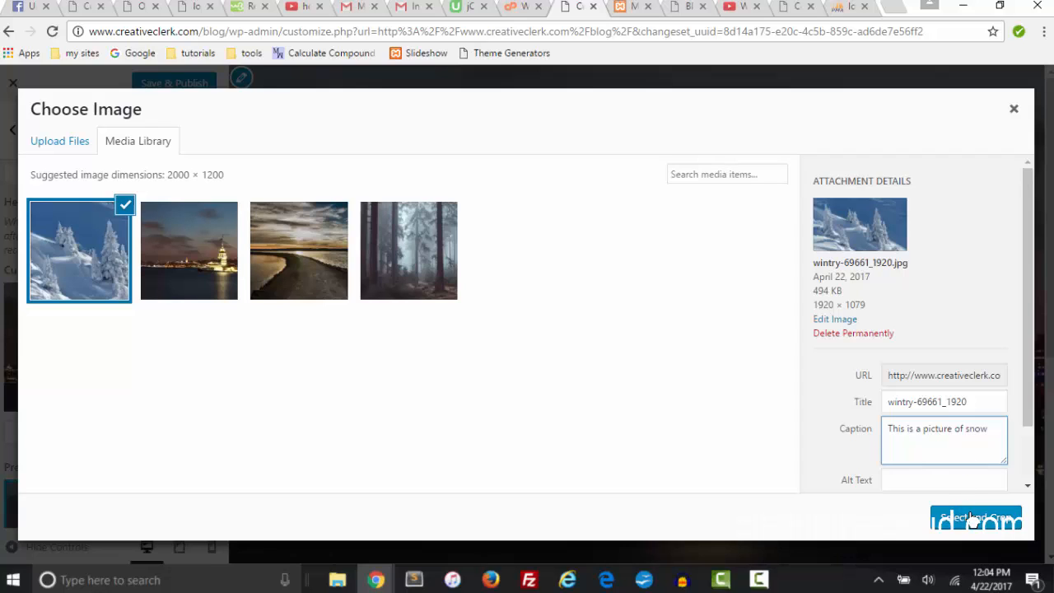
{"action": "left_click", "coordinate": [975, 517]}
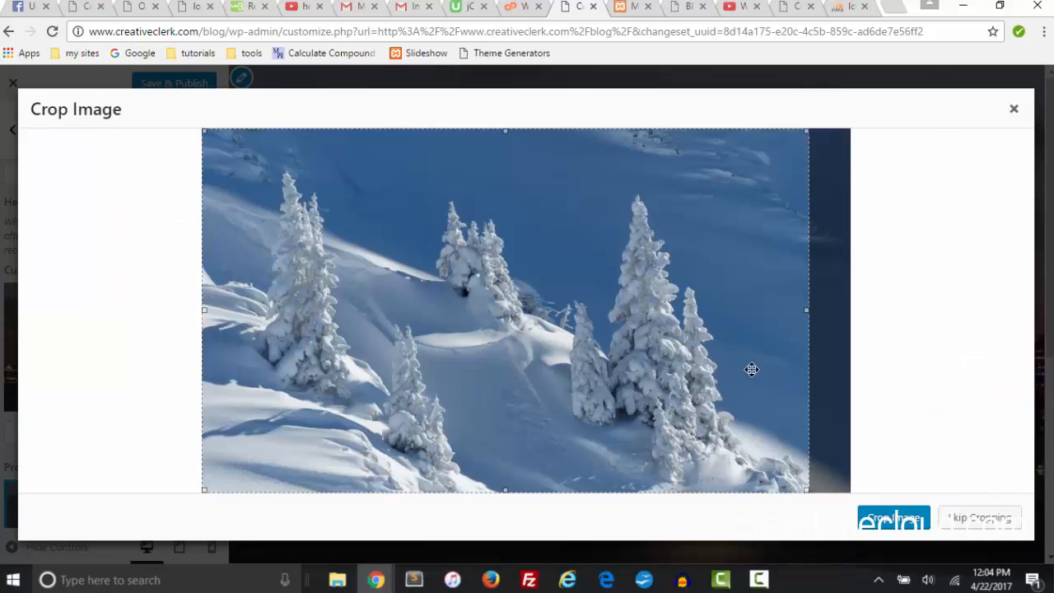
{"action": "left_click", "coordinate": [894, 517]}
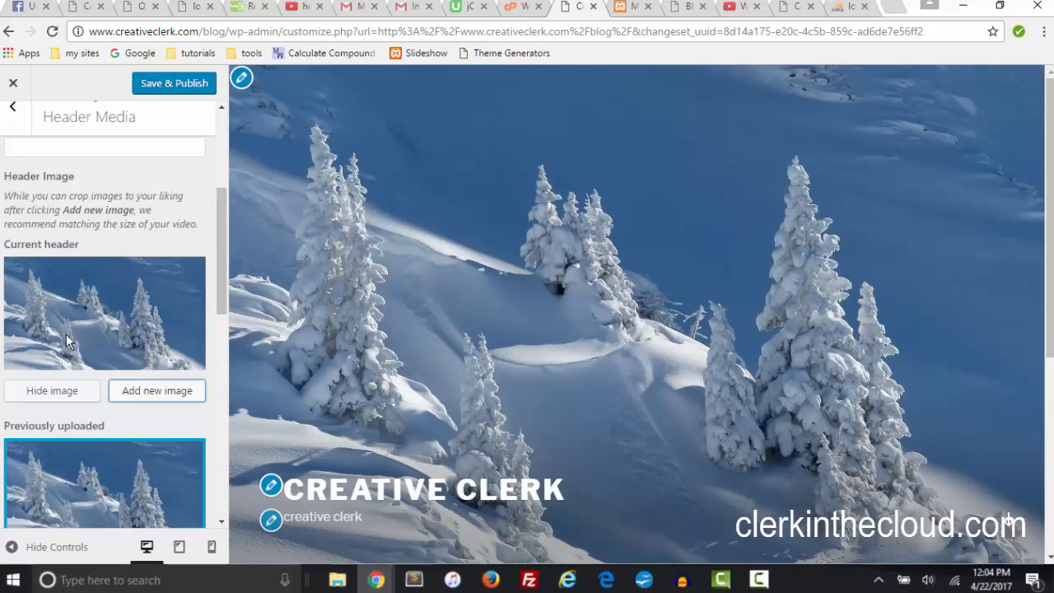
Publish the snowy forest header, check it on the live homepage, and reopen the Customizer
{"action": "scroll", "scroll_direction": "down", "scroll_amount": 3}
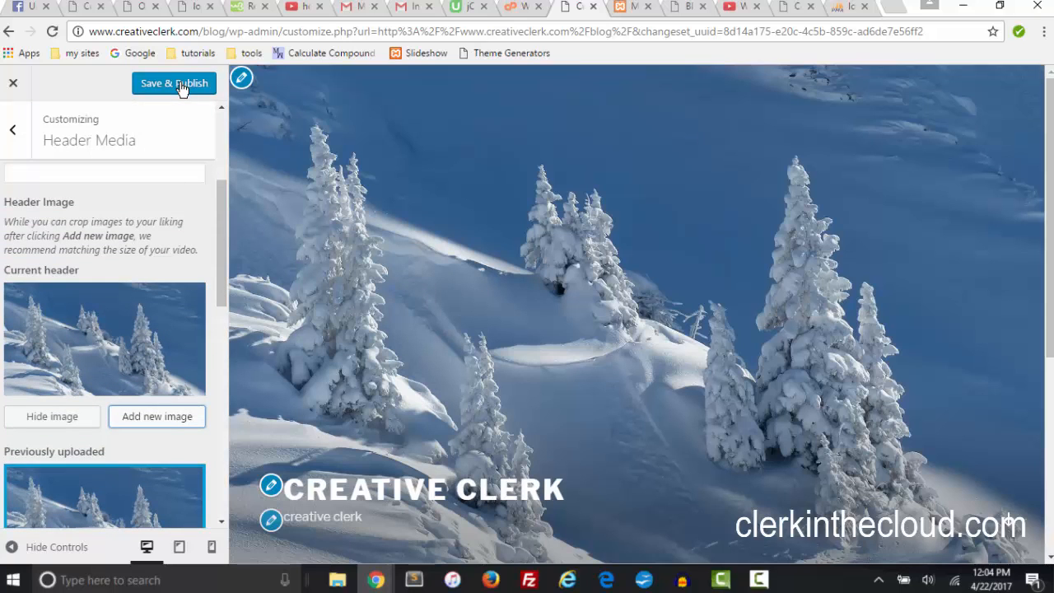
{"action": "left_click", "coordinate": [175, 82]}
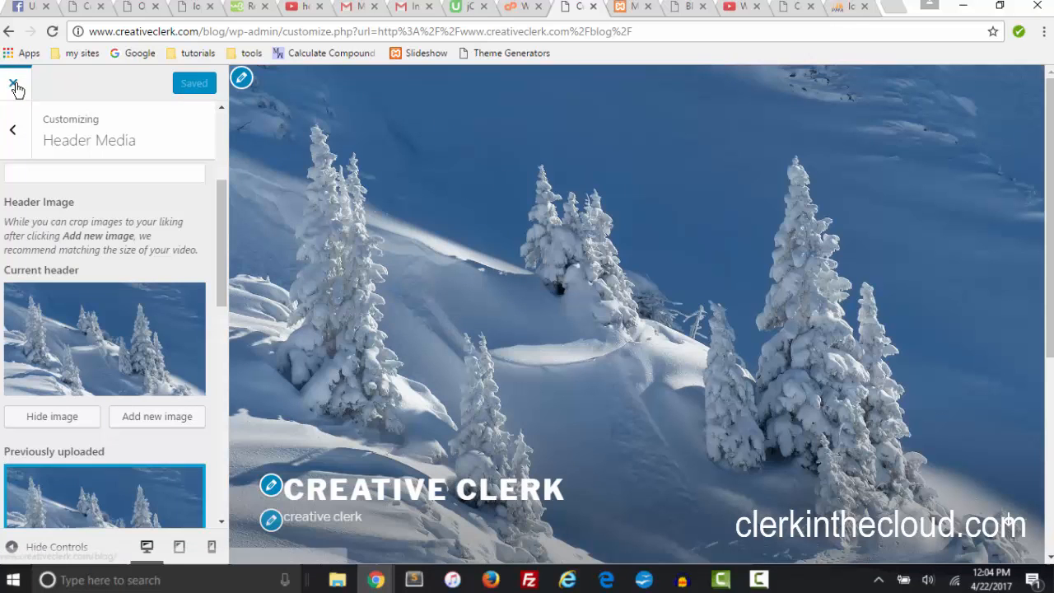
{"action": "left_click", "coordinate": [13, 82]}
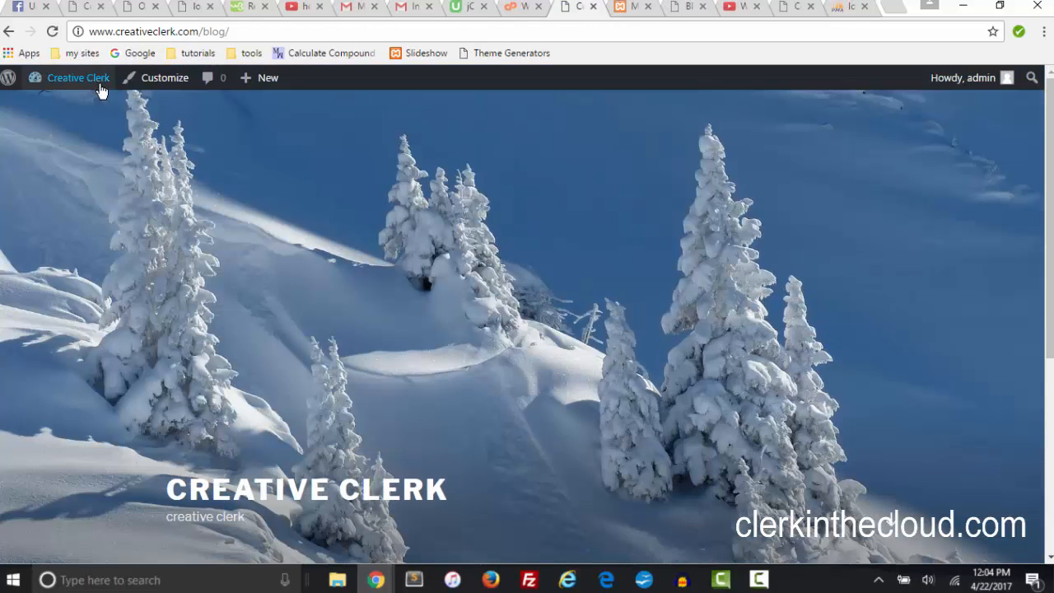
{"action": "mouse_move", "coordinate": [474, 277]}
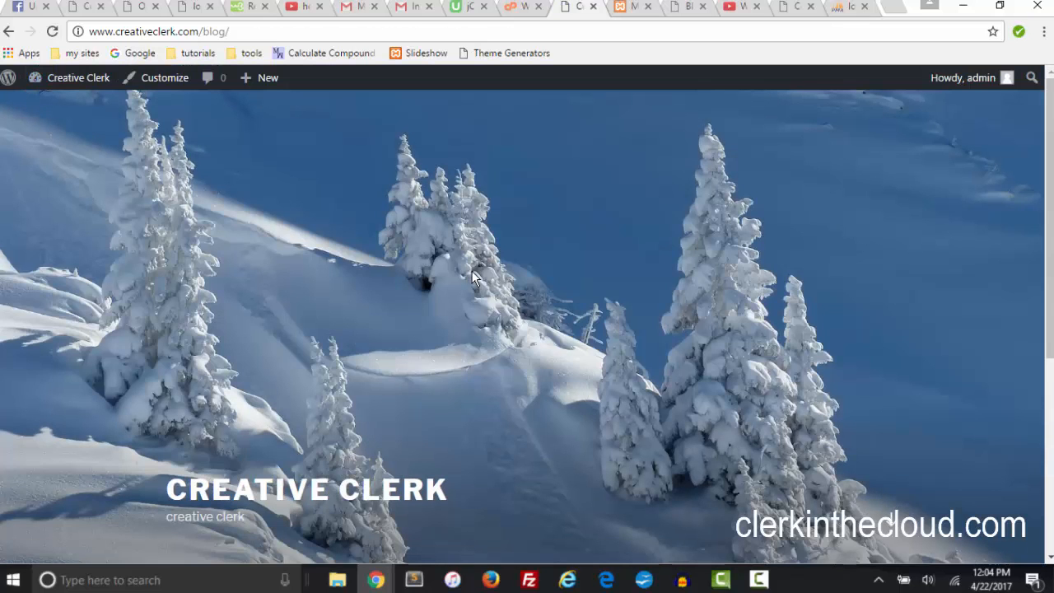
{"action": "left_click", "coordinate": [165, 77]}
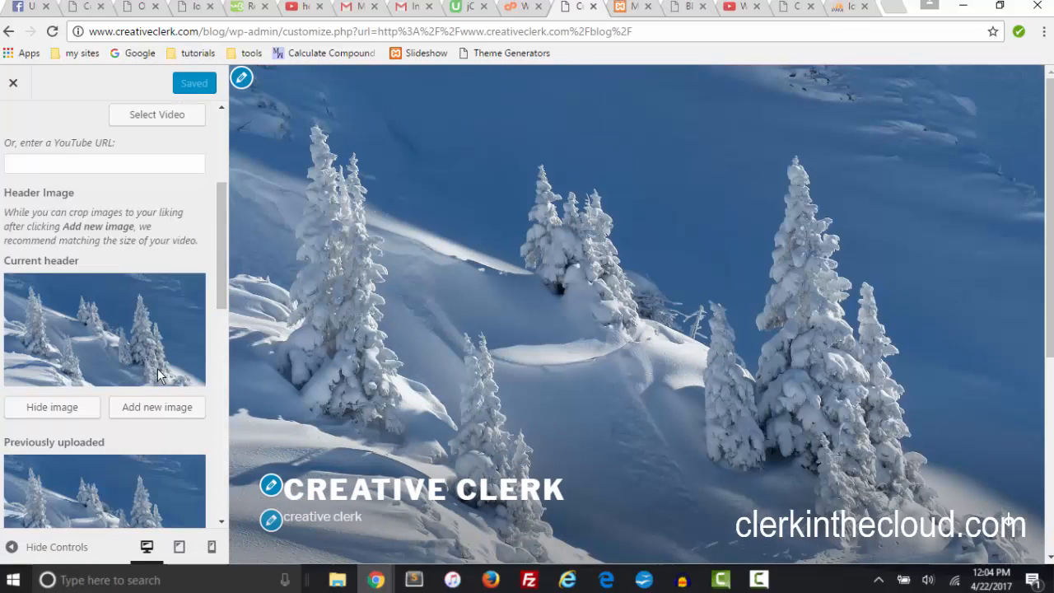
Pick the tower photo from Previously uploaded headers and publish it to the live site
{"action": "scroll", "scroll_direction": "down", "scroll_amount": 3}
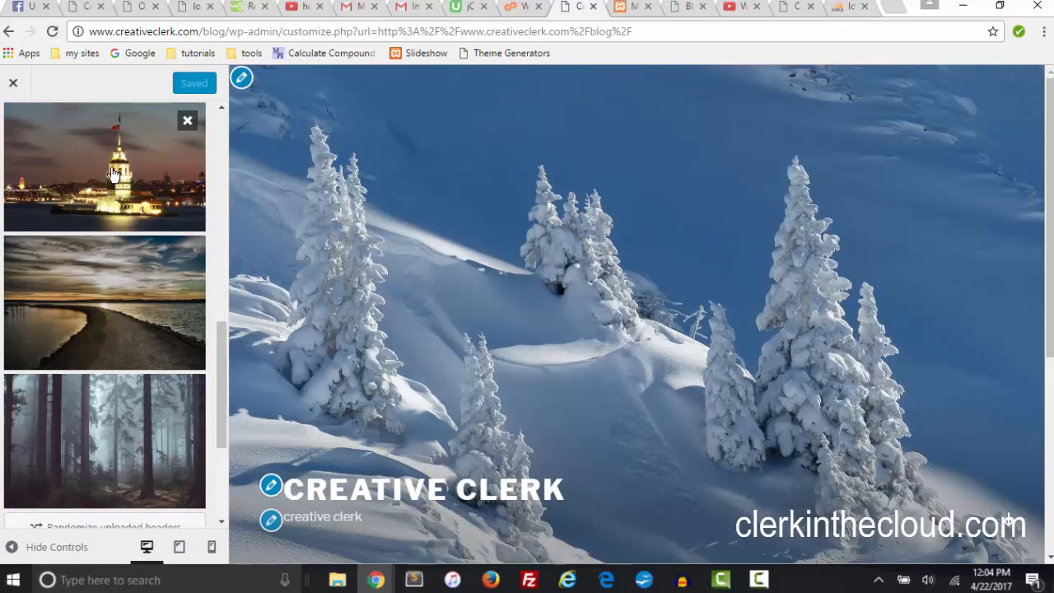
{"action": "left_click", "coordinate": [106, 165]}
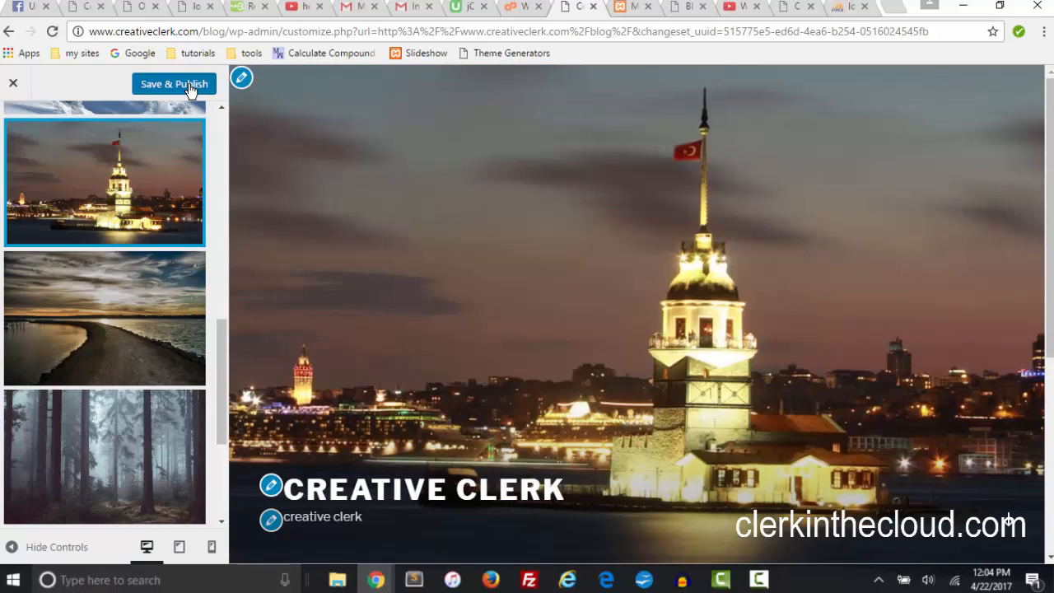
{"action": "left_click", "coordinate": [174, 84]}
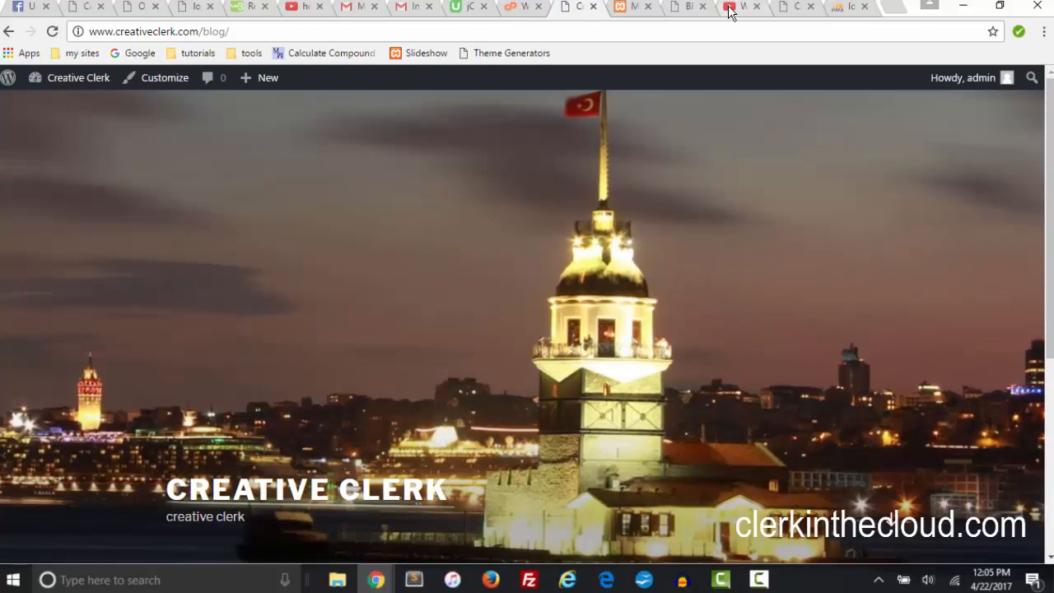
Browse YouTube results on changing a WordPress front page image, then return to the Creative Clerk tab
{"action": "left_click", "coordinate": [280, 7]}
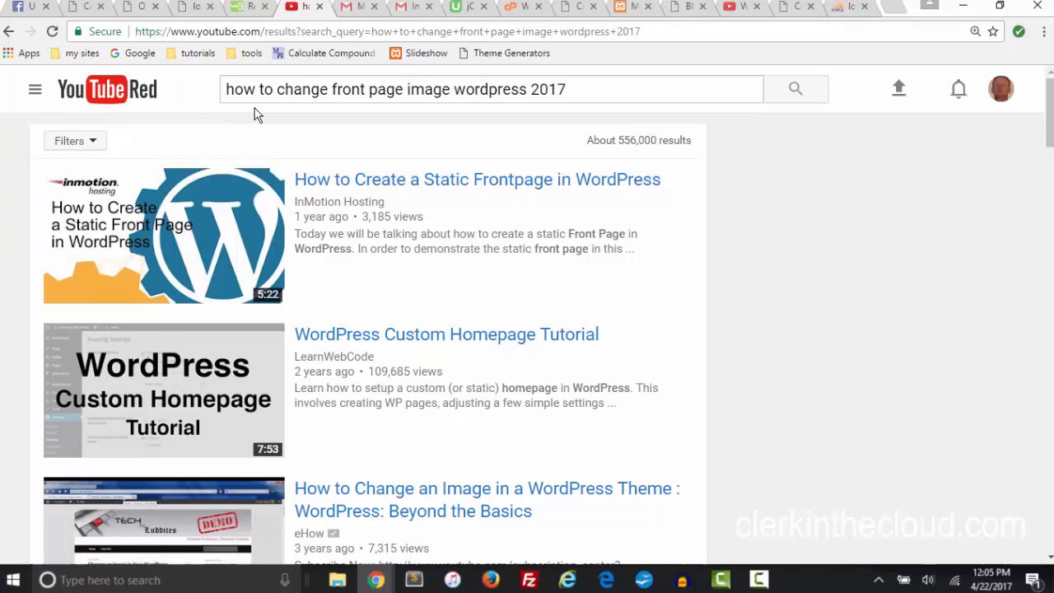
{"action": "mouse_move", "coordinate": [471, 119]}
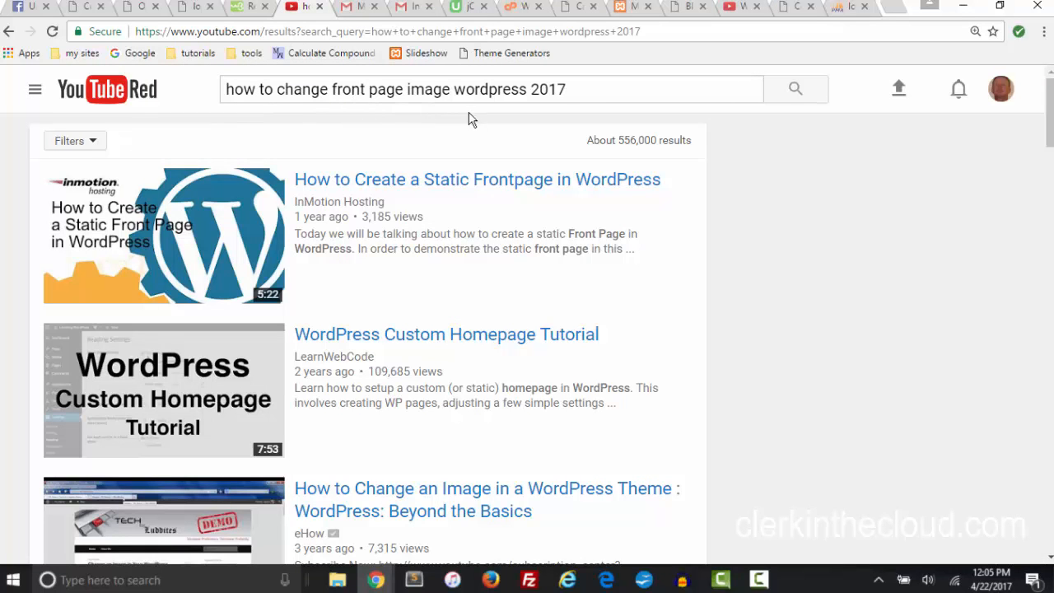
{"action": "scroll", "scroll_direction": "down", "scroll_amount": 3}
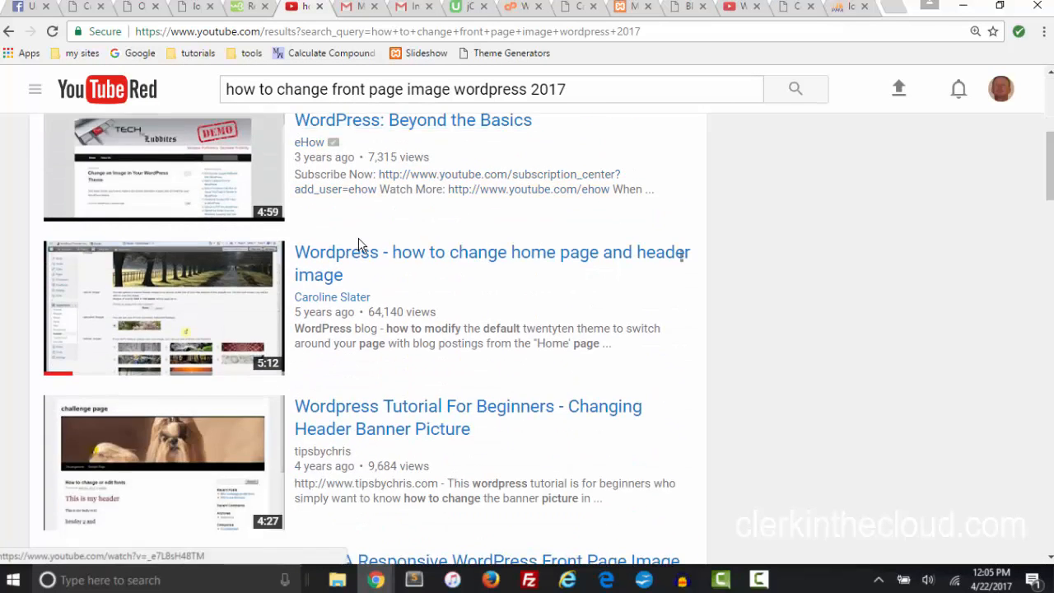
{"action": "scroll", "scroll_direction": "down", "scroll_amount": 3}
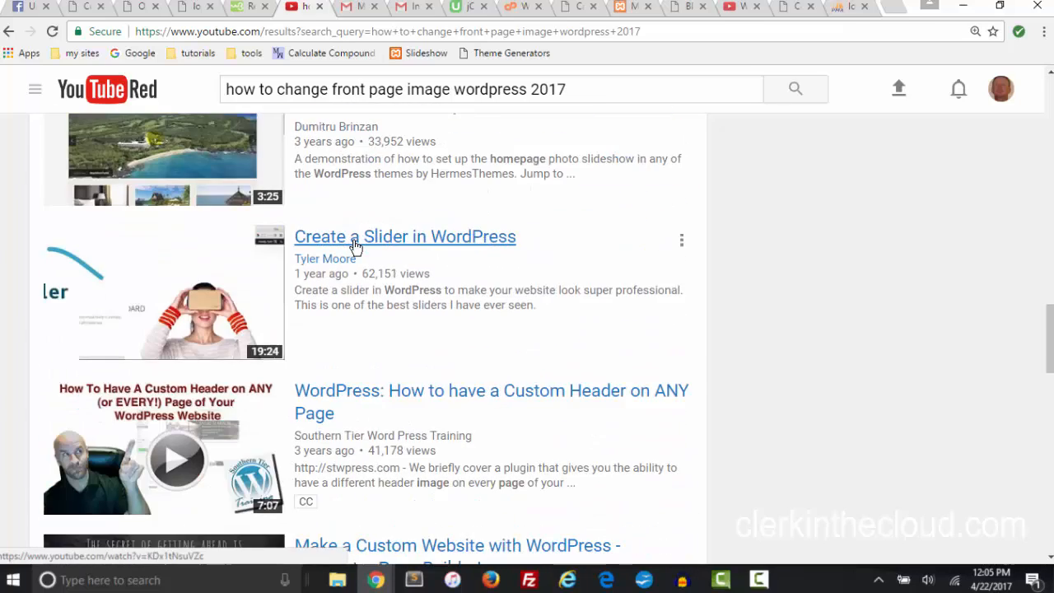
{"action": "scroll", "scroll_direction": "down", "scroll_amount": 3}
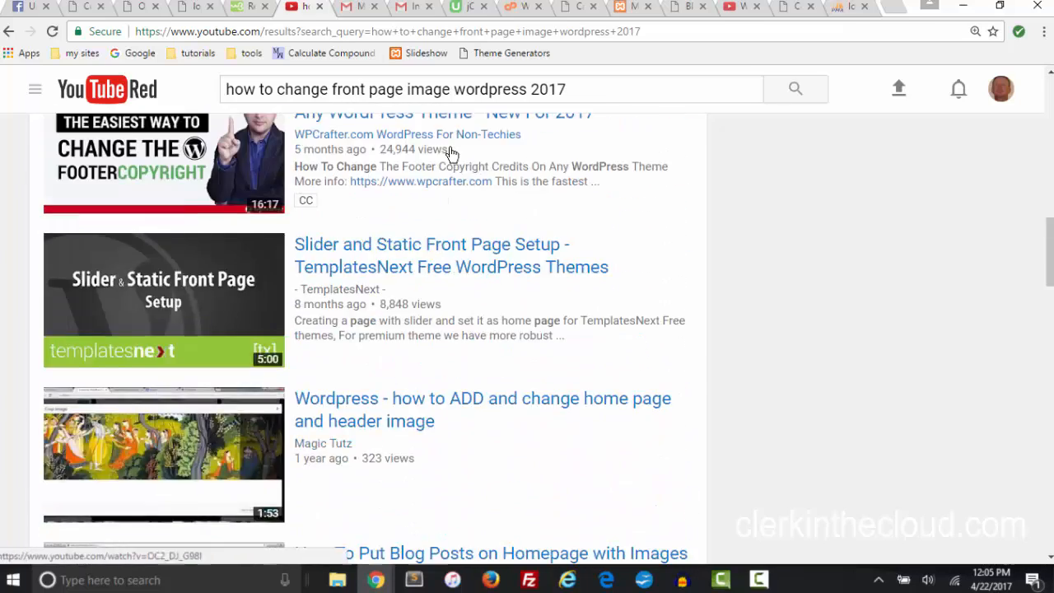
{"action": "left_click", "coordinate": [576, 6]}
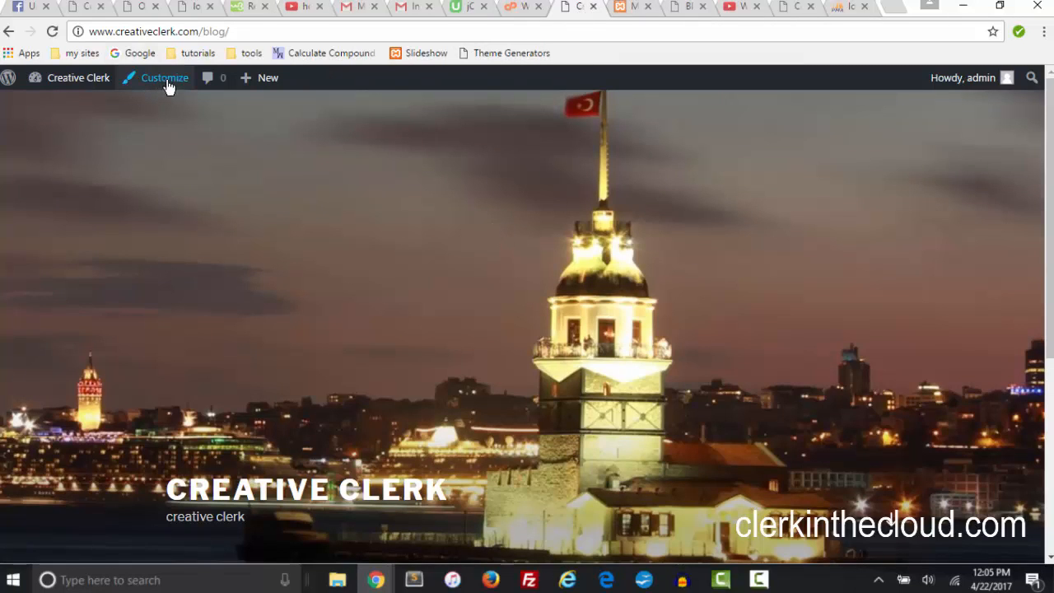
Live-preview the Twenty Sixteen theme from the Customizer's theme list
{"action": "left_click", "coordinate": [164, 77]}
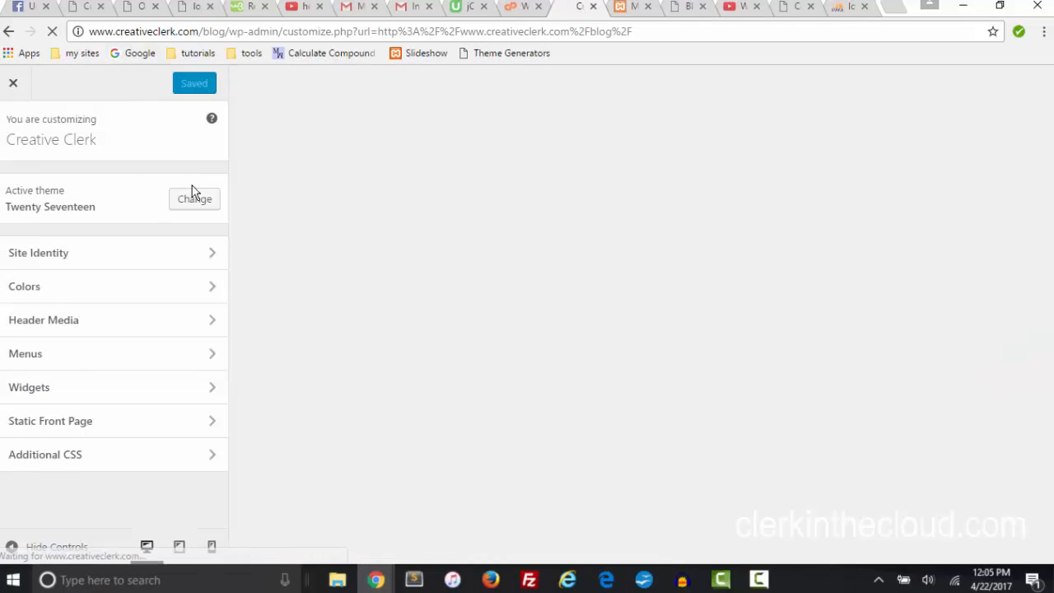
{"action": "left_click", "coordinate": [194, 198]}
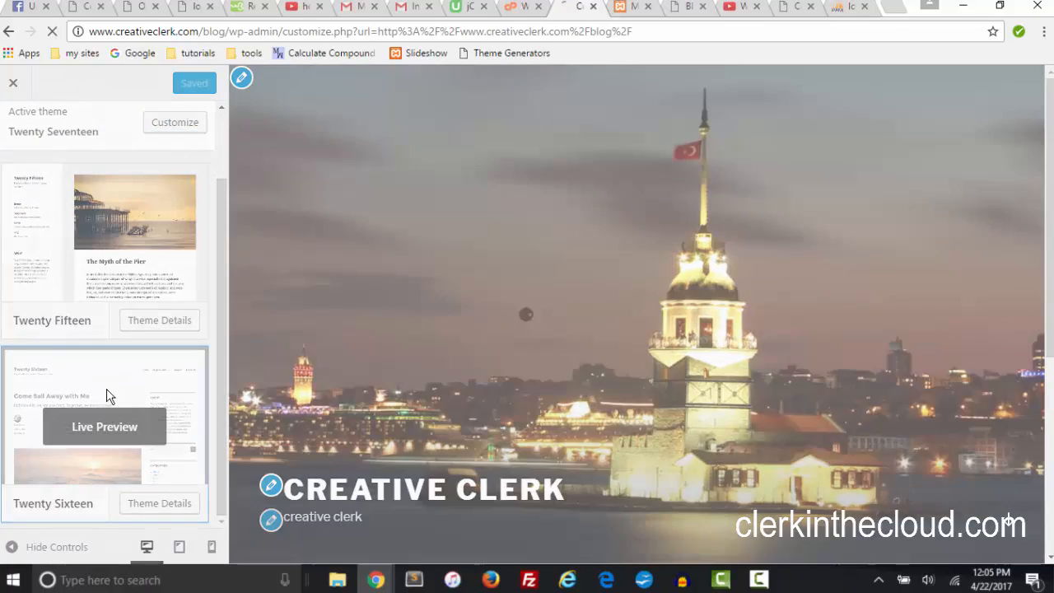
{"action": "left_click", "coordinate": [105, 426]}
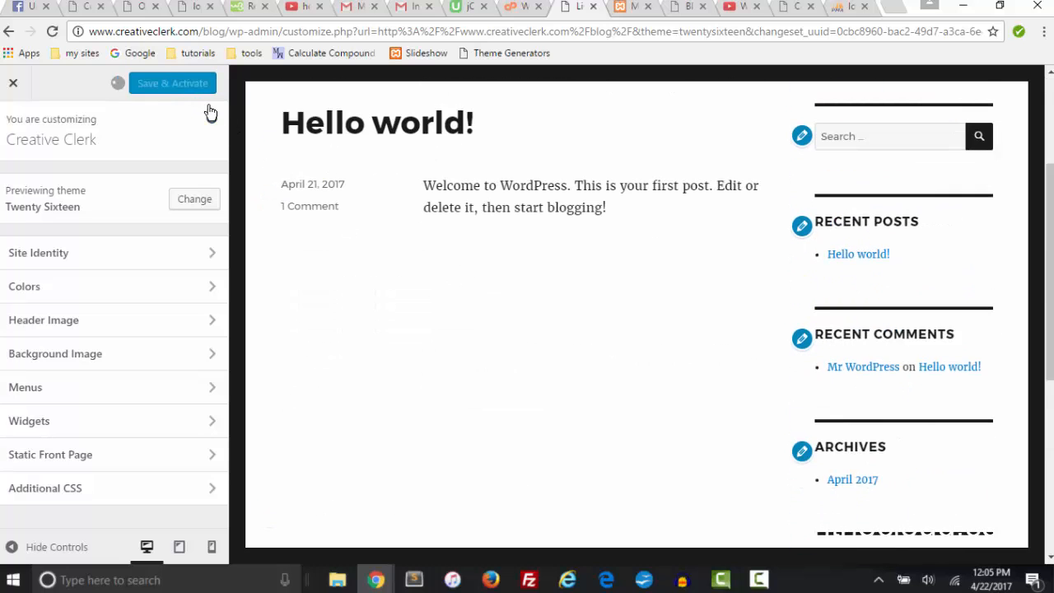
Activate Twenty Sixteen and return to the live Creative Clerk blog
{"action": "left_click", "coordinate": [171, 82]}
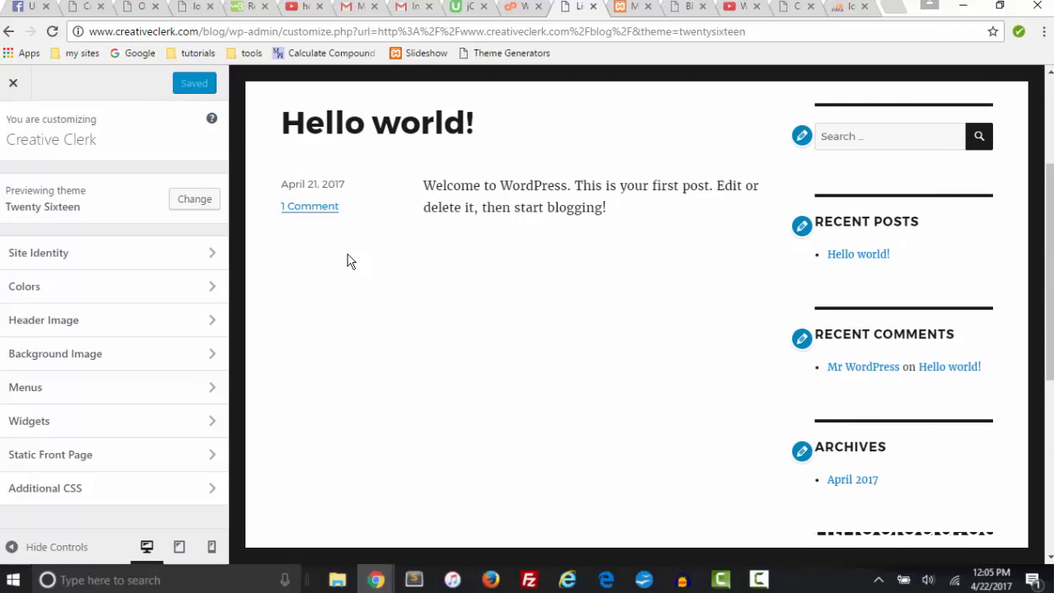
{"action": "left_click", "coordinate": [309, 206]}
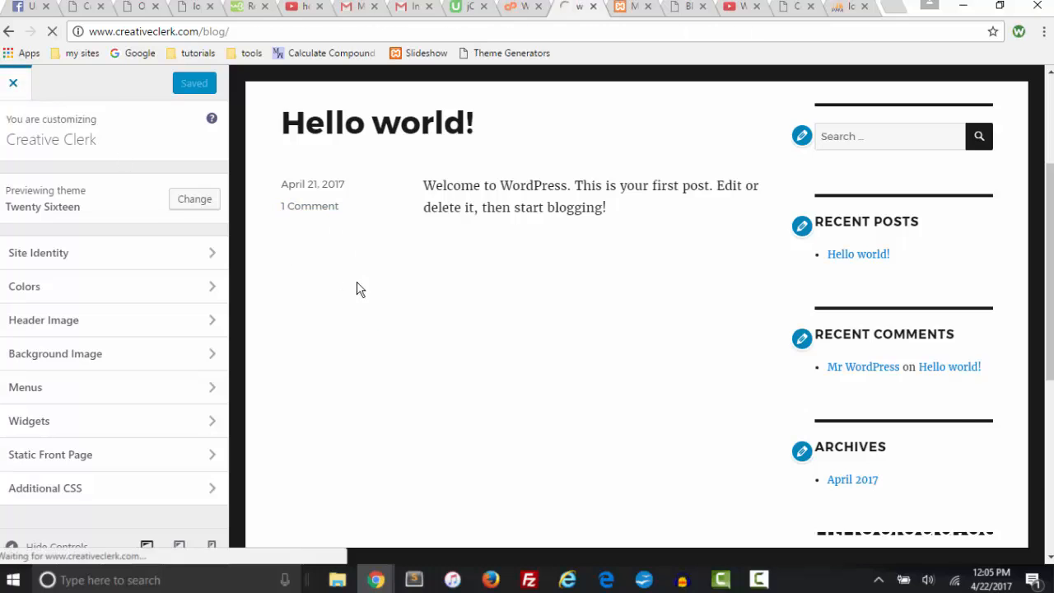
{"action": "left_click", "coordinate": [14, 82]}
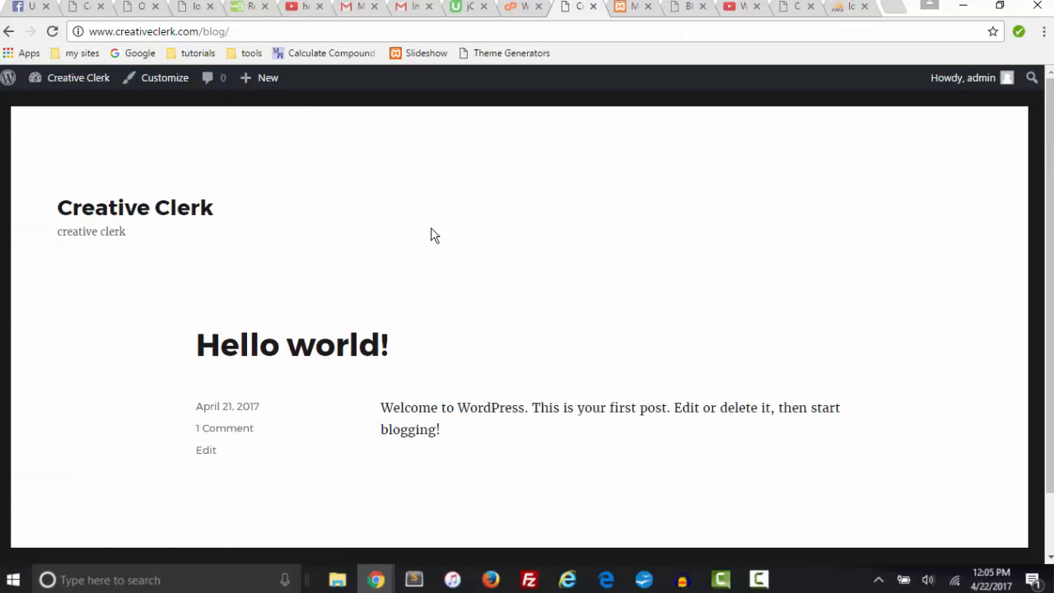
{"action": "mouse_move", "coordinate": [165, 78]}
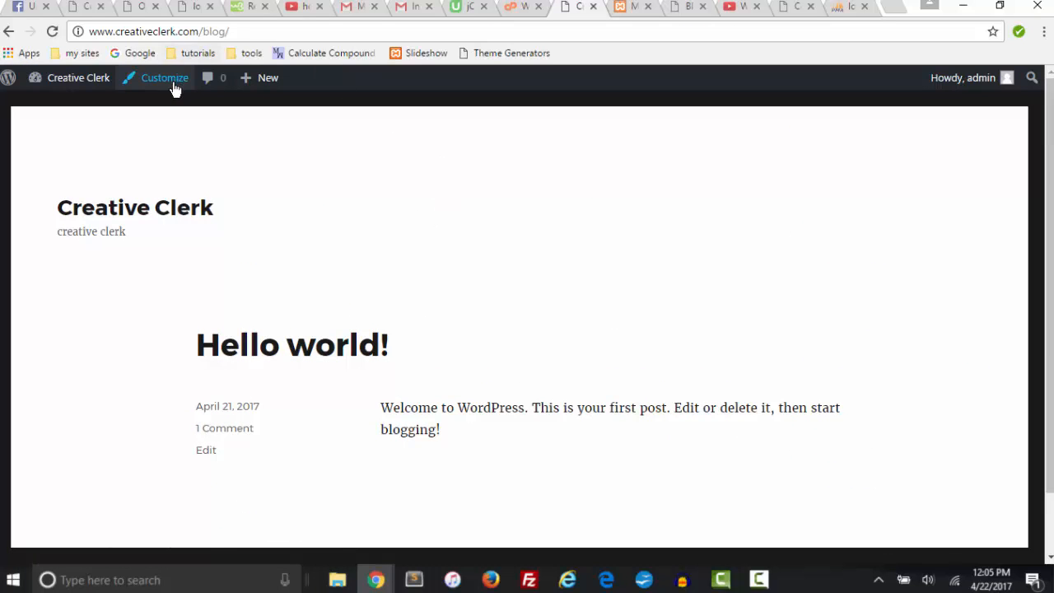
Live-preview Twenty Fifteen in the Customizer and activate it for the site
{"action": "left_click", "coordinate": [165, 77]}
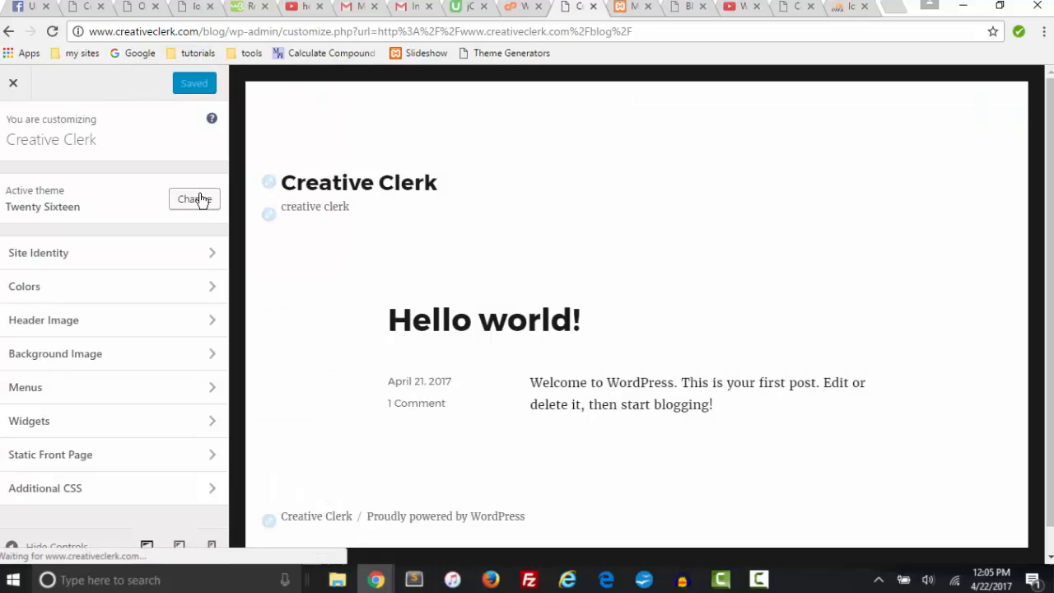
{"action": "left_click", "coordinate": [195, 199]}
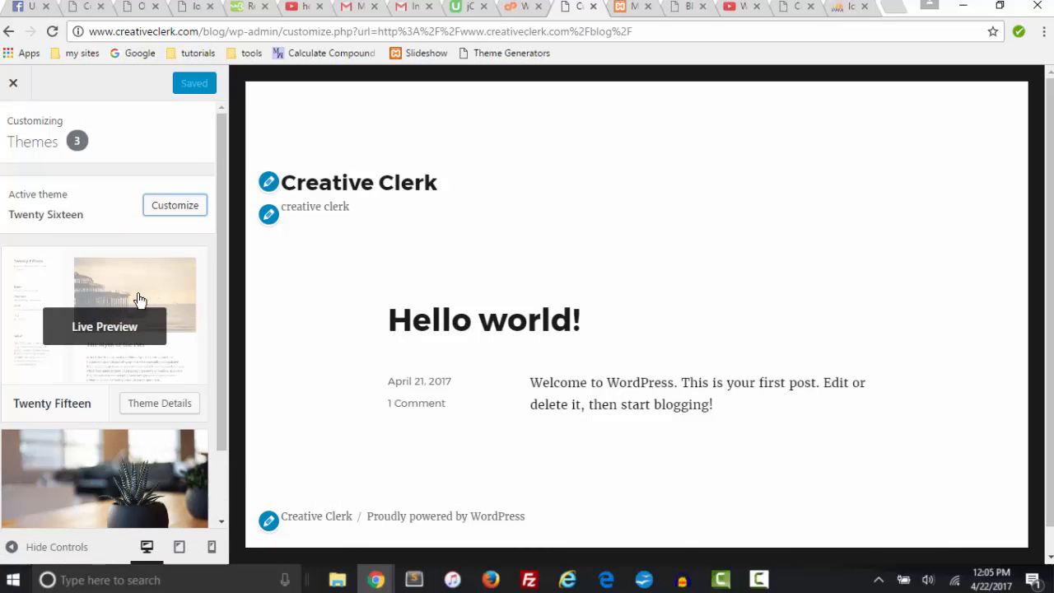
{"action": "mouse_move", "coordinate": [53, 384]}
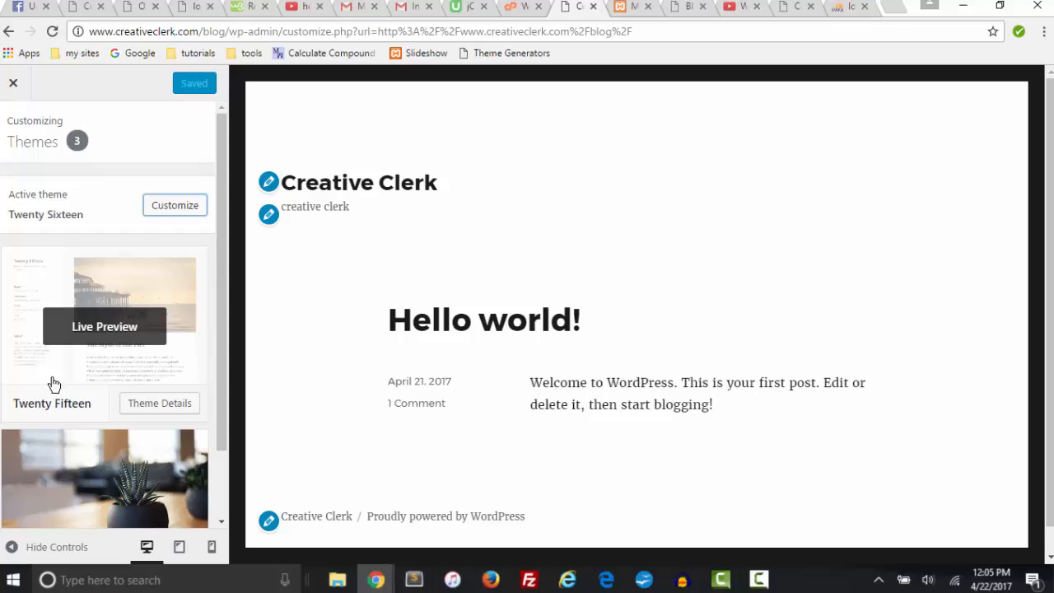
{"action": "left_click", "coordinate": [106, 326]}
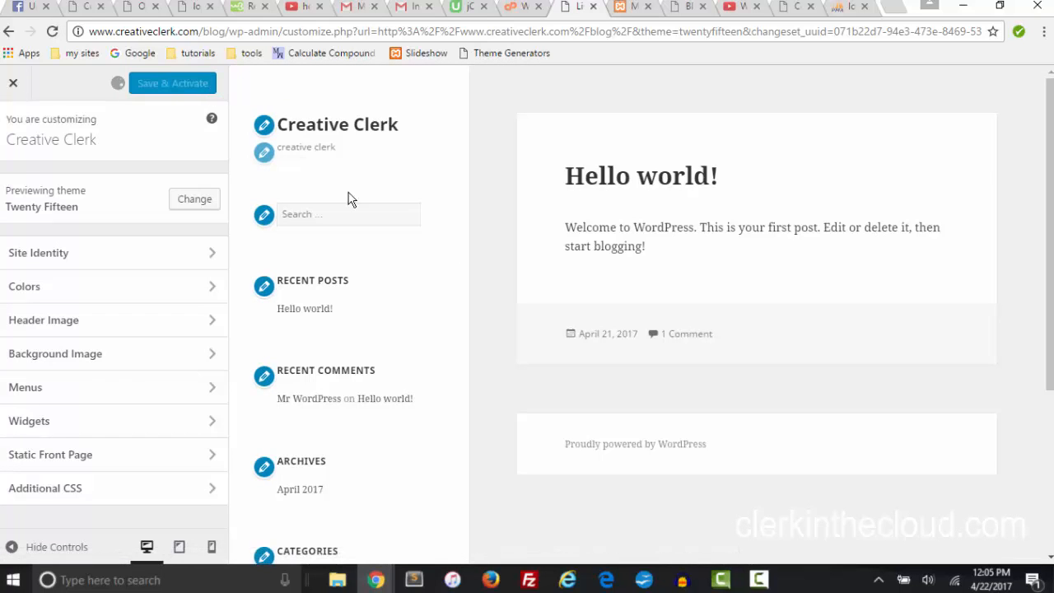
{"action": "left_click", "coordinate": [171, 82]}
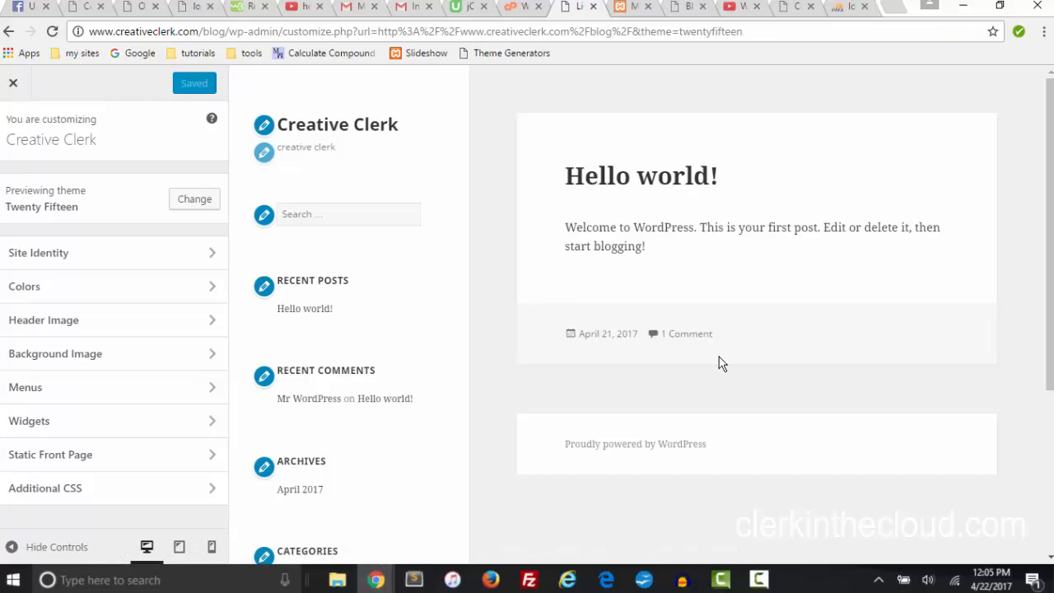
{"action": "mouse_move", "coordinate": [168, 197]}
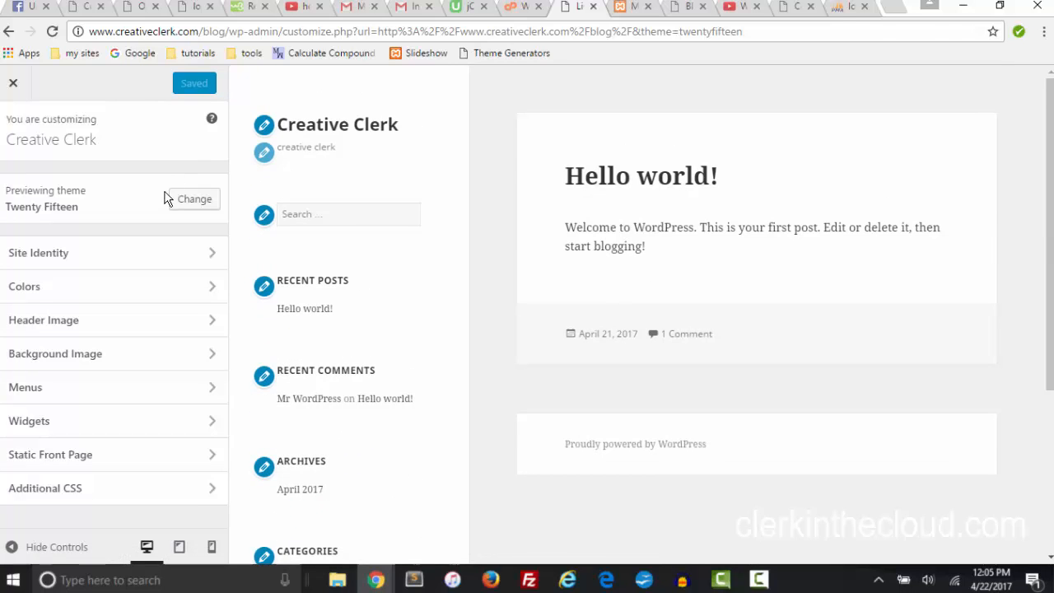
Bring the theme choices back up and live-preview Twenty Seventeen
{"action": "left_click", "coordinate": [195, 198]}
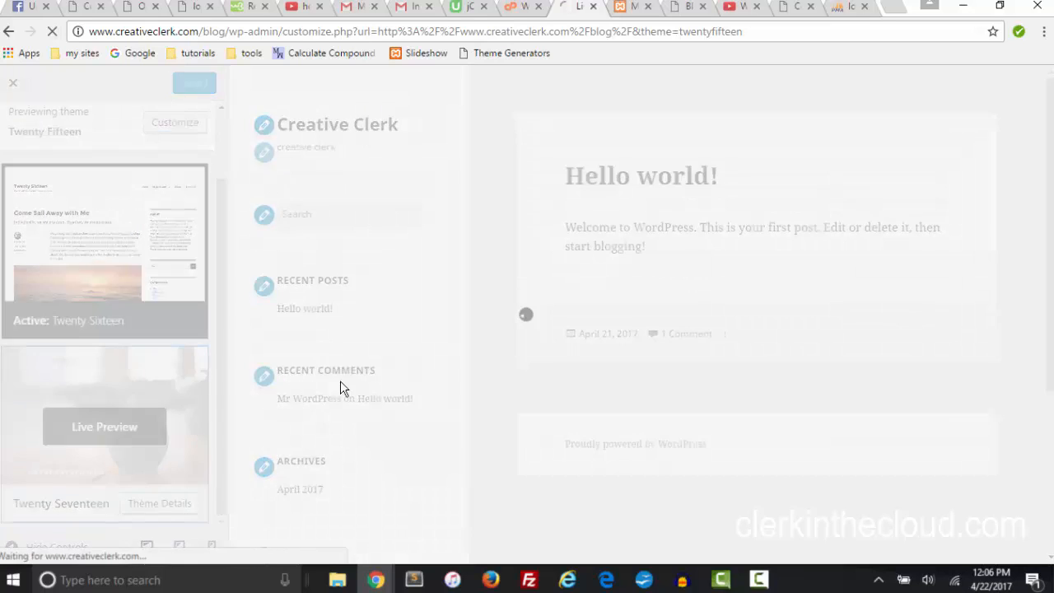
{"action": "left_click", "coordinate": [105, 426]}
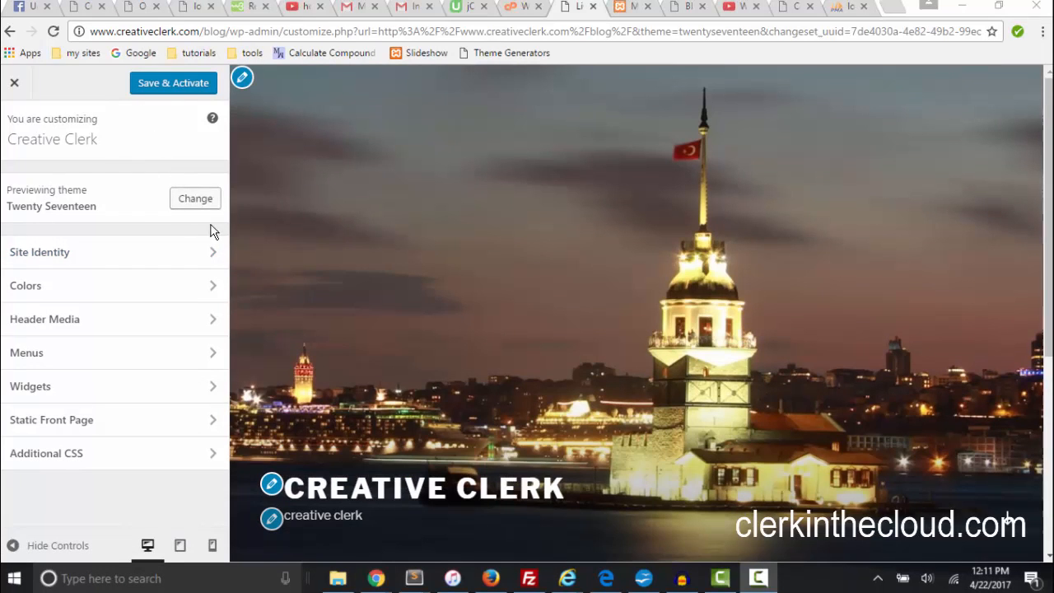
{"action": "mouse_move", "coordinate": [140, 239]}
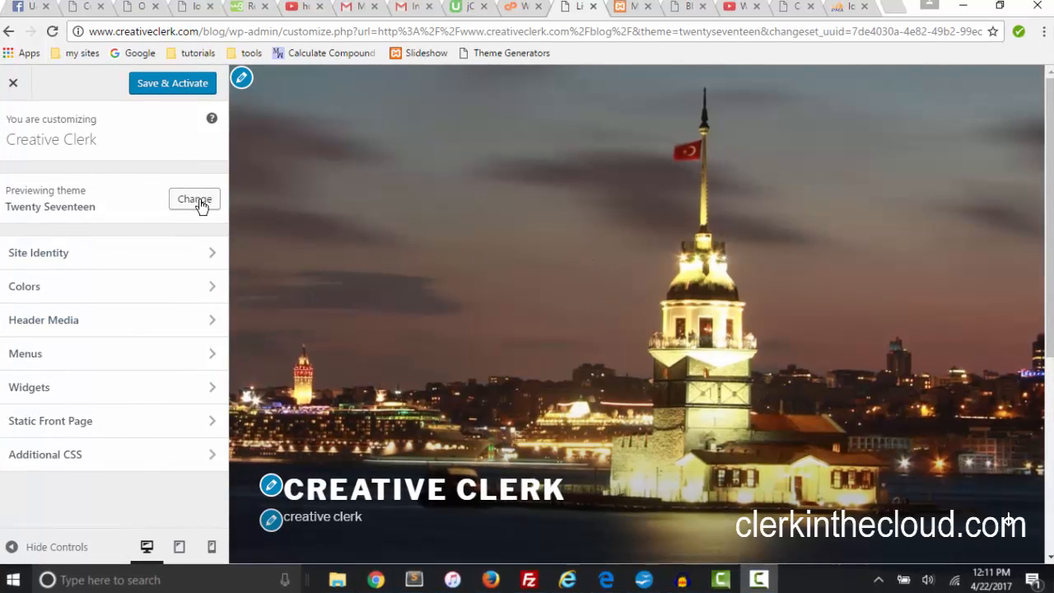
Bring the theme choices back up after previewing Twenty Seventeen unactivated
{"action": "left_click", "coordinate": [194, 200]}
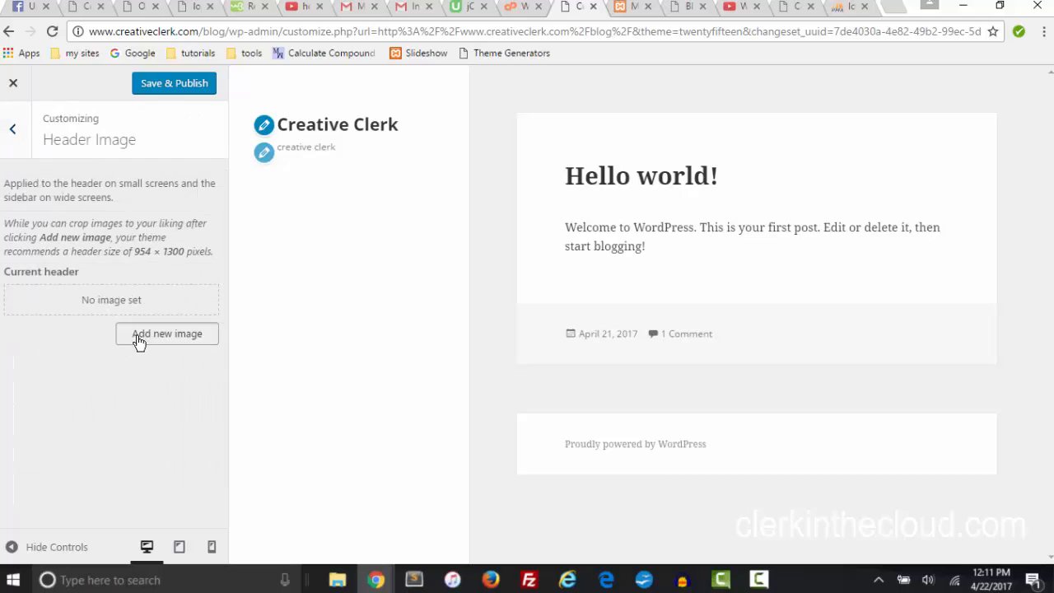
Add the sunset pier photo as the Twenty Fifteen header, publish it and view the live blog
{"action": "left_click", "coordinate": [166, 332]}
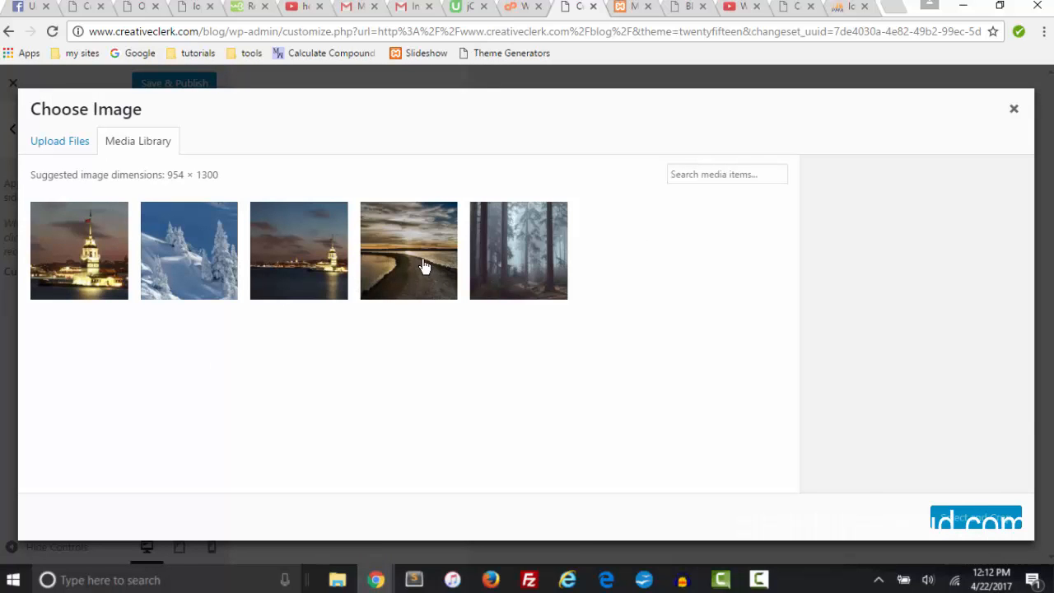
{"action": "left_click", "coordinate": [409, 251]}
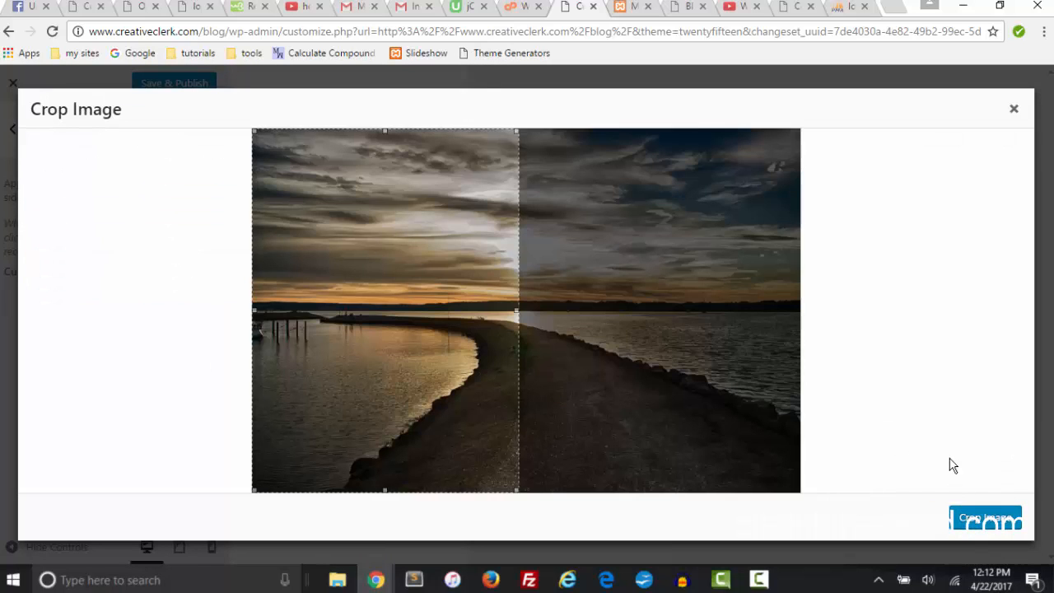
{"action": "mouse_move", "coordinate": [517, 323]}
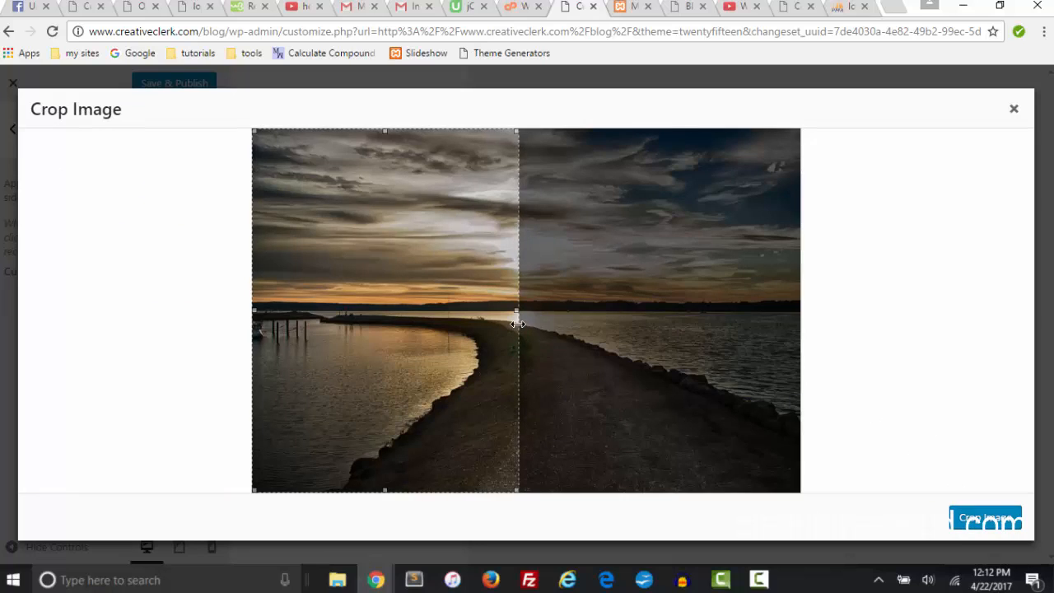
{"action": "mouse_move", "coordinate": [331, 241]}
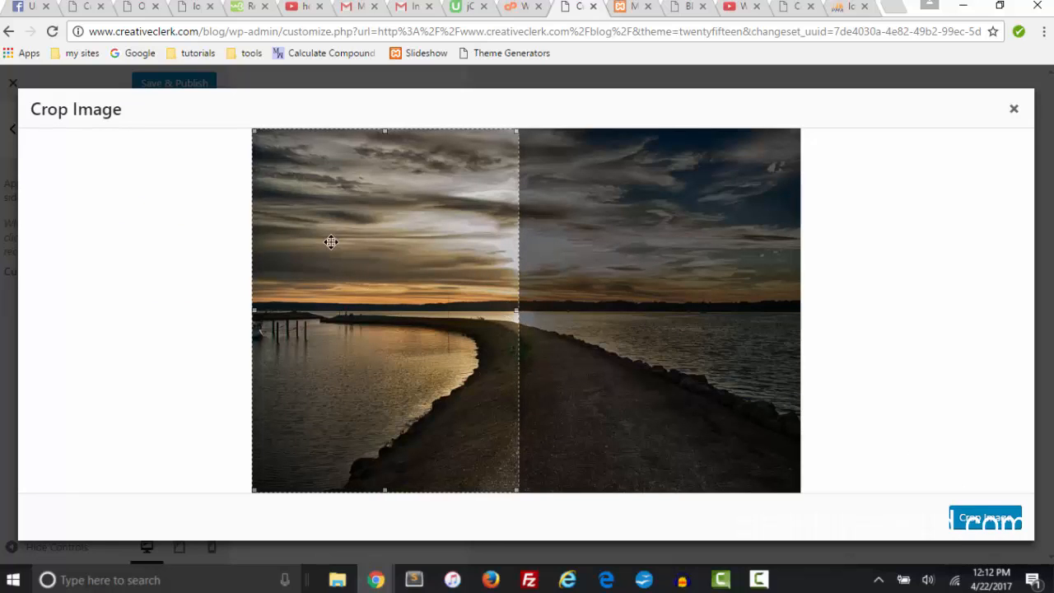
{"action": "mouse_move", "coordinate": [321, 196]}
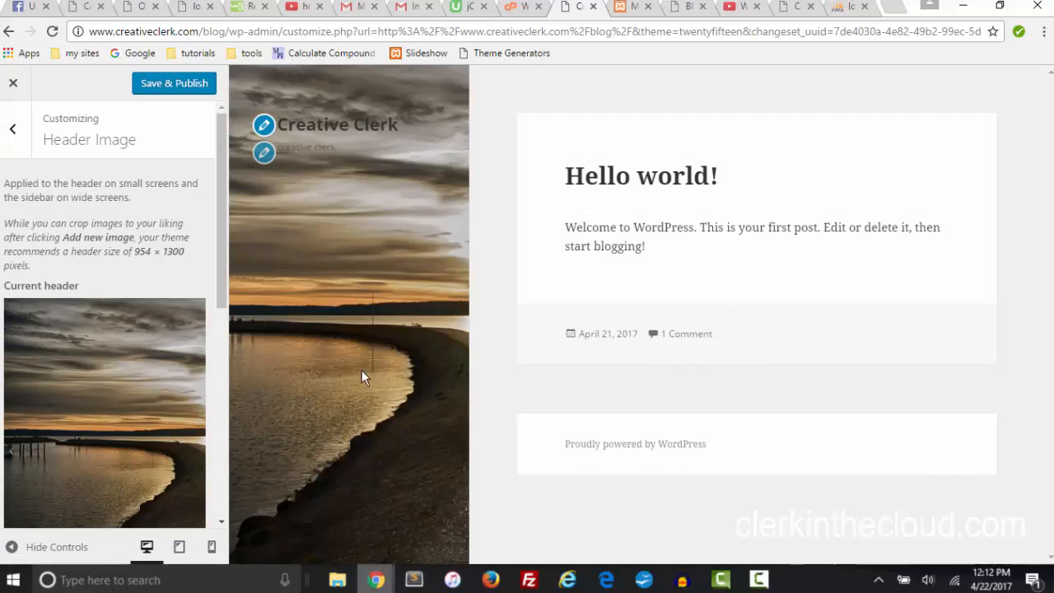
{"action": "mouse_move", "coordinate": [334, 392]}
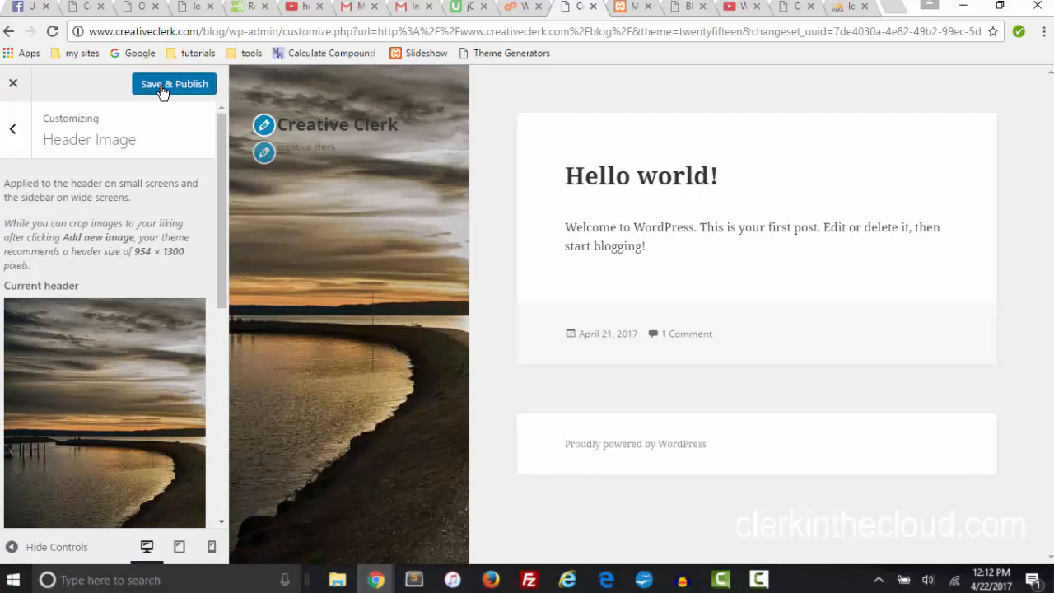
{"action": "left_click", "coordinate": [174, 82]}
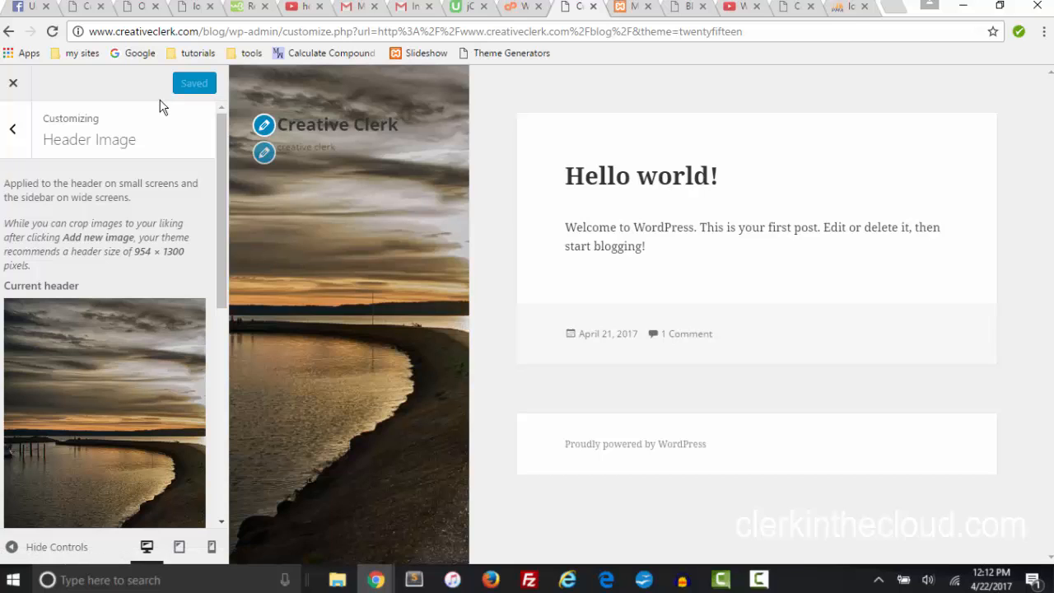
{"action": "left_click", "coordinate": [14, 82]}
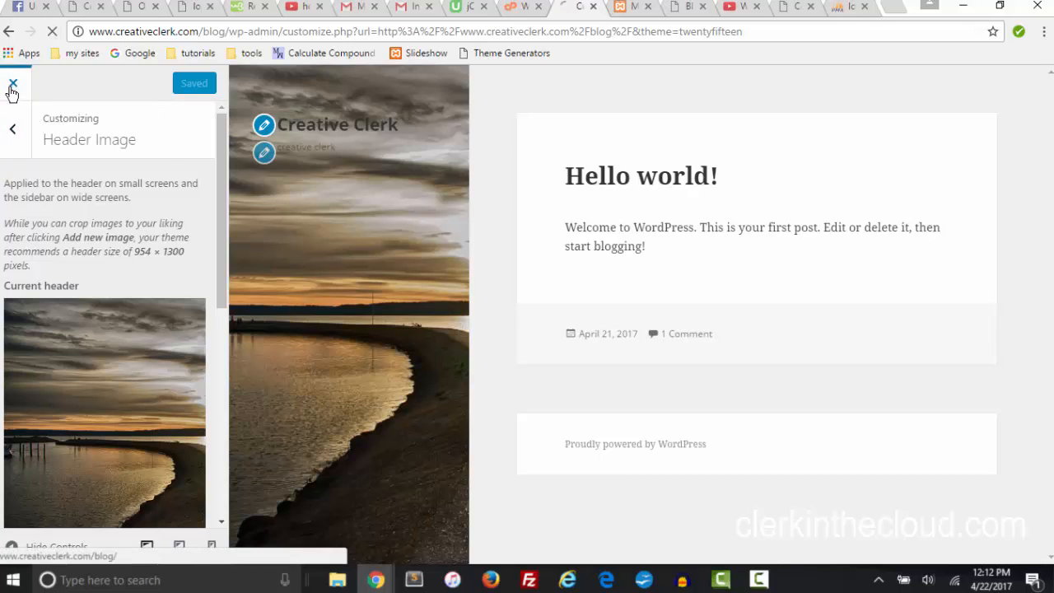
{"action": "left_click", "coordinate": [14, 83]}
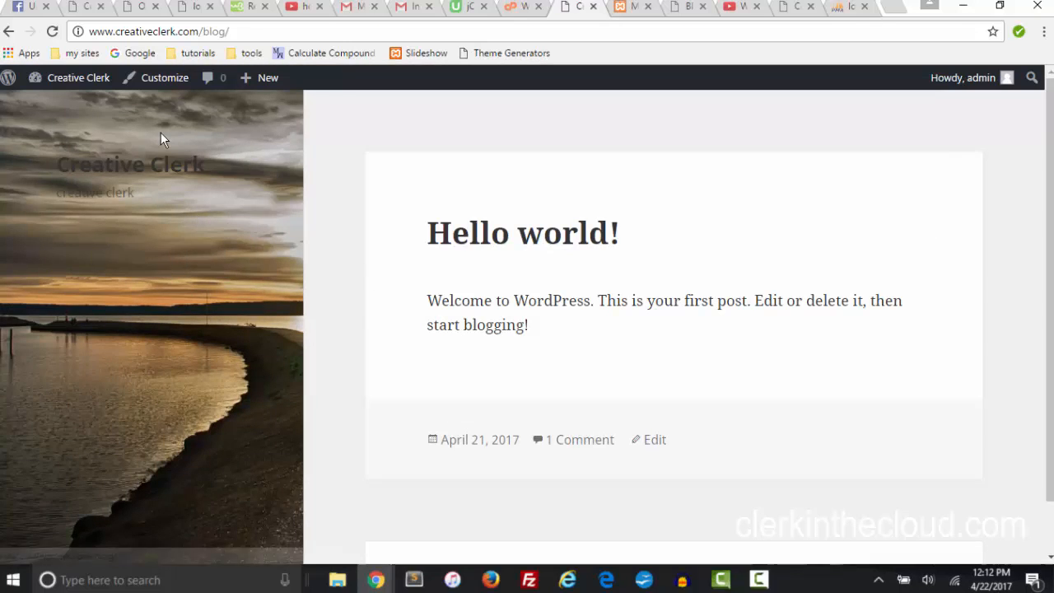
Live-preview Twenty Sixteen in the Customizer and start adding a header image to it
{"action": "left_click", "coordinate": [165, 78]}
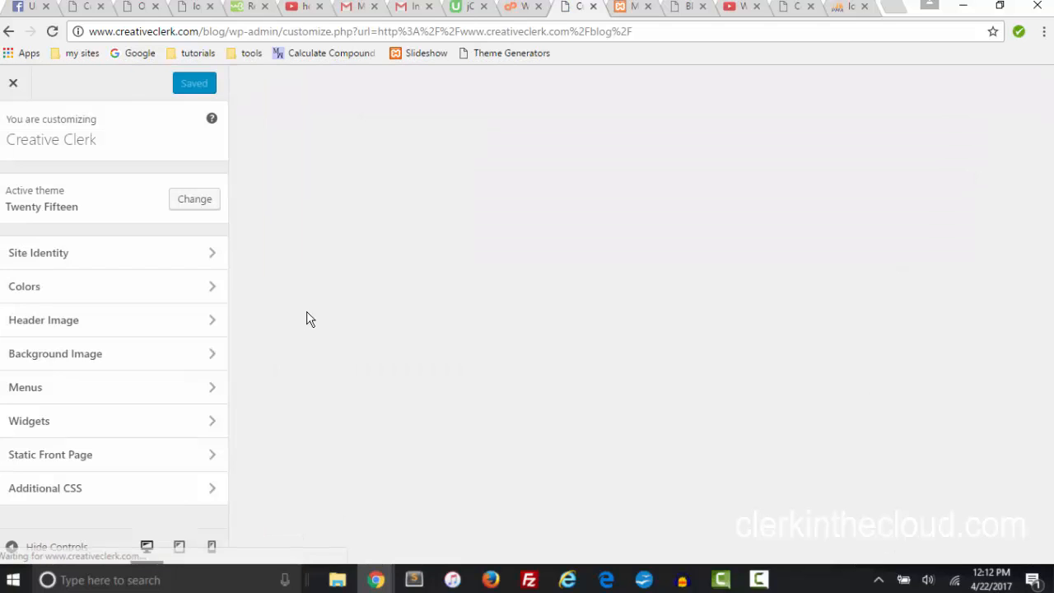
{"action": "left_click", "coordinate": [194, 198]}
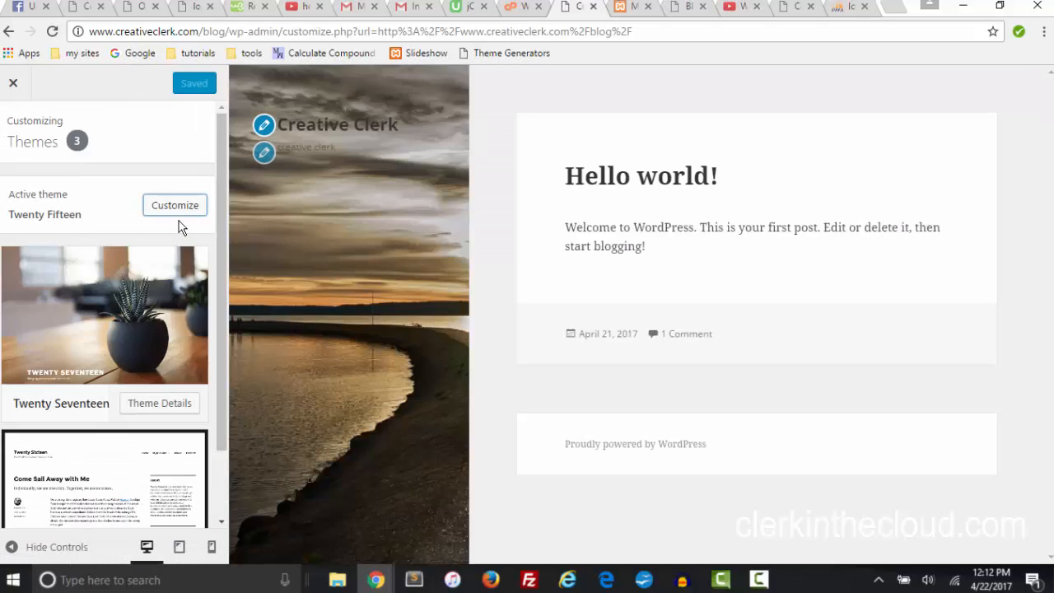
{"action": "scroll", "scroll_direction": "down", "scroll_amount": 3}
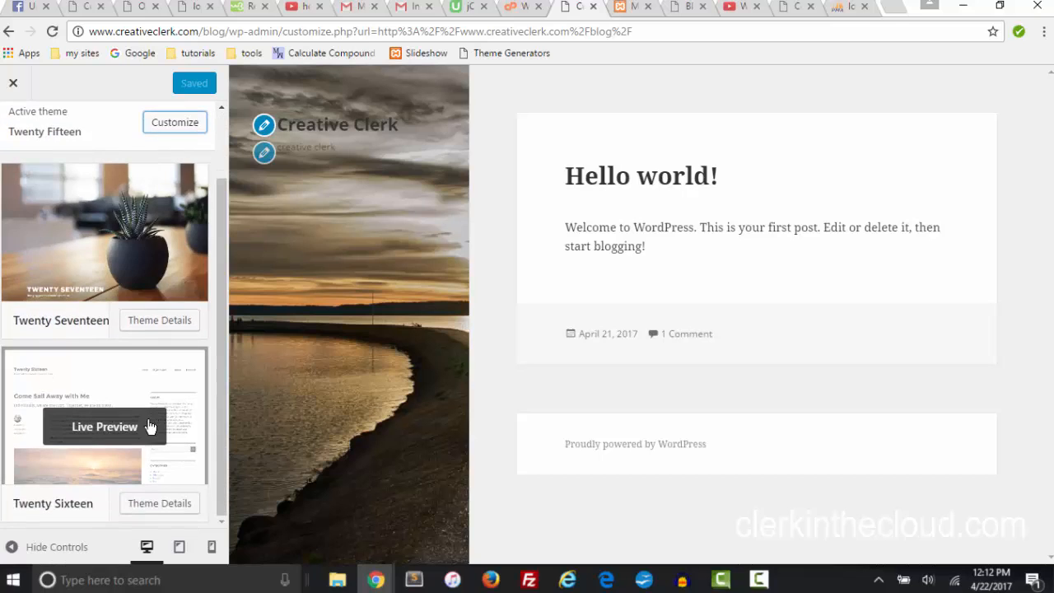
{"action": "left_click", "coordinate": [106, 427]}
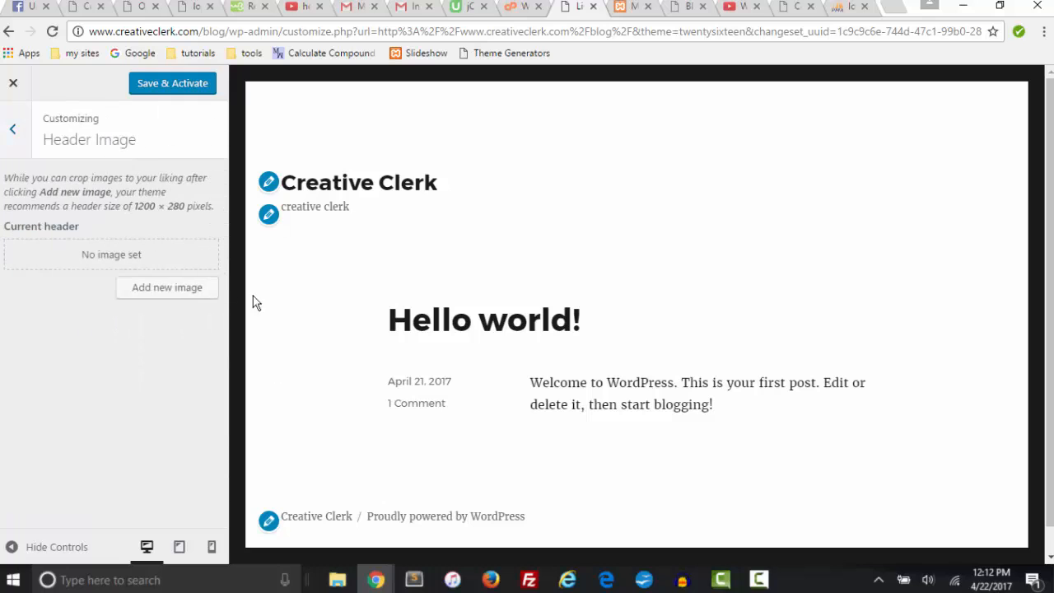
{"action": "left_click", "coordinate": [168, 286]}
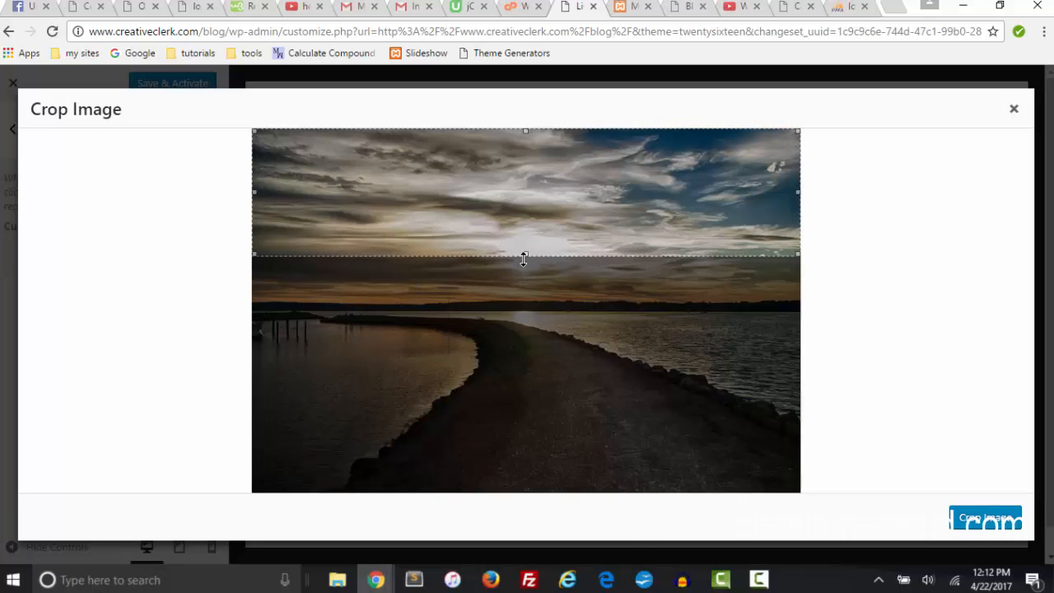
Stretch the crop box down over the sunset pier photo for the Twenty Sixteen header
{"action": "left_click_drag", "start_coordinate": [524, 253], "coordinate": [524, 488]}
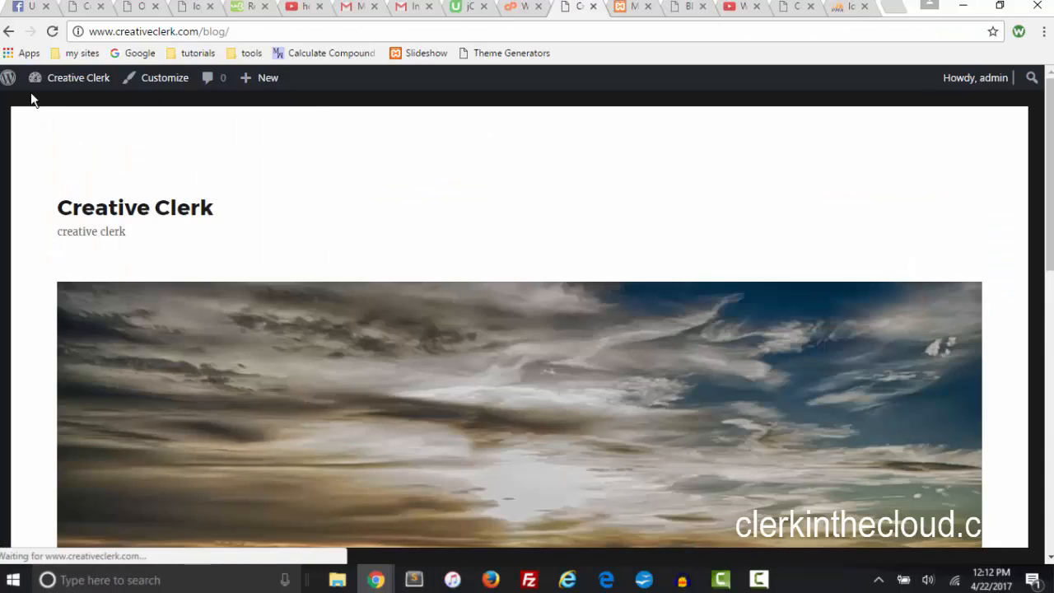
Reopen the Customizer from the blog and return to its main panel, Twenty Sixteen active
{"action": "scroll", "scroll_direction": "down", "scroll_amount": 3}
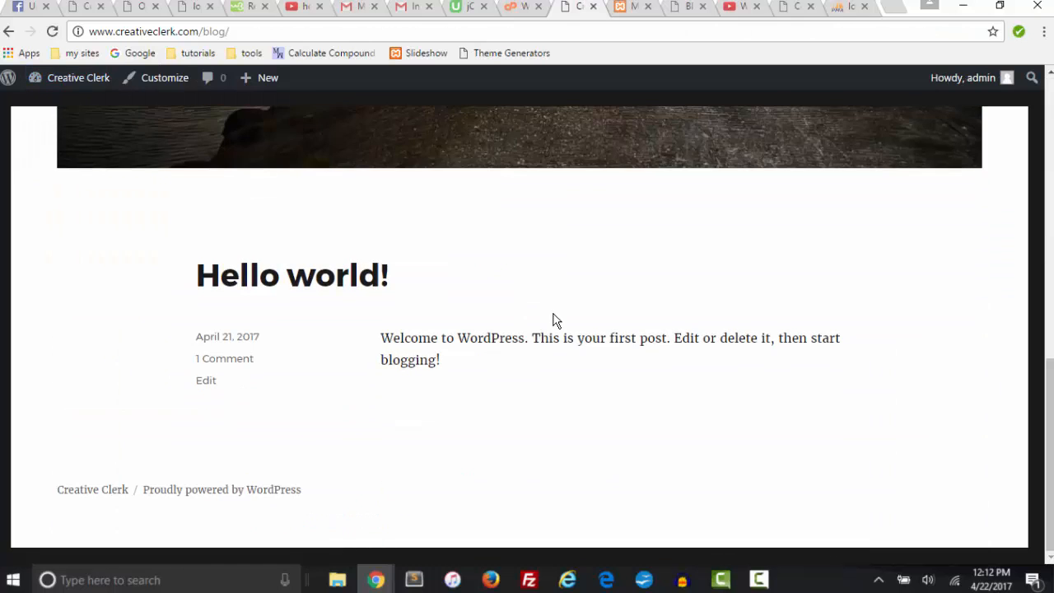
{"action": "scroll", "scroll_direction": "up", "scroll_amount": 3}
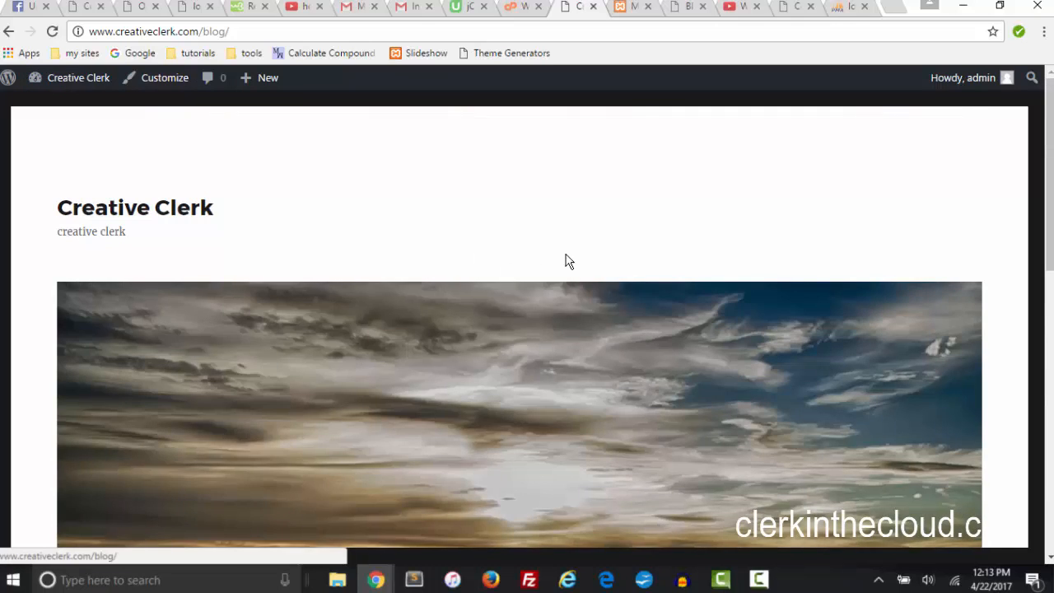
{"action": "mouse_move", "coordinate": [165, 78]}
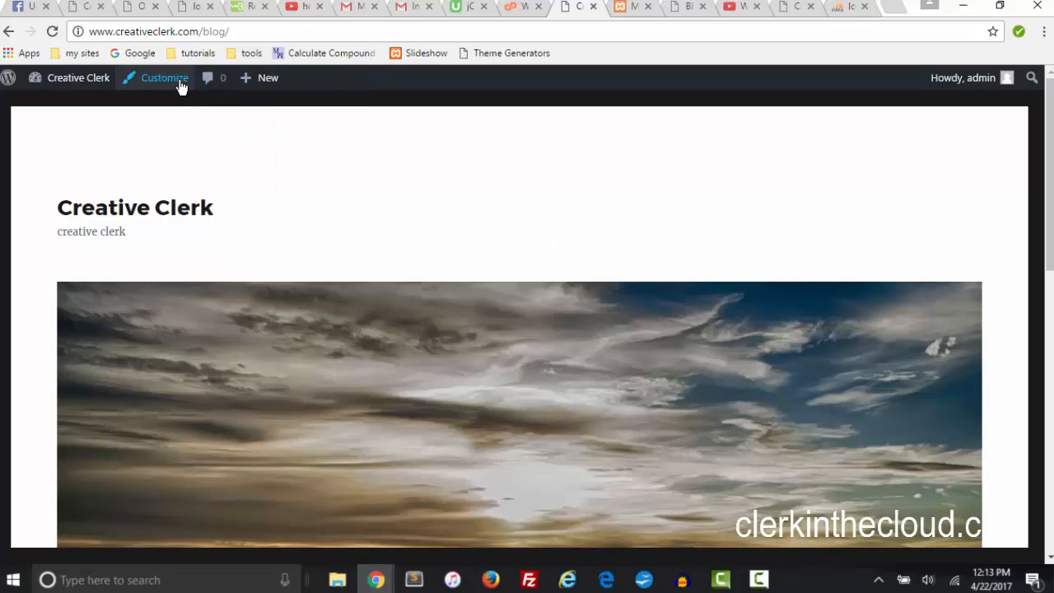
{"action": "left_click", "coordinate": [165, 77]}
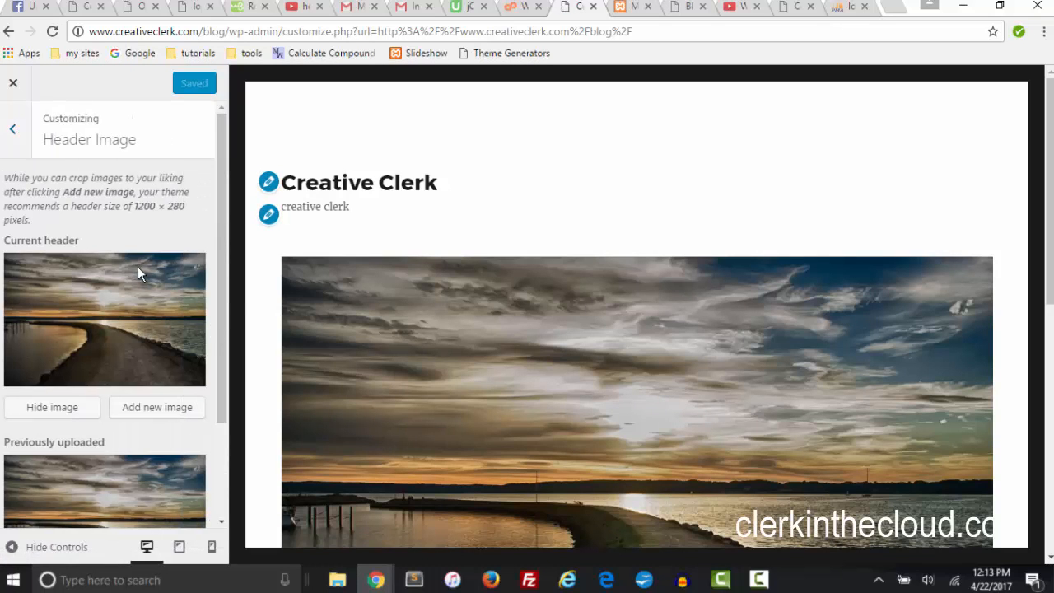
{"action": "mouse_move", "coordinate": [110, 164]}
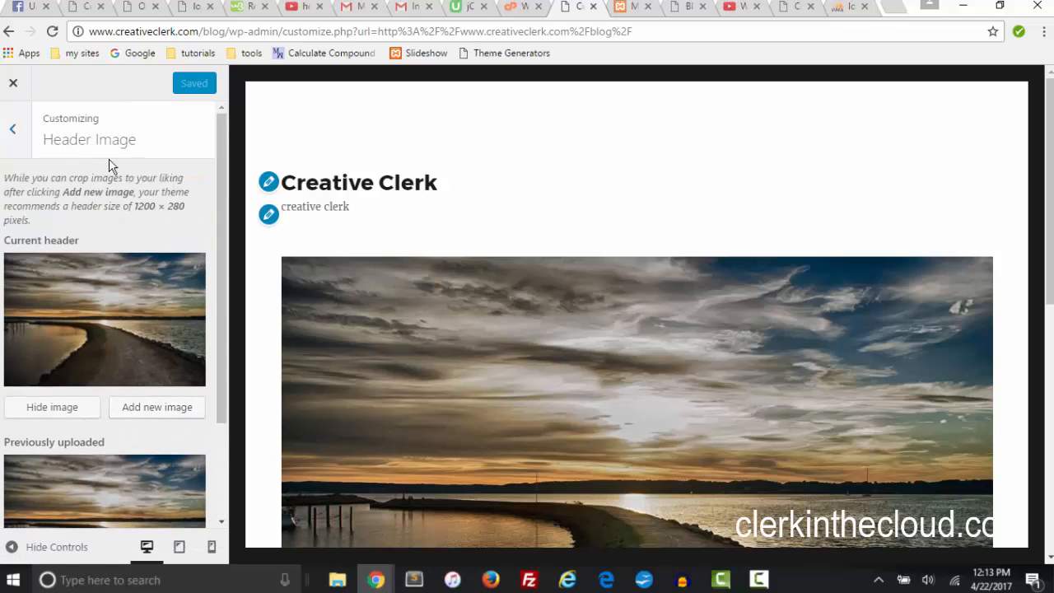
{"action": "left_click", "coordinate": [13, 82]}
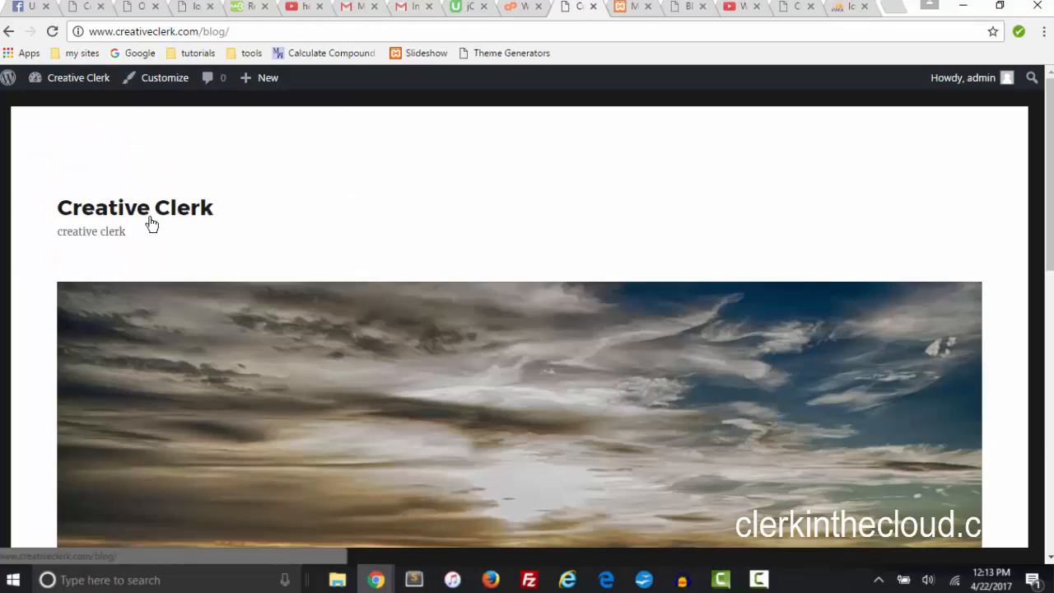
{"action": "left_click", "coordinate": [165, 77]}
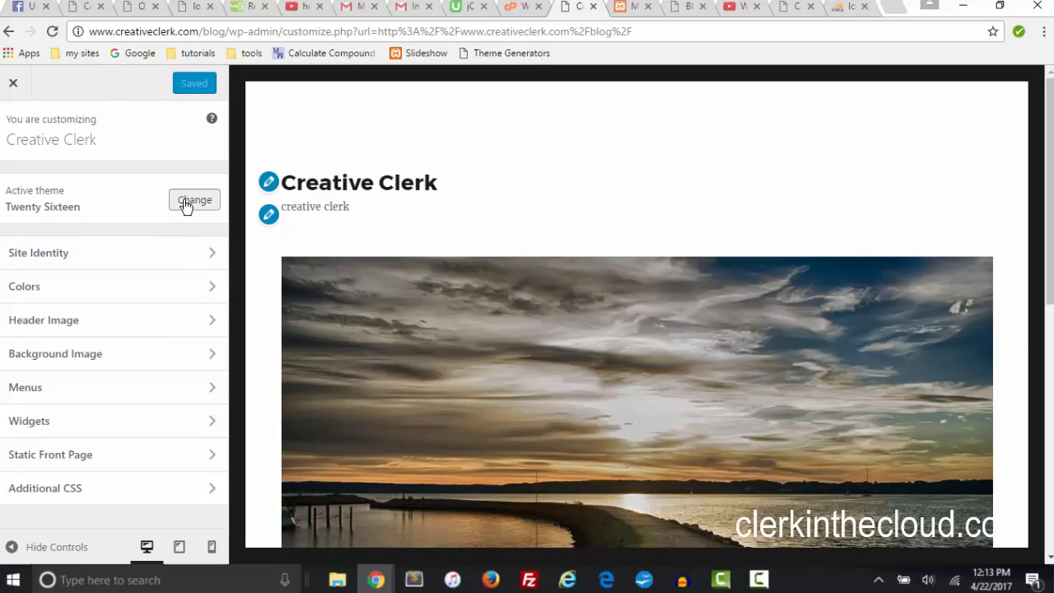
Activate Twenty Seventeen for the site and view the live blog with its default tower header
{"action": "left_click", "coordinate": [194, 201]}
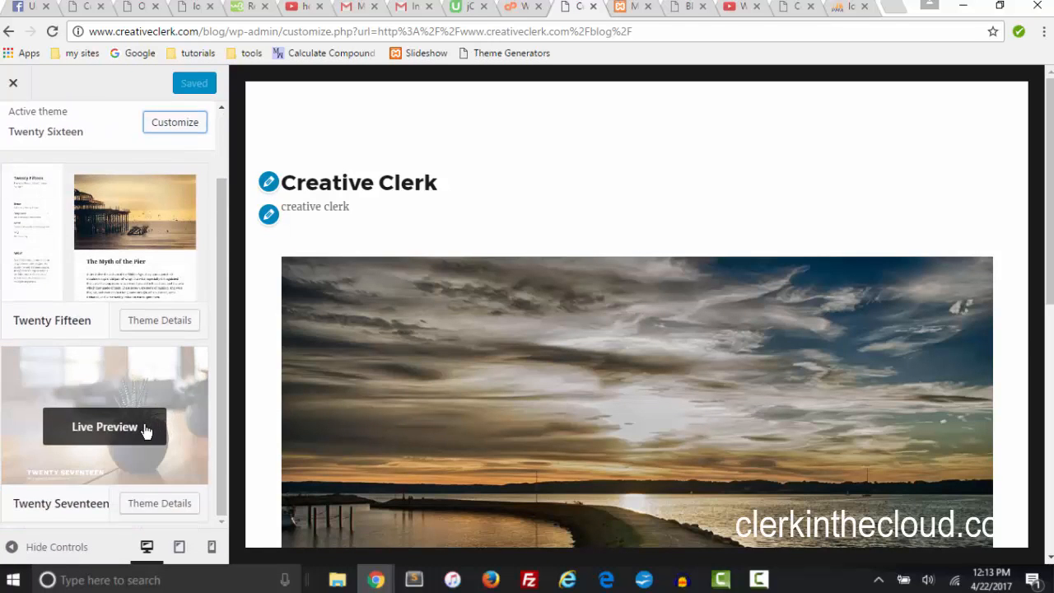
{"action": "left_click", "coordinate": [105, 426]}
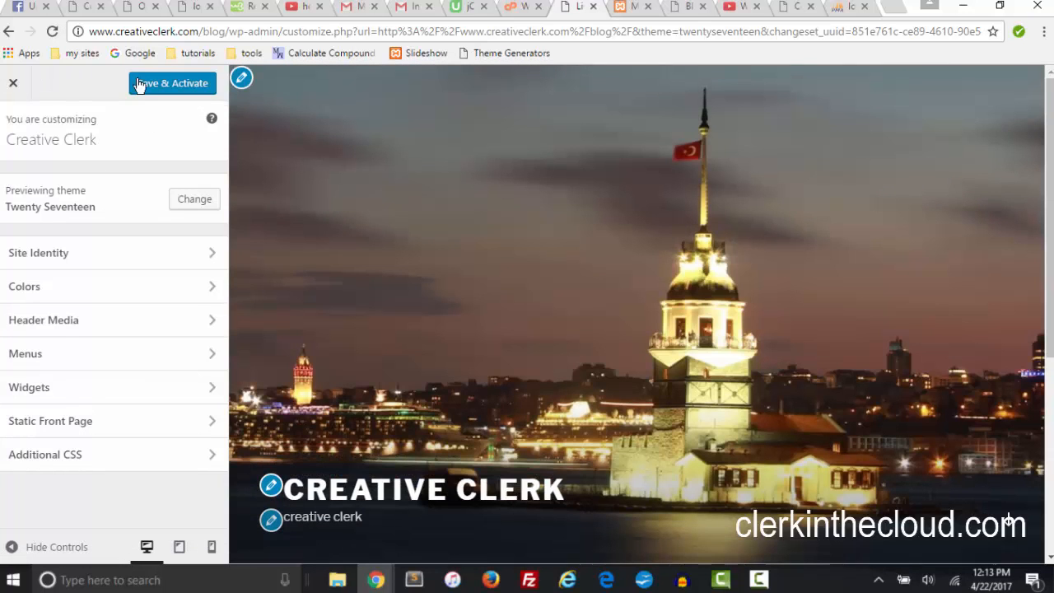
{"action": "left_click", "coordinate": [171, 83]}
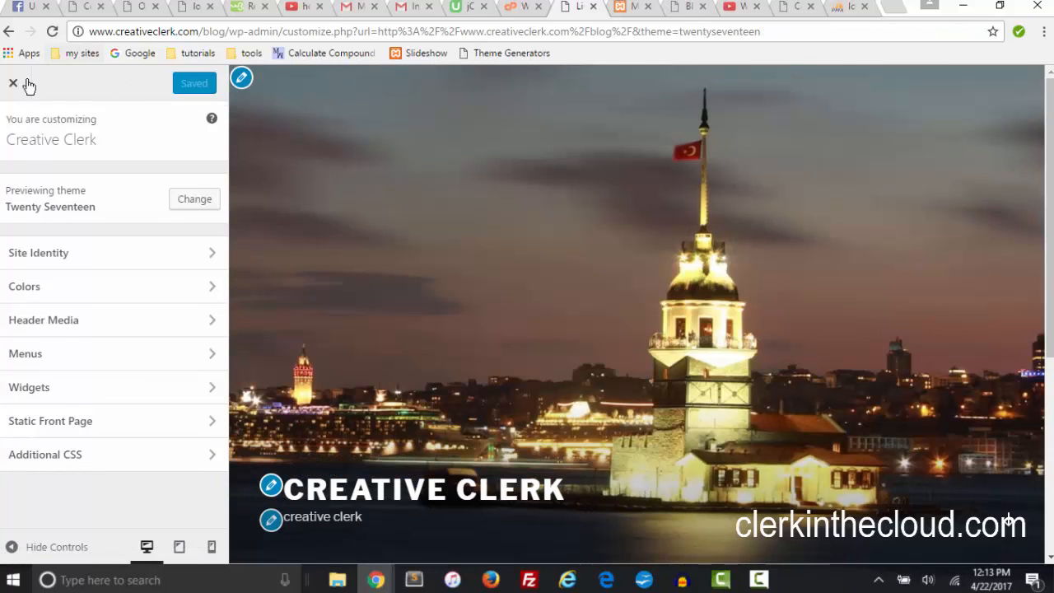
{"action": "left_click", "coordinate": [13, 82]}
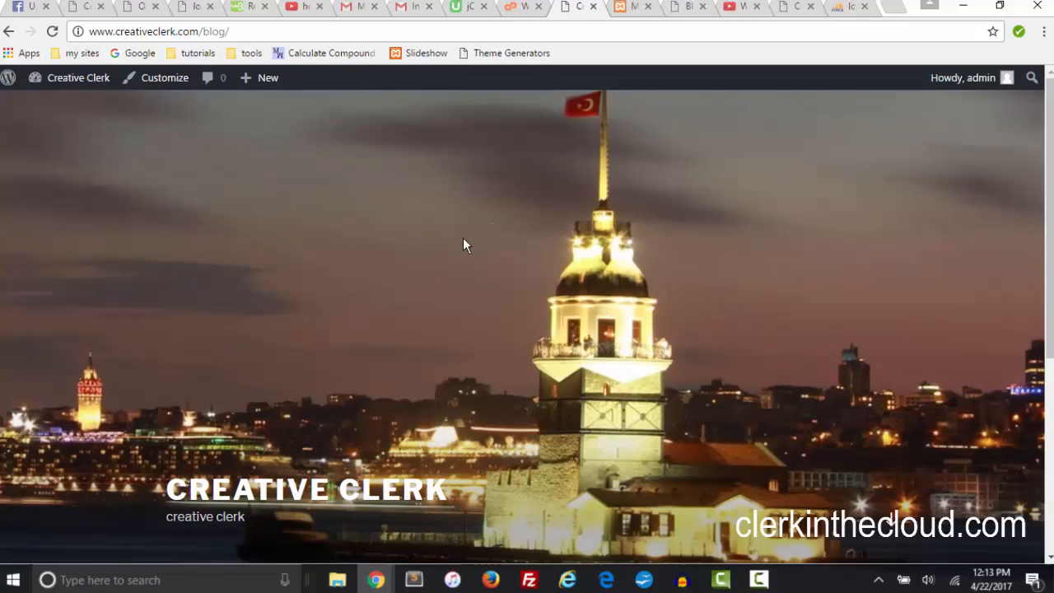
{"action": "mouse_move", "coordinate": [643, 254]}
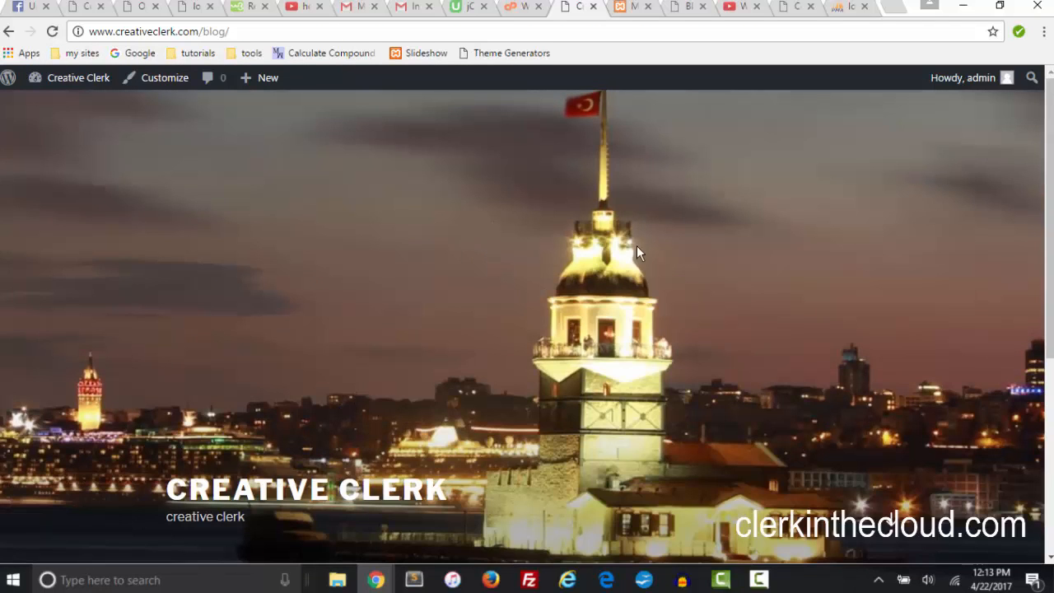
{"action": "mouse_move", "coordinate": [642, 198]}
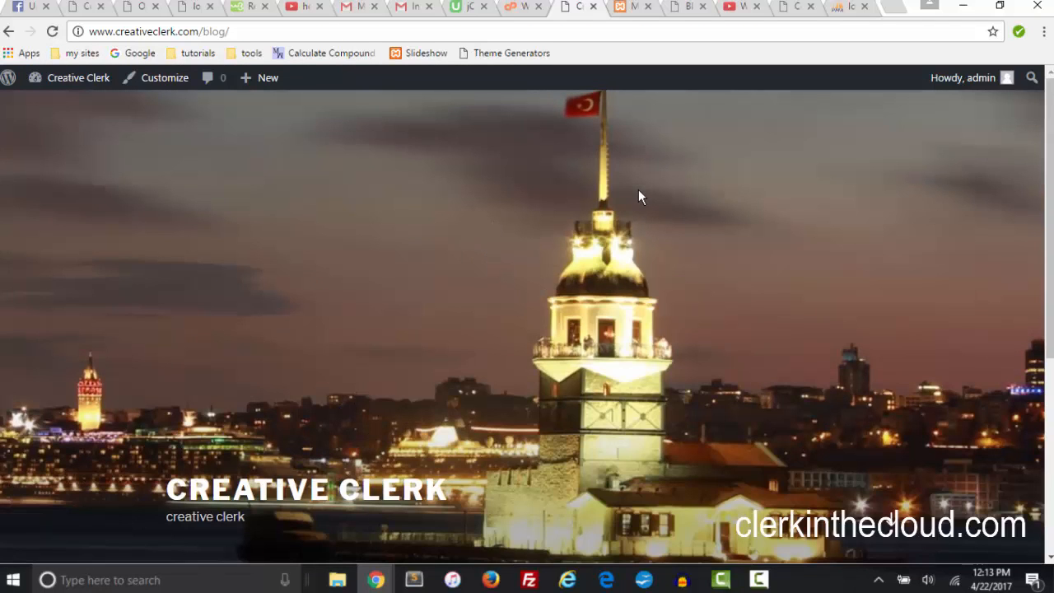
{"action": "mouse_move", "coordinate": [536, 130]}
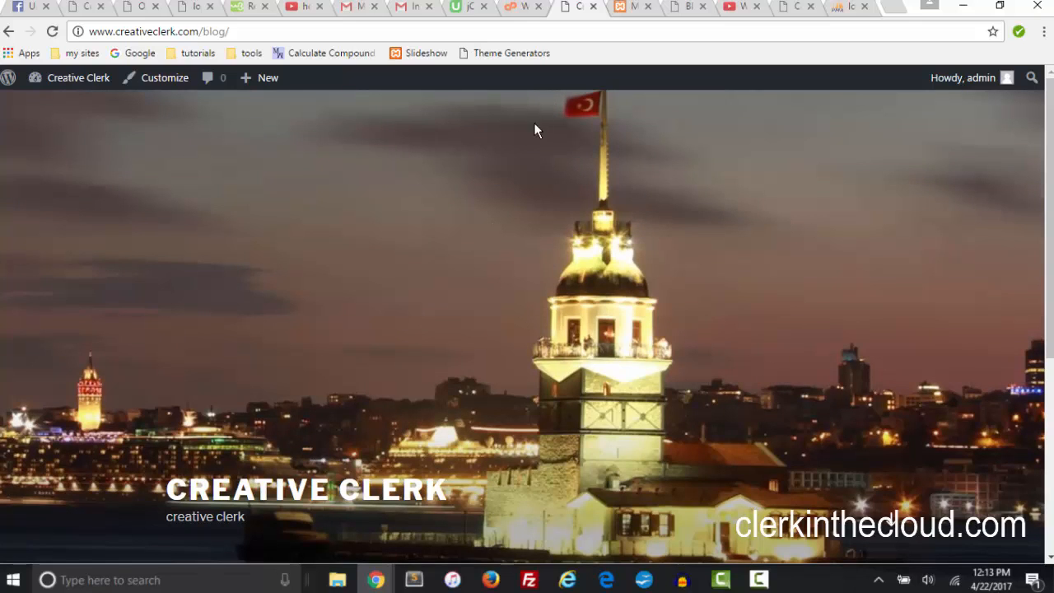
{"action": "mouse_move", "coordinate": [165, 82]}
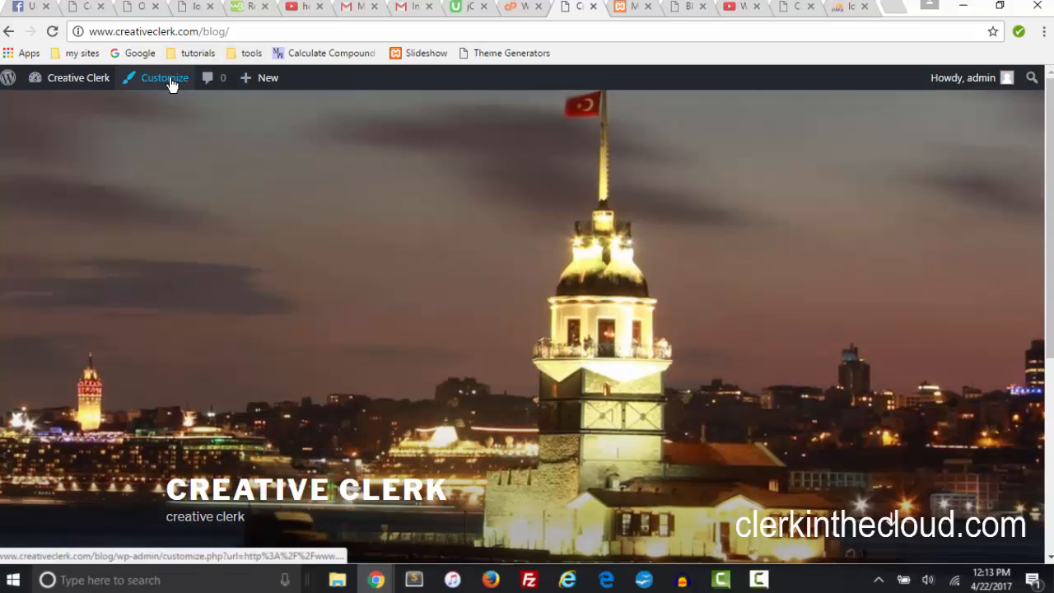
Publish the sunset pier photo as the Twenty Seventeen header and return to the site
{"action": "left_click", "coordinate": [164, 77]}
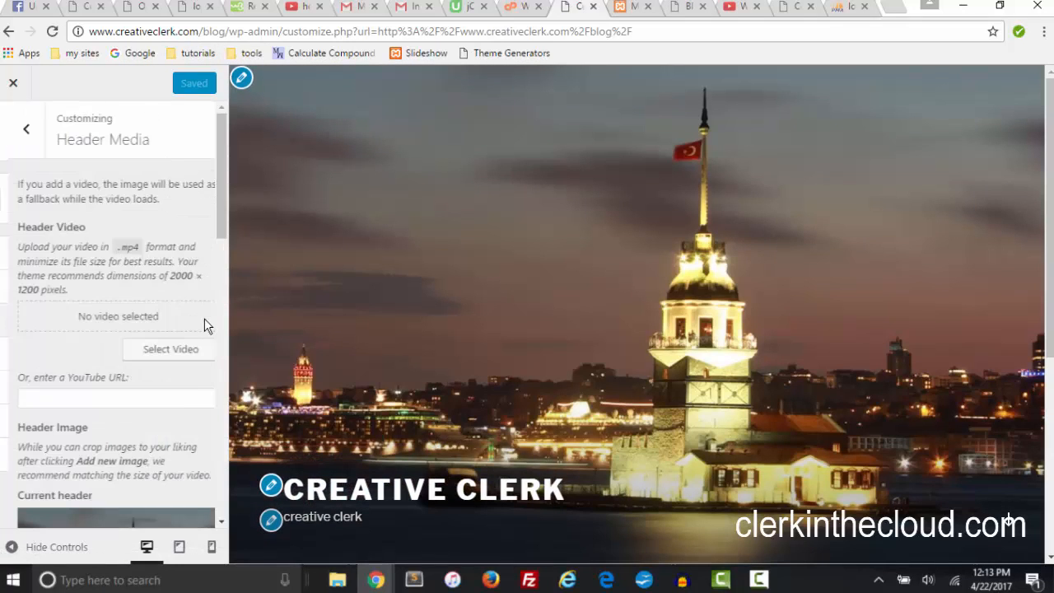
{"action": "scroll", "scroll_direction": "down", "scroll_amount": 3}
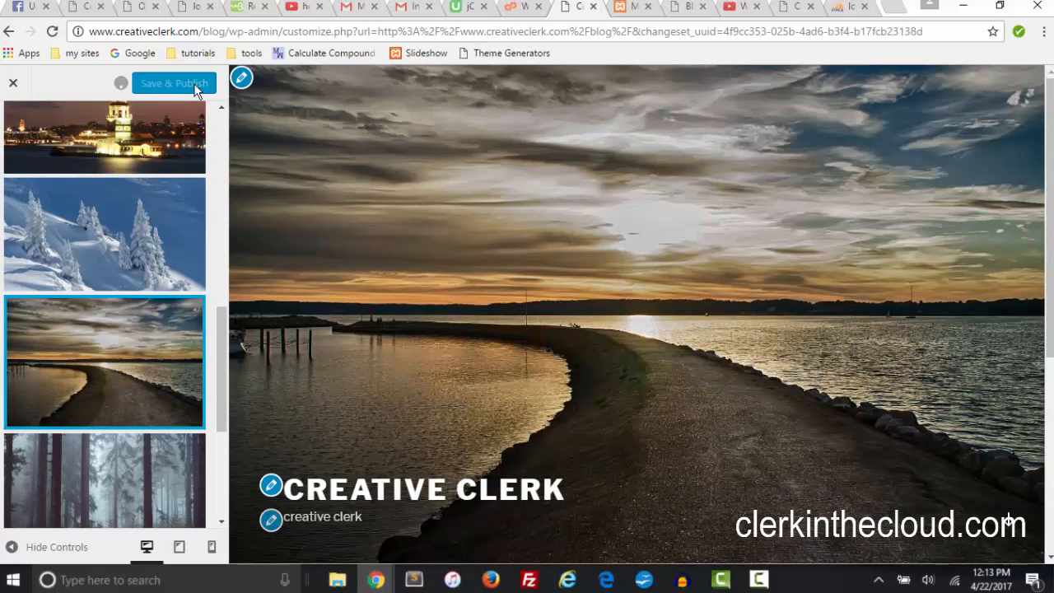
{"action": "left_click", "coordinate": [173, 83]}
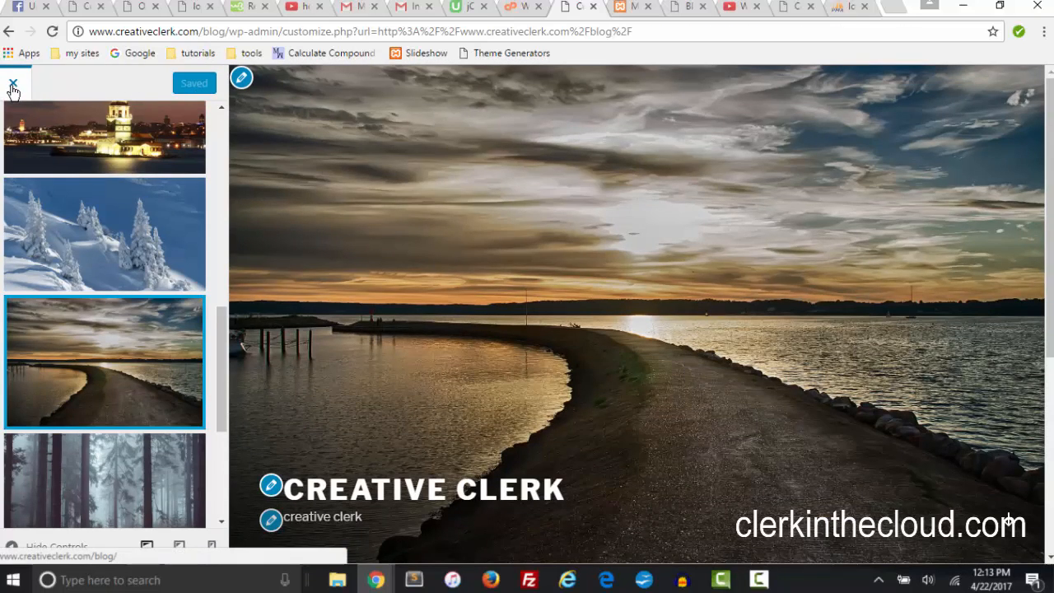
{"action": "left_click", "coordinate": [13, 82]}
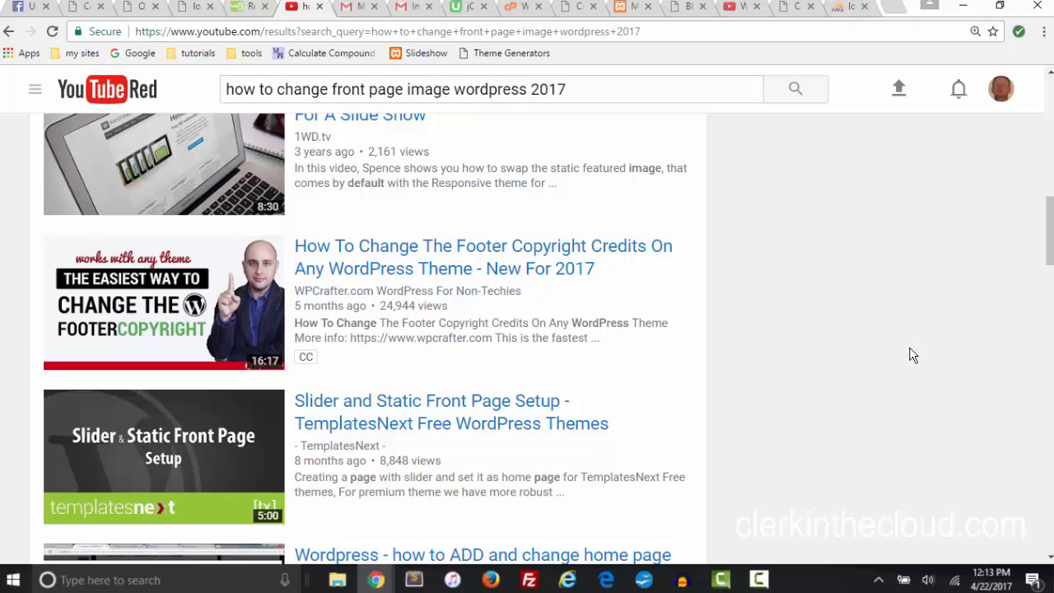
{"action": "mouse_move", "coordinate": [558, 265]}
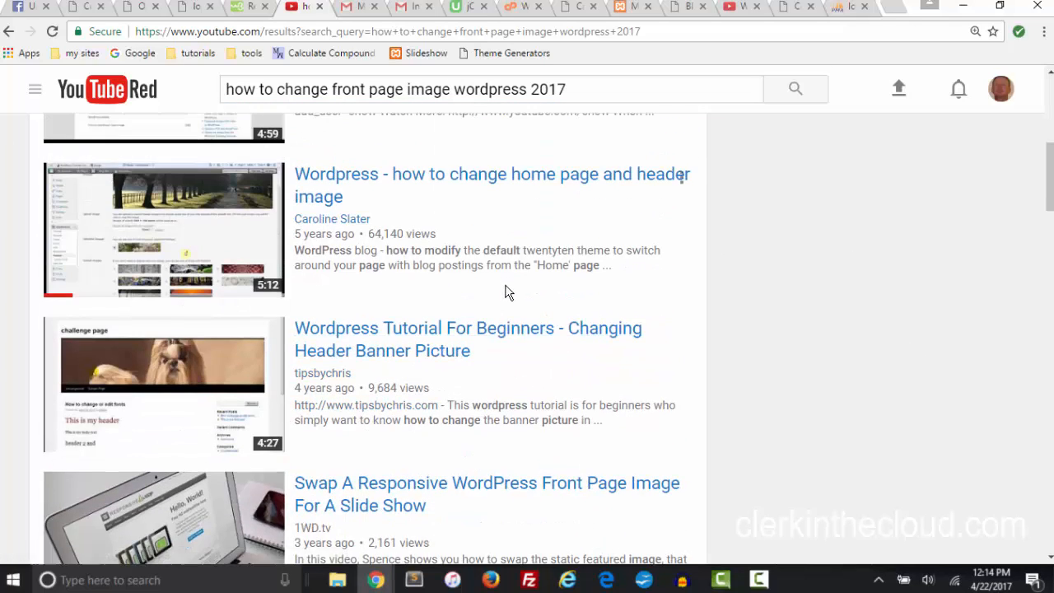
Scroll through the YouTube results for changing a WordPress front page image and back up
{"action": "scroll", "scroll_direction": "down", "scroll_amount": 3}
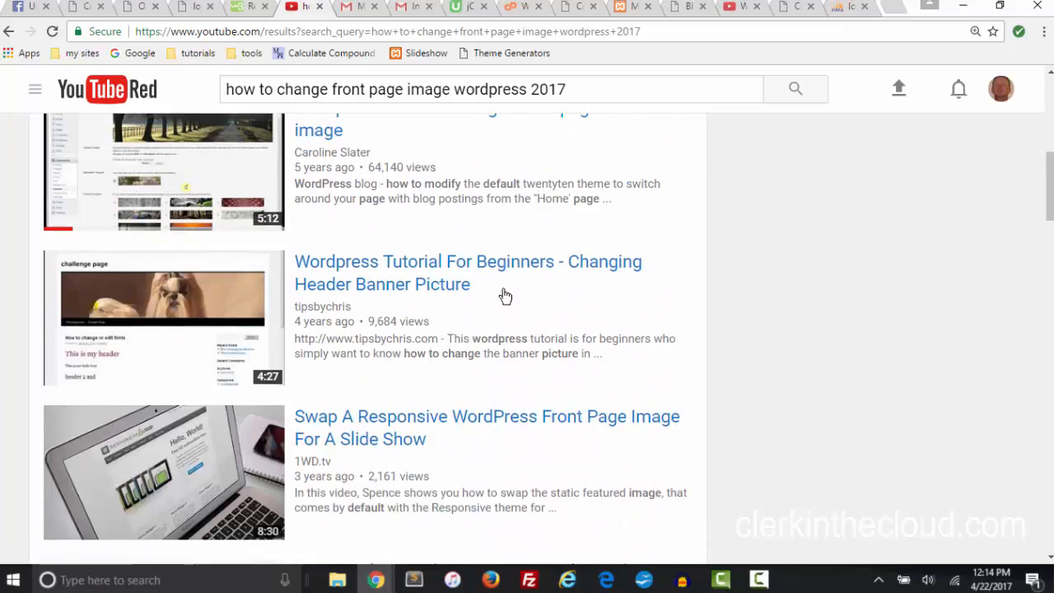
{"action": "scroll", "scroll_direction": "down", "scroll_amount": 3}
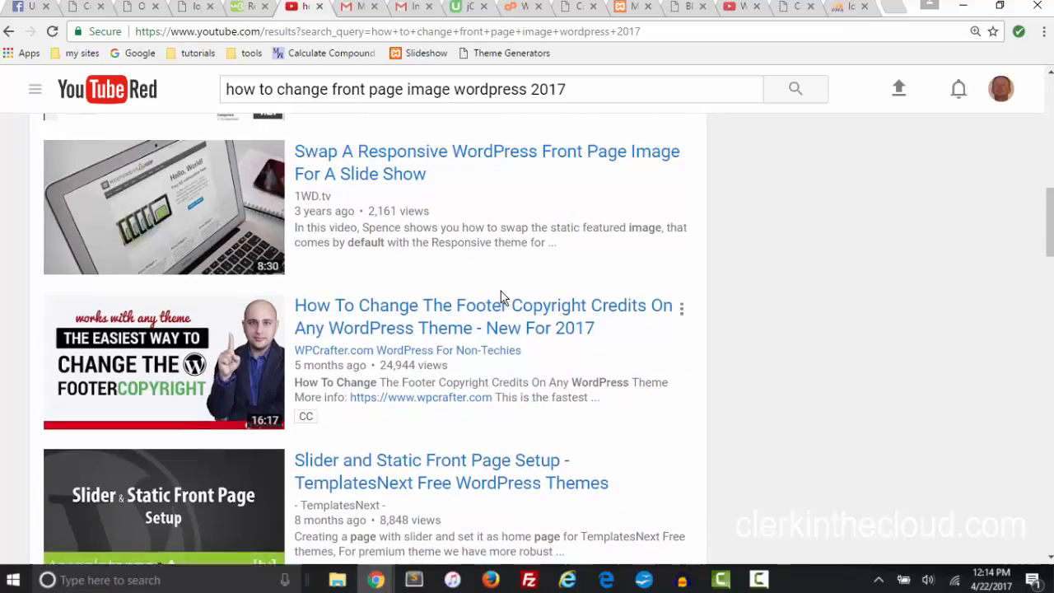
{"action": "scroll", "scroll_direction": "down", "scroll_amount": 3}
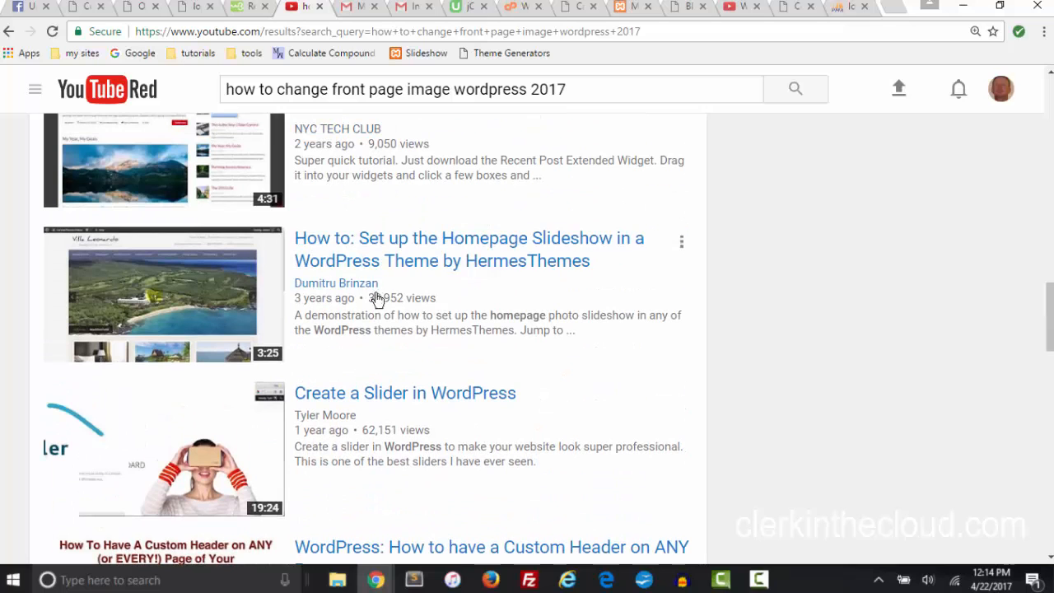
{"action": "scroll", "scroll_direction": "down", "scroll_amount": 3}
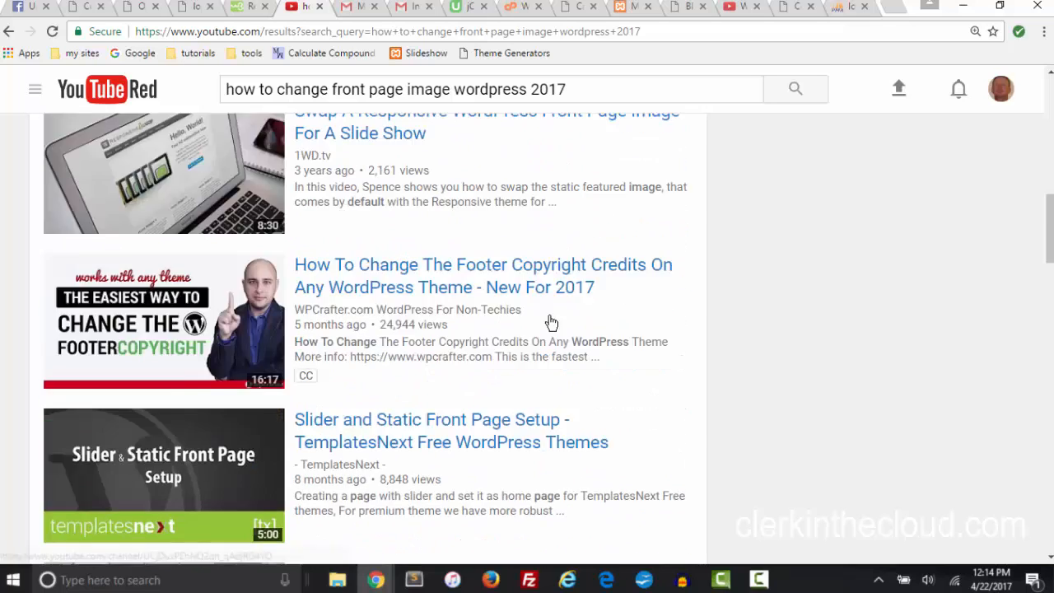
{"action": "scroll", "scroll_direction": "up", "scroll_amount": 3}
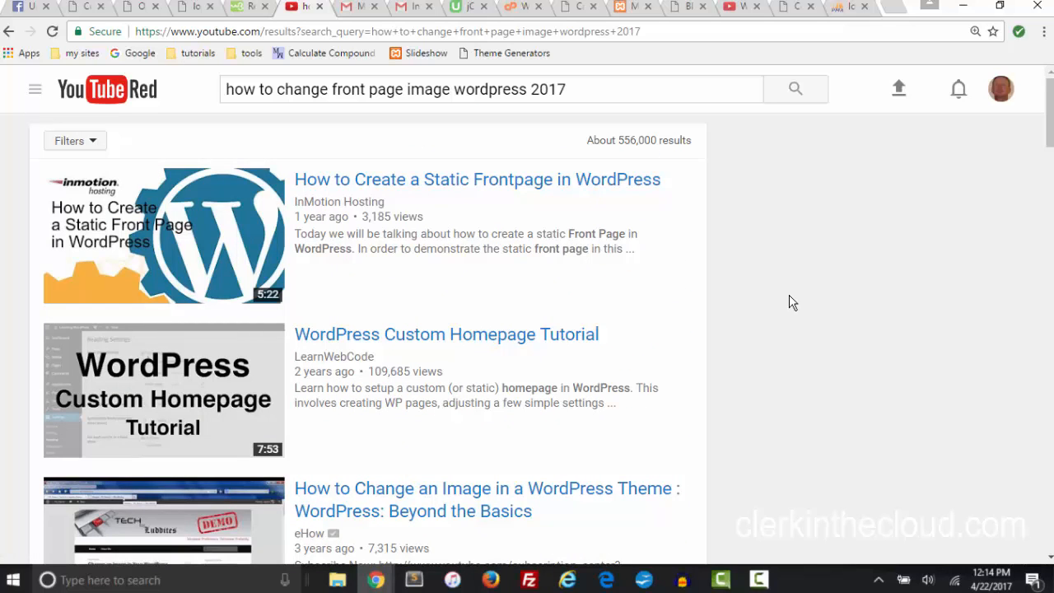
{"action": "mouse_move", "coordinate": [794, 271]}
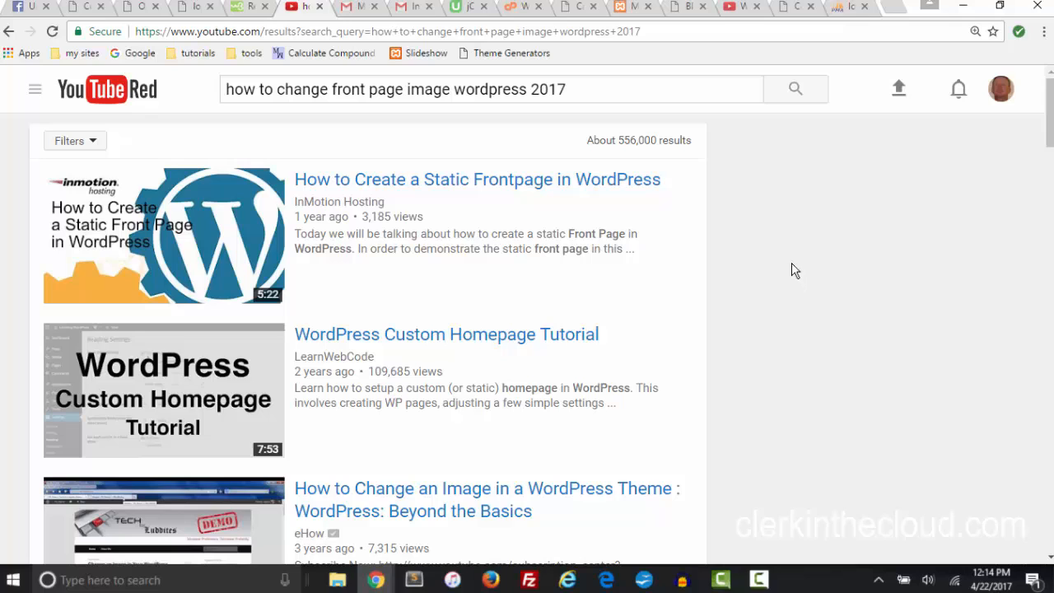